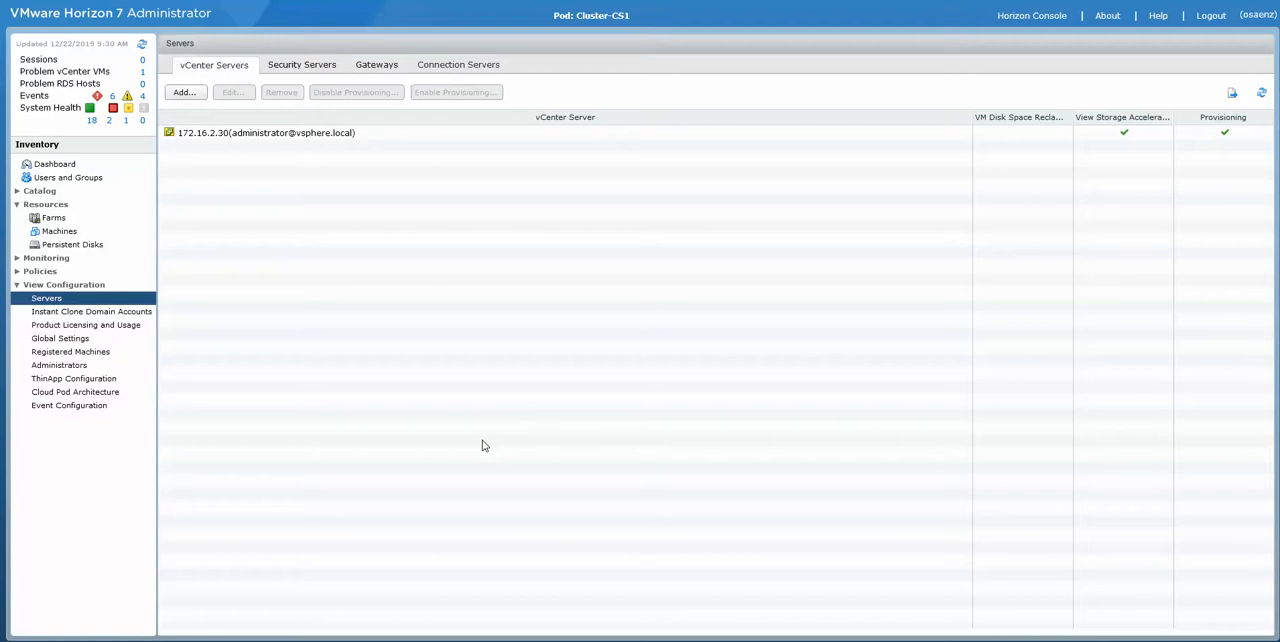
mouse_move(464, 474)
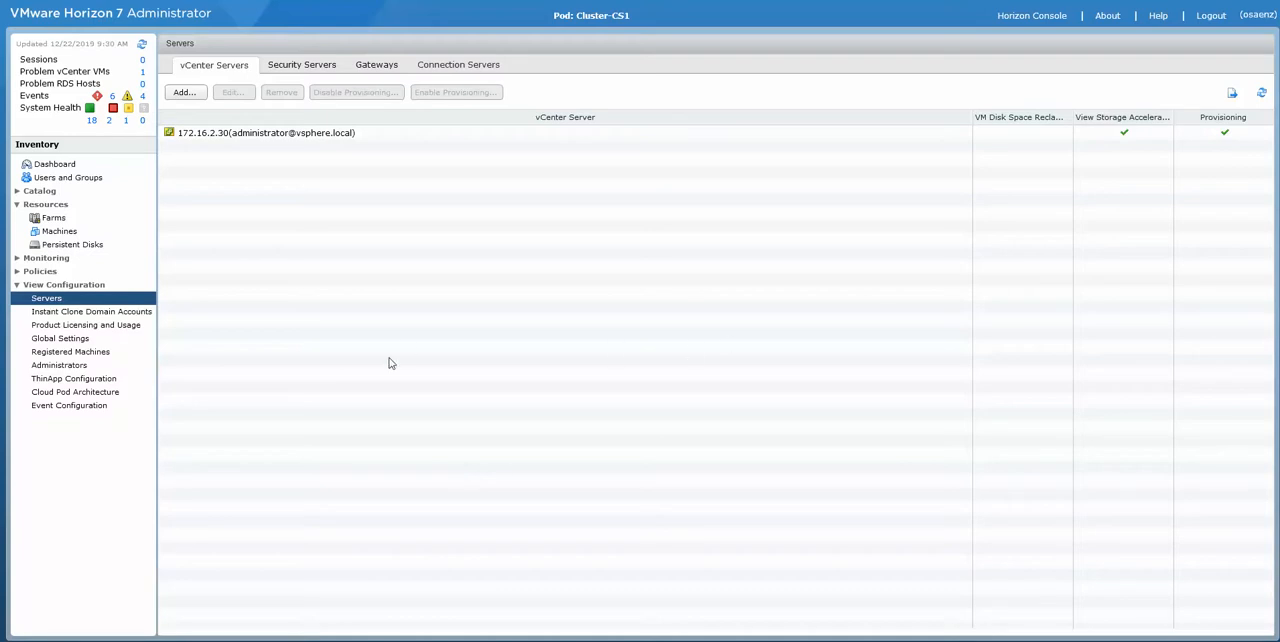
mouse_move(332, 232)
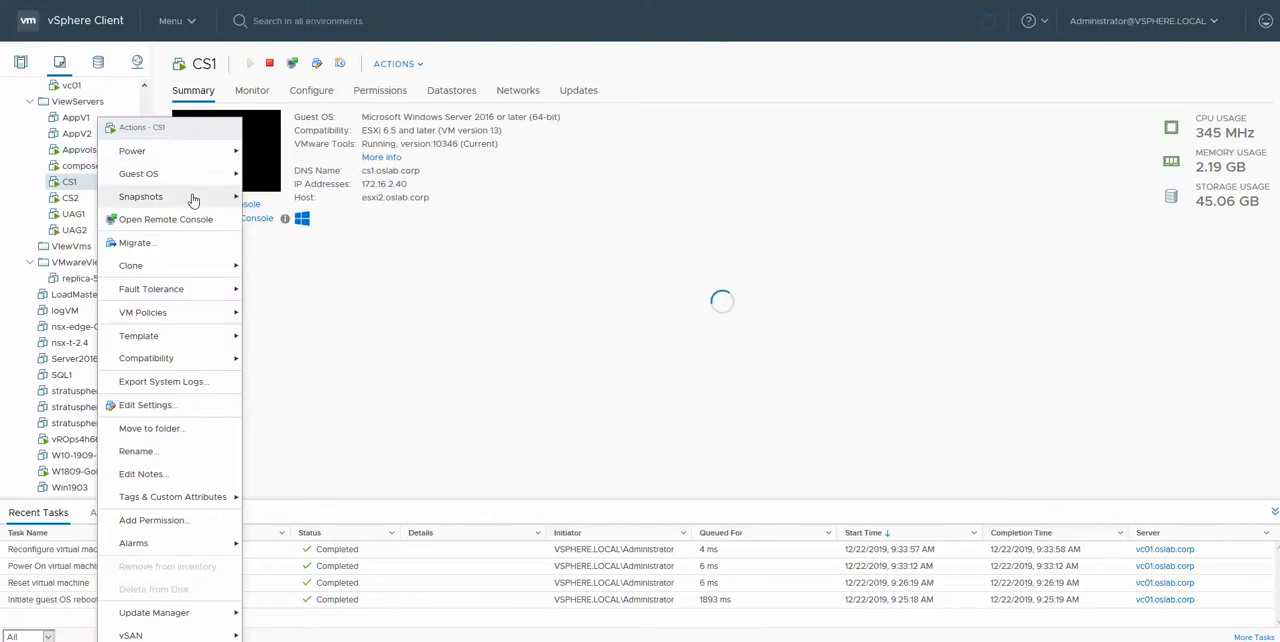
Step: Take a snapshot of CS1 named pre-upgrade-7.11 without including the VM's memory
click(140, 196)
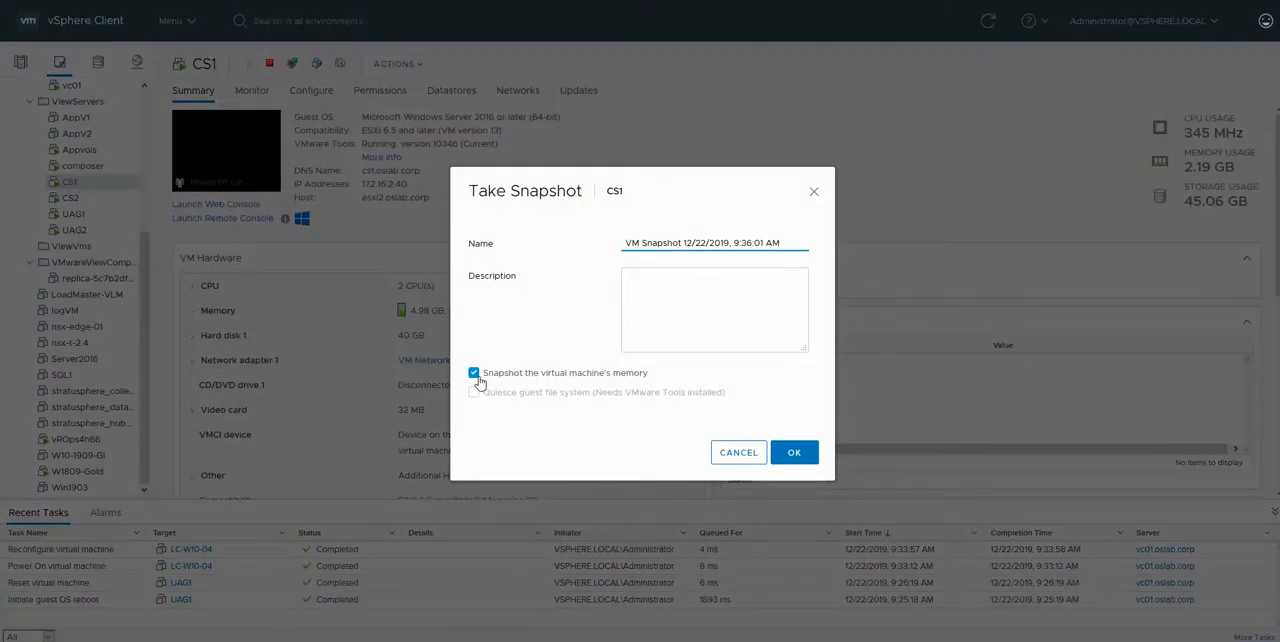
click(474, 372)
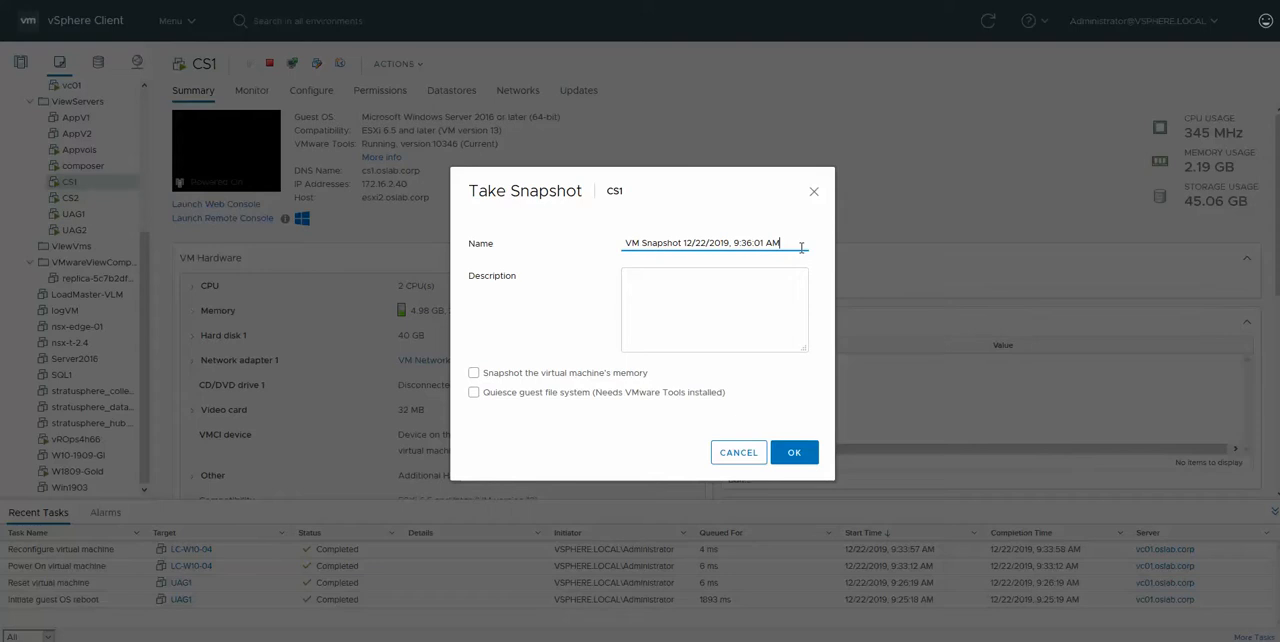
triple_click(704, 242)
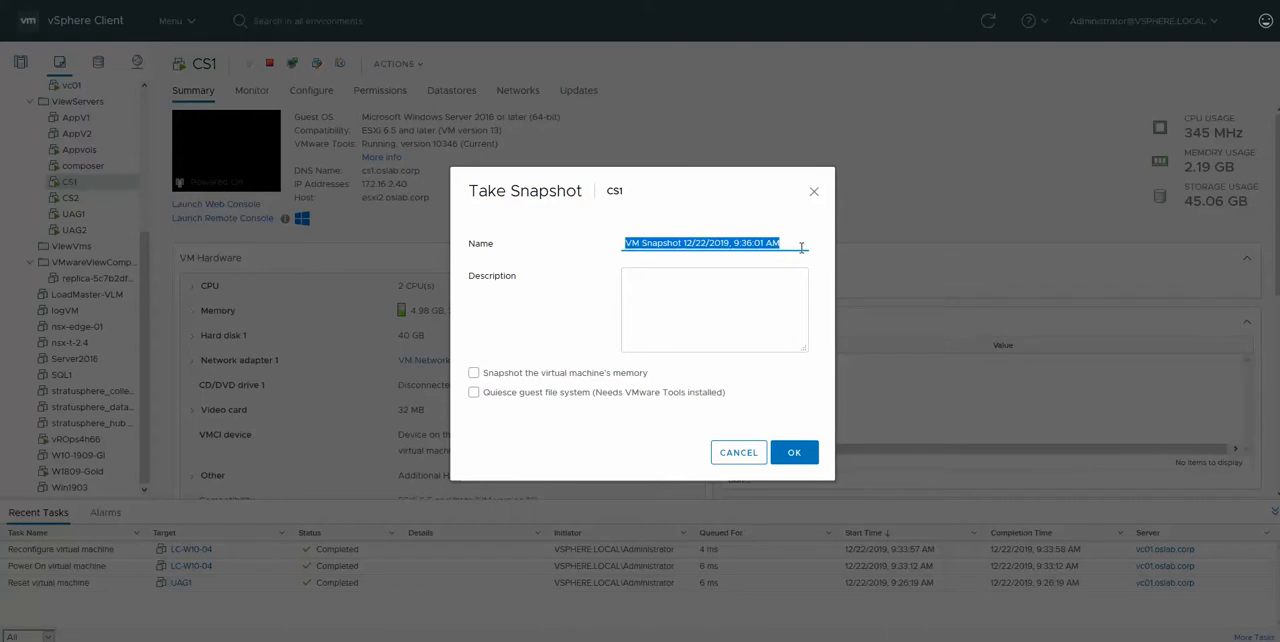
text(pre-up)
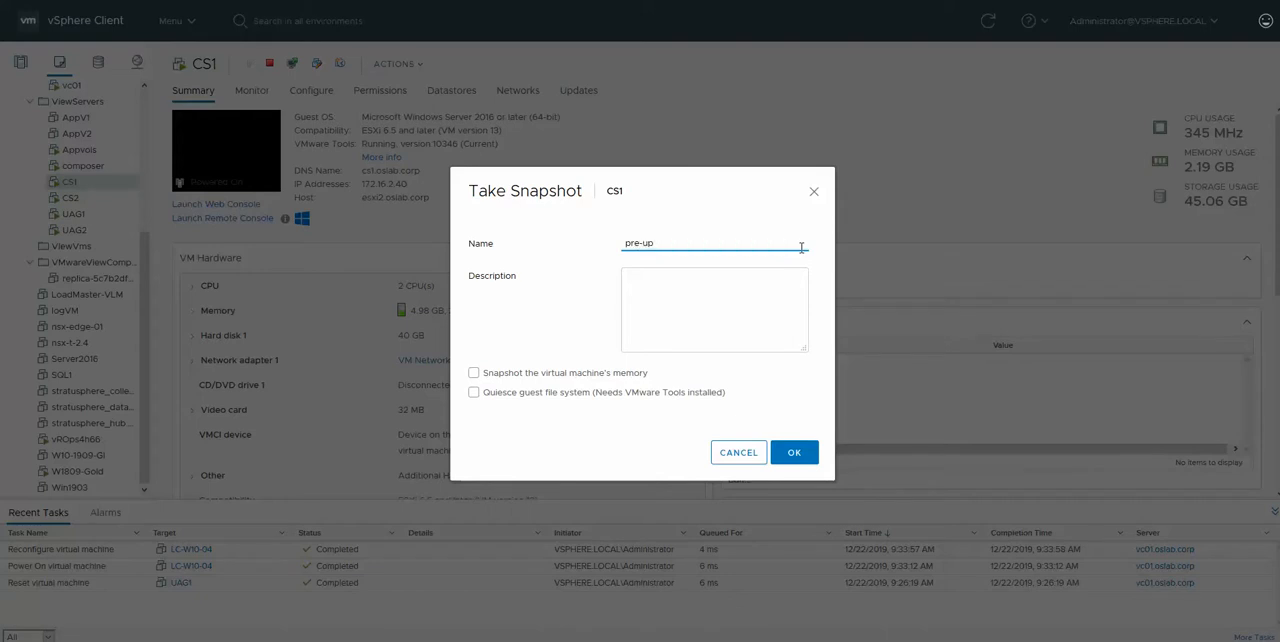
text(grade-7.11)
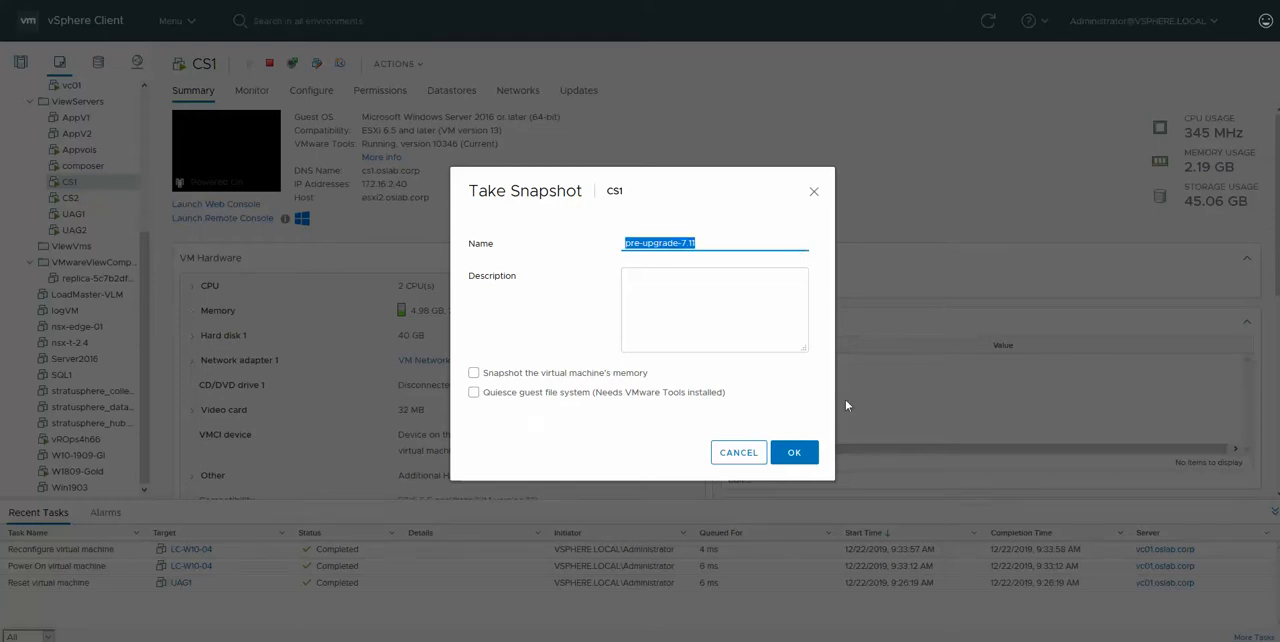
click(794, 452)
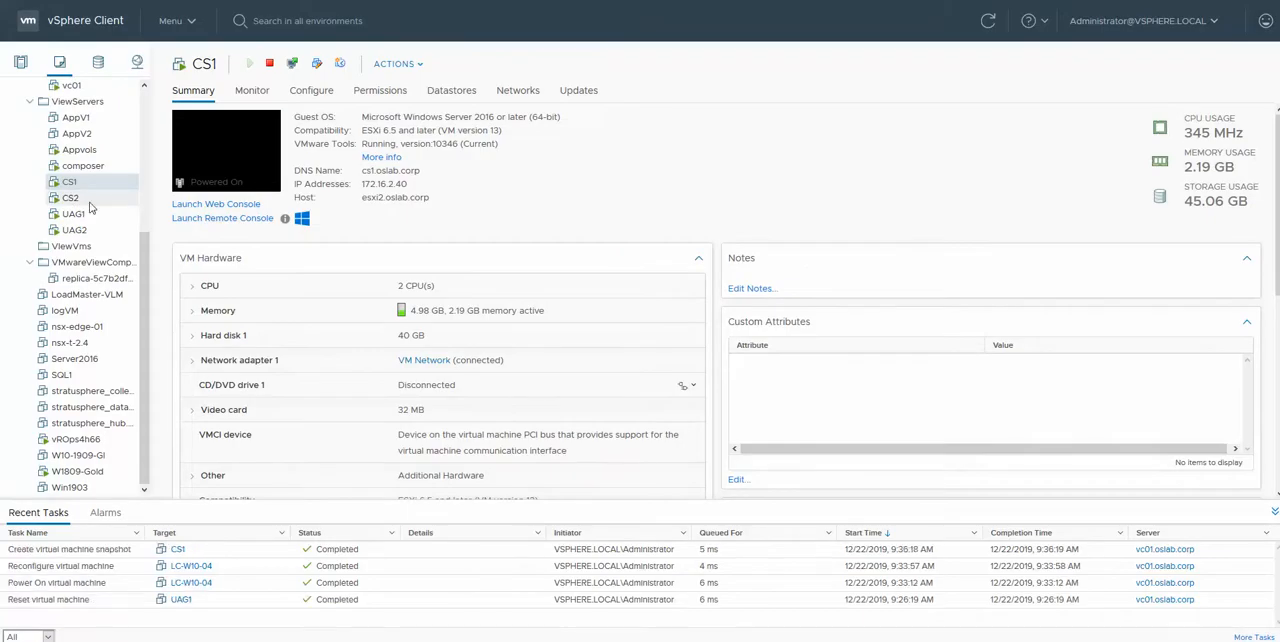
Step: Take the same pre-upgrade-7.11 snapshot of the CS2 virtual machine
right_click(70, 198)
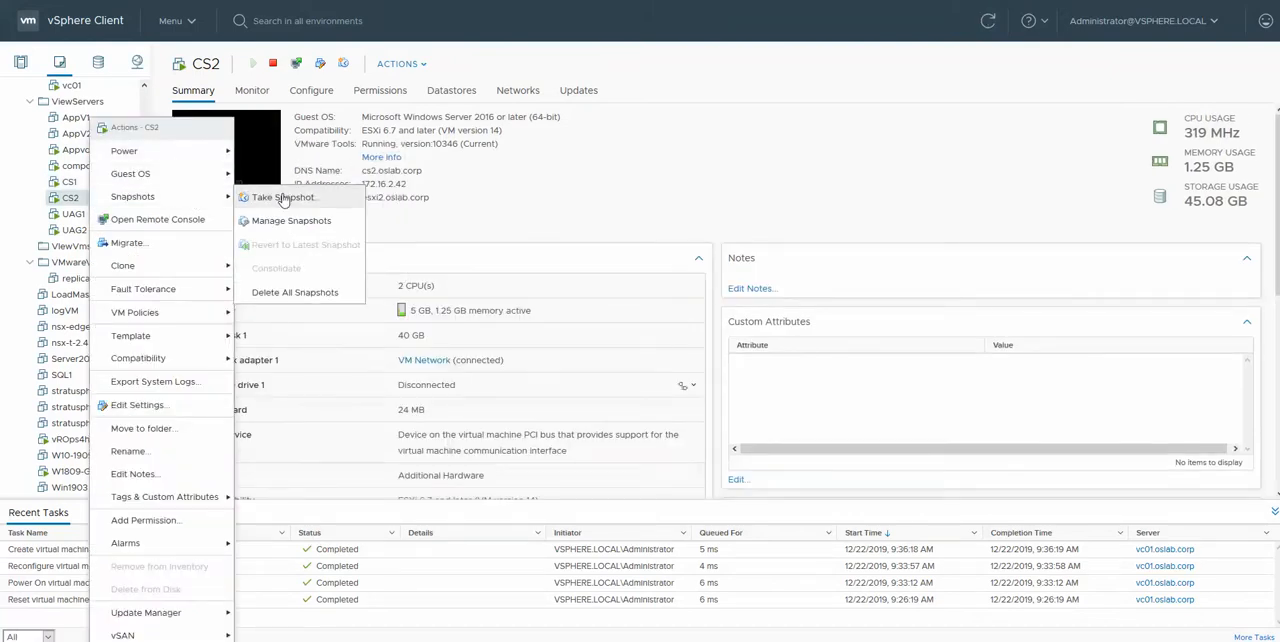
click(284, 196)
text(pre-upgrade-7.11)
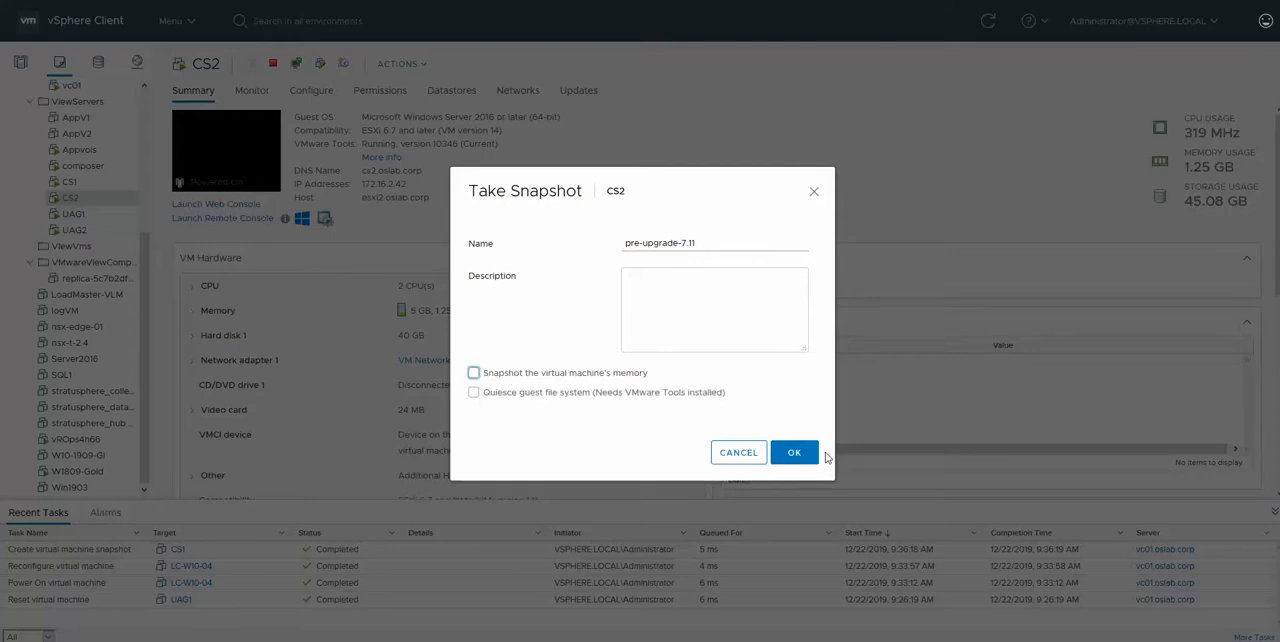
click(792, 452)
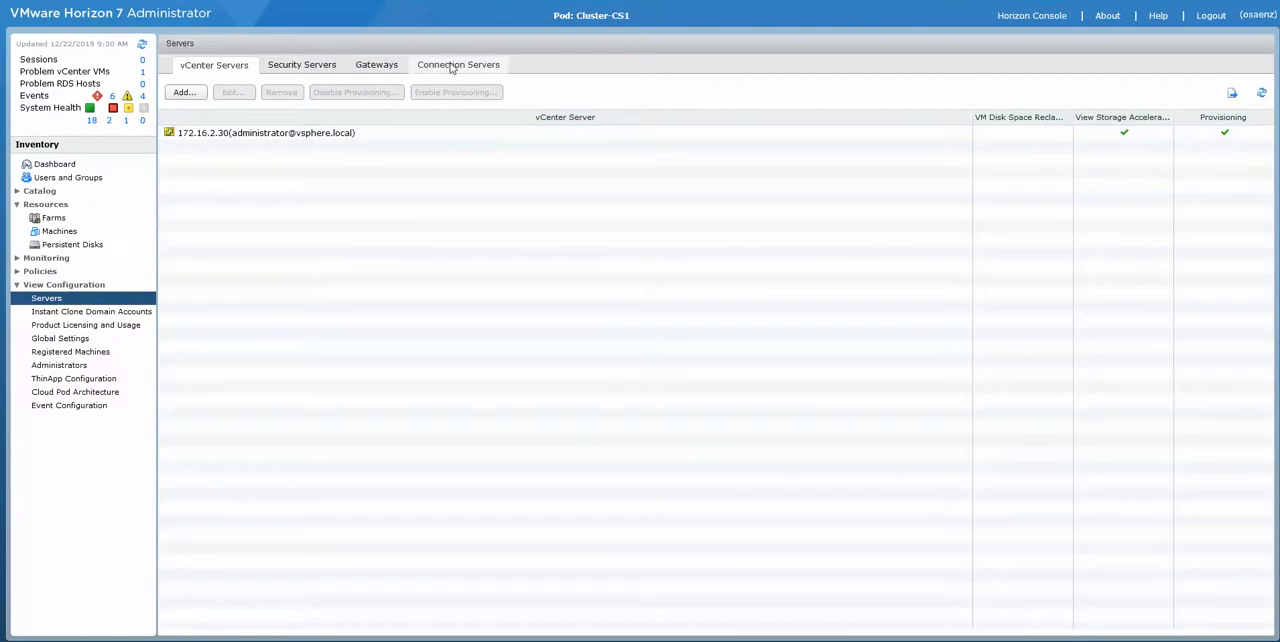
Step: View the connection servers list and check CS1's last backup information
click(458, 64)
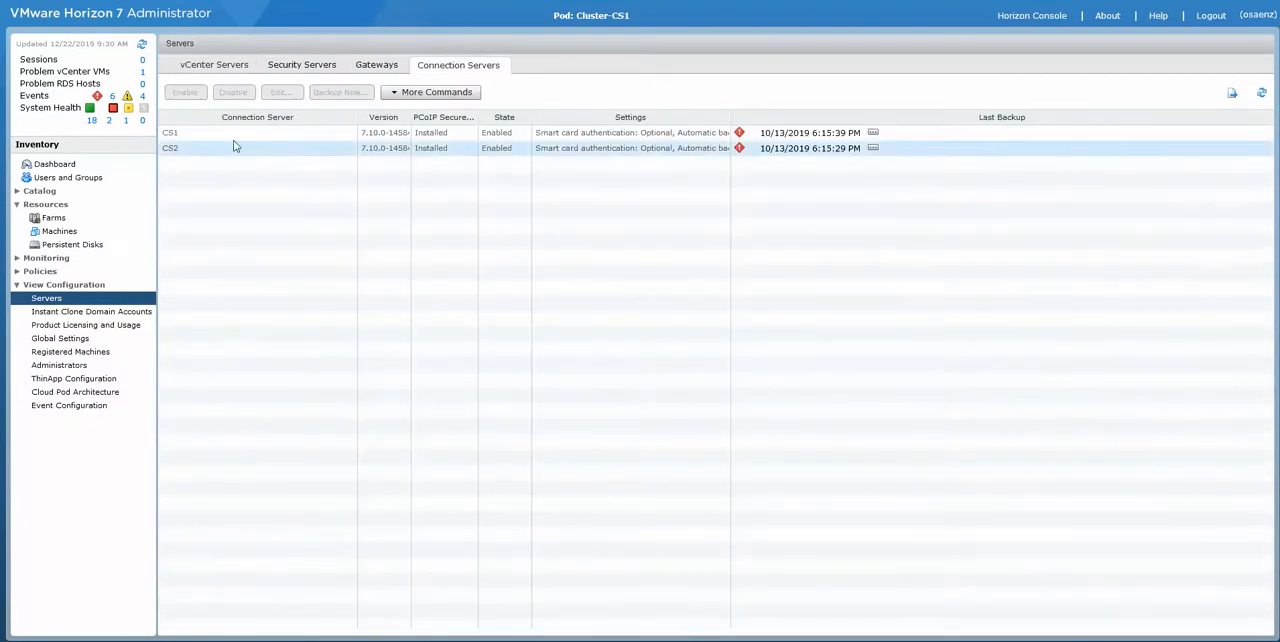
click(258, 132)
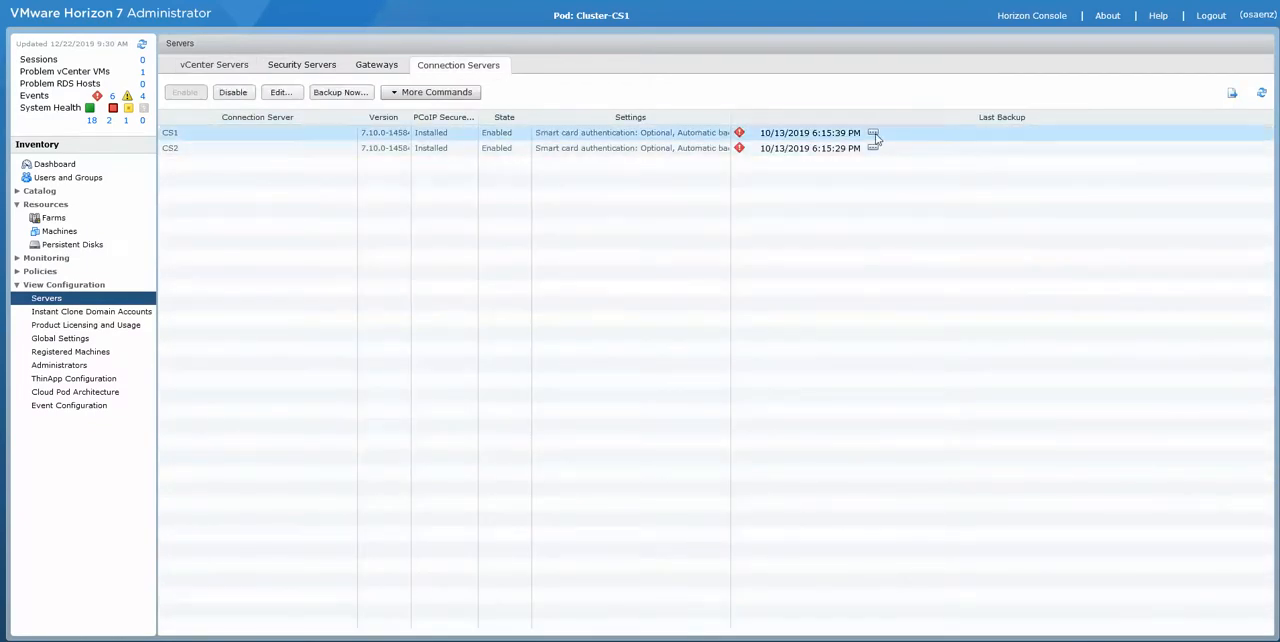
click(872, 132)
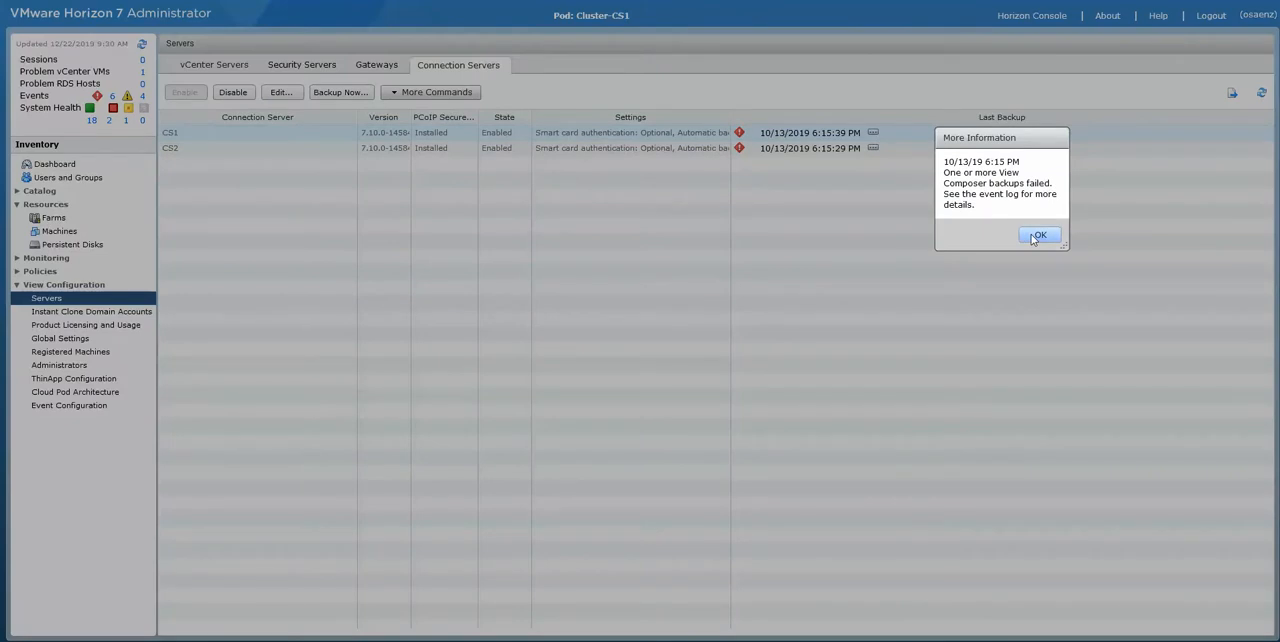
click(1040, 236)
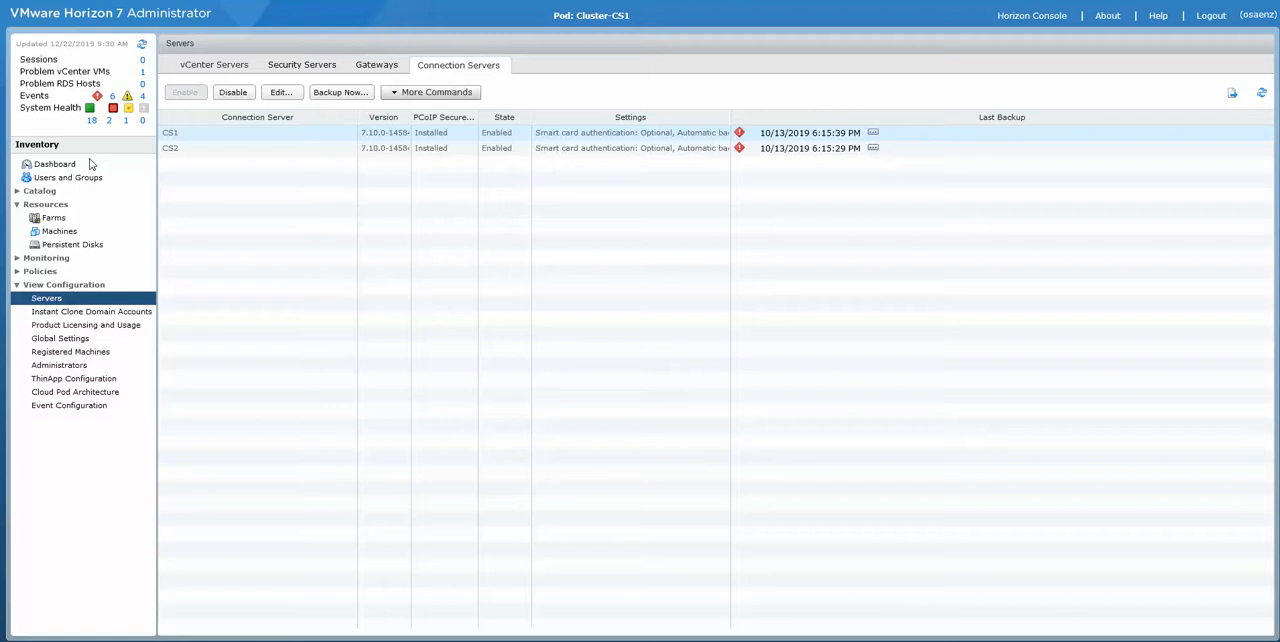
Step: Glance at the system health dashboard, then return to the servers list with CS1 selected
click(56, 162)
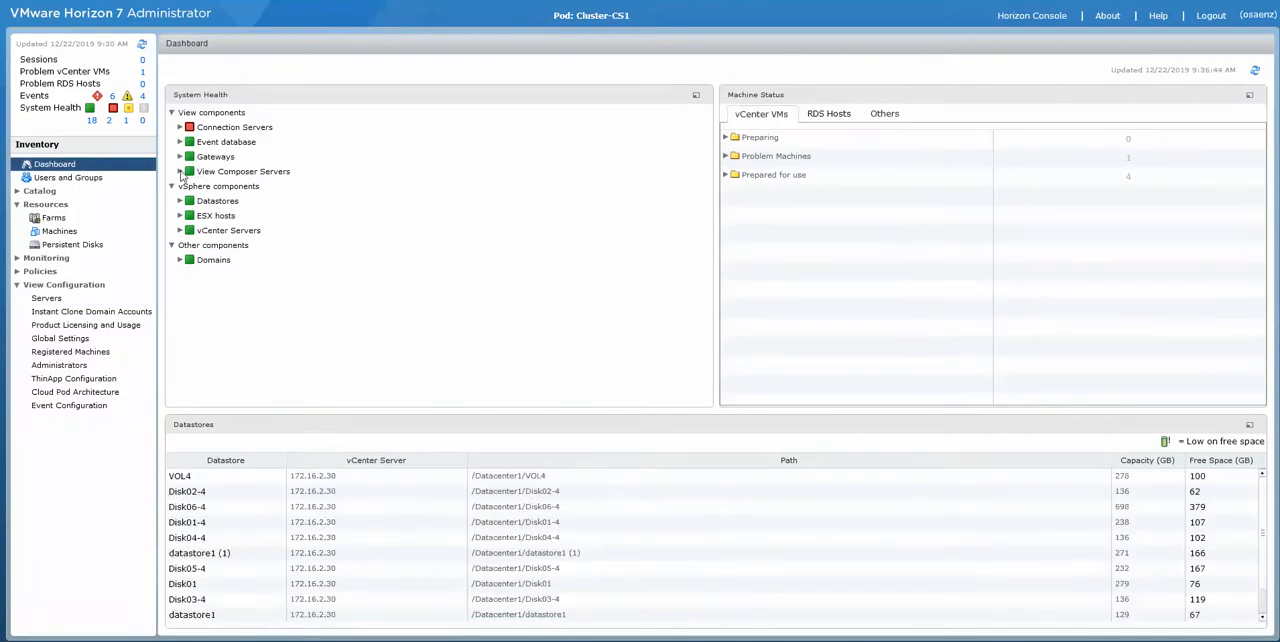
click(180, 170)
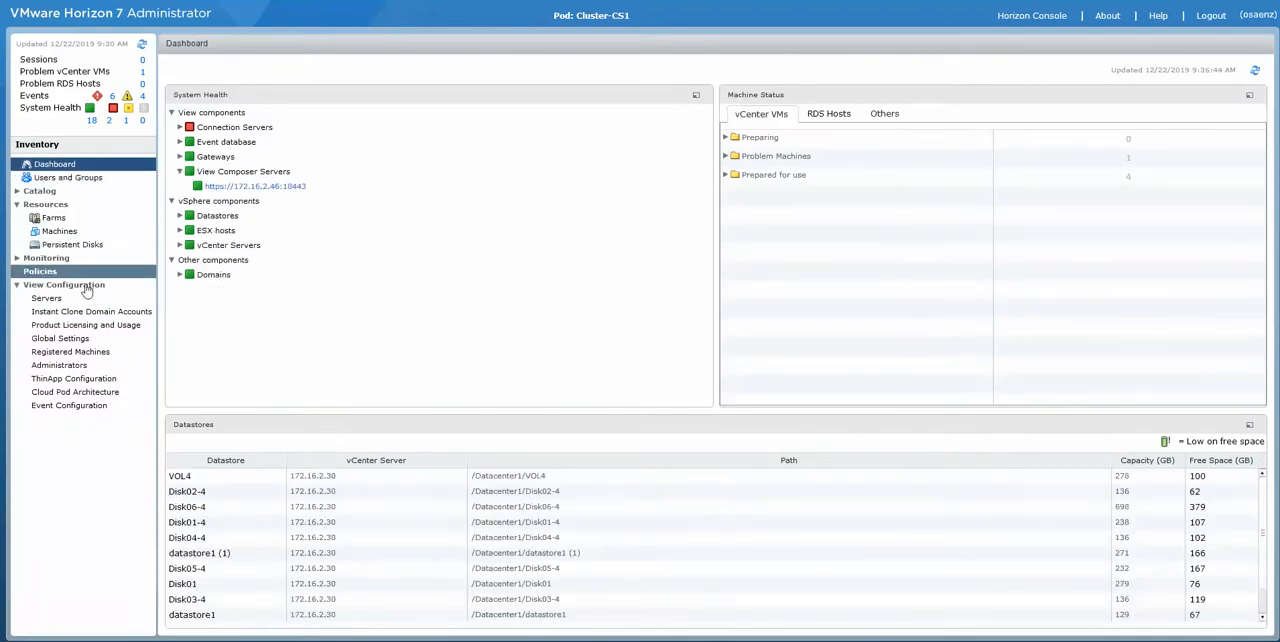
click(46, 298)
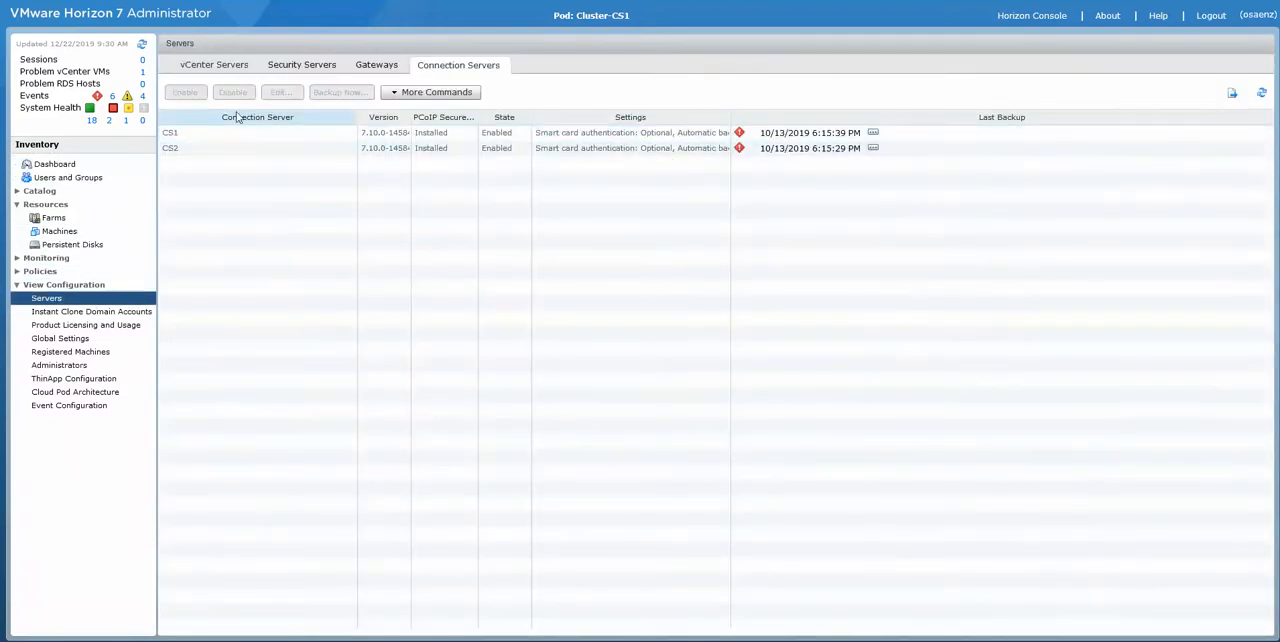
click(256, 132)
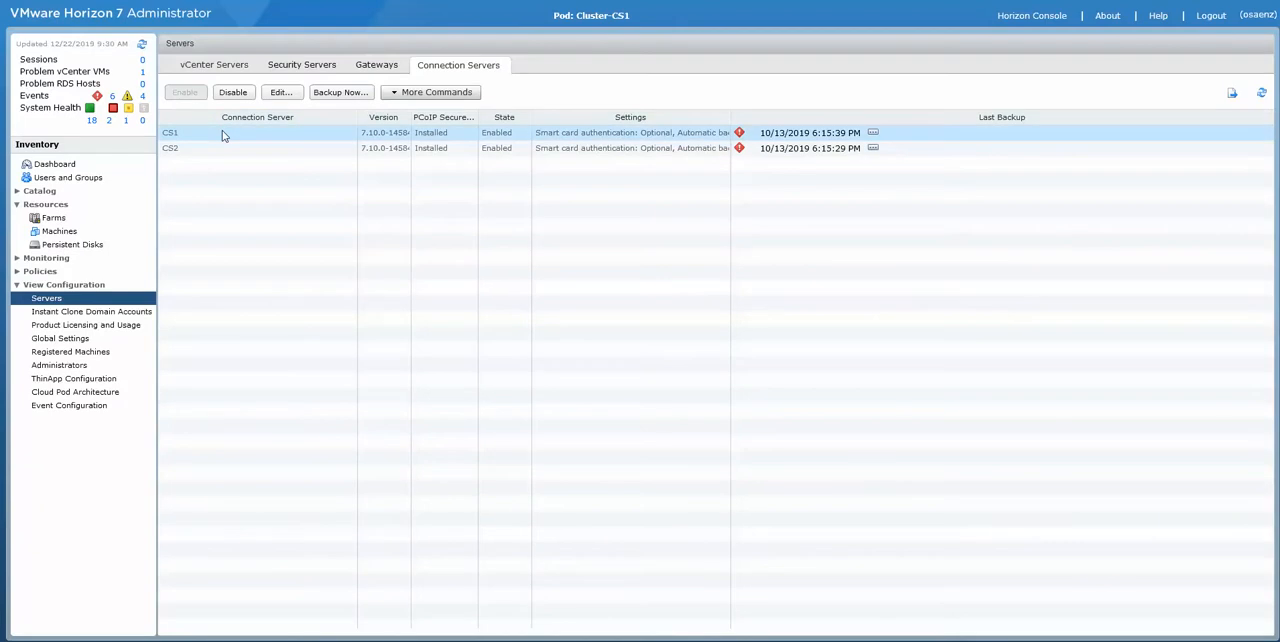
click(256, 116)
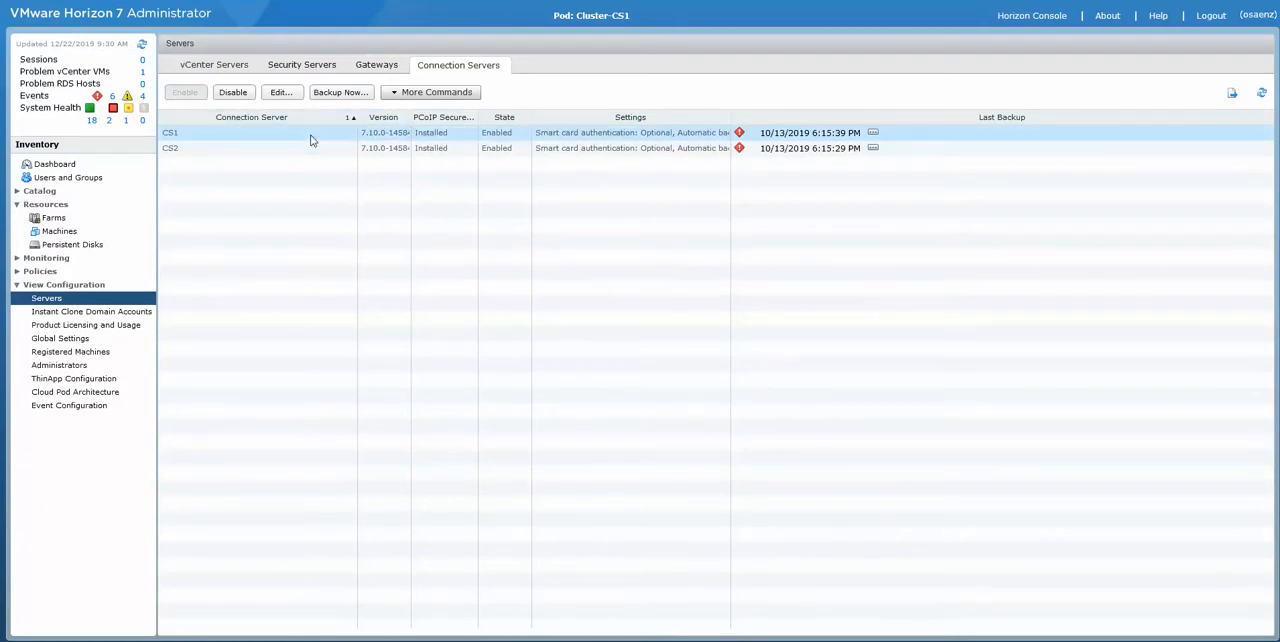
Step: Start a manual configuration backup of CS1 and then of CS2
click(340, 92)
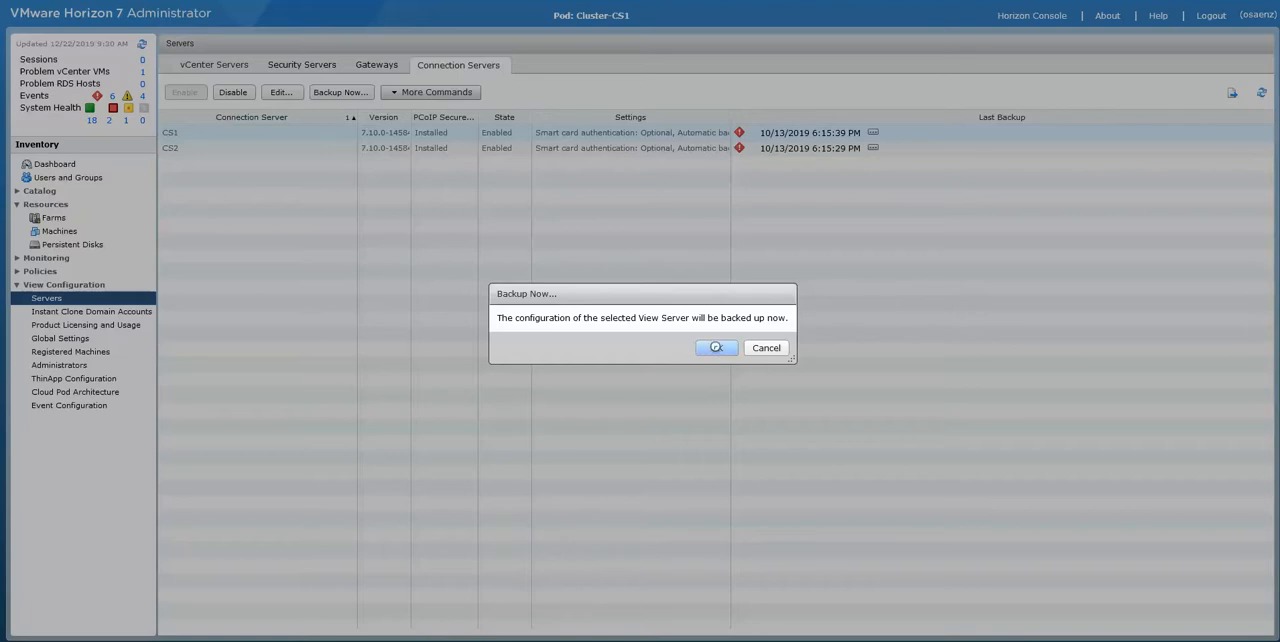
click(716, 348)
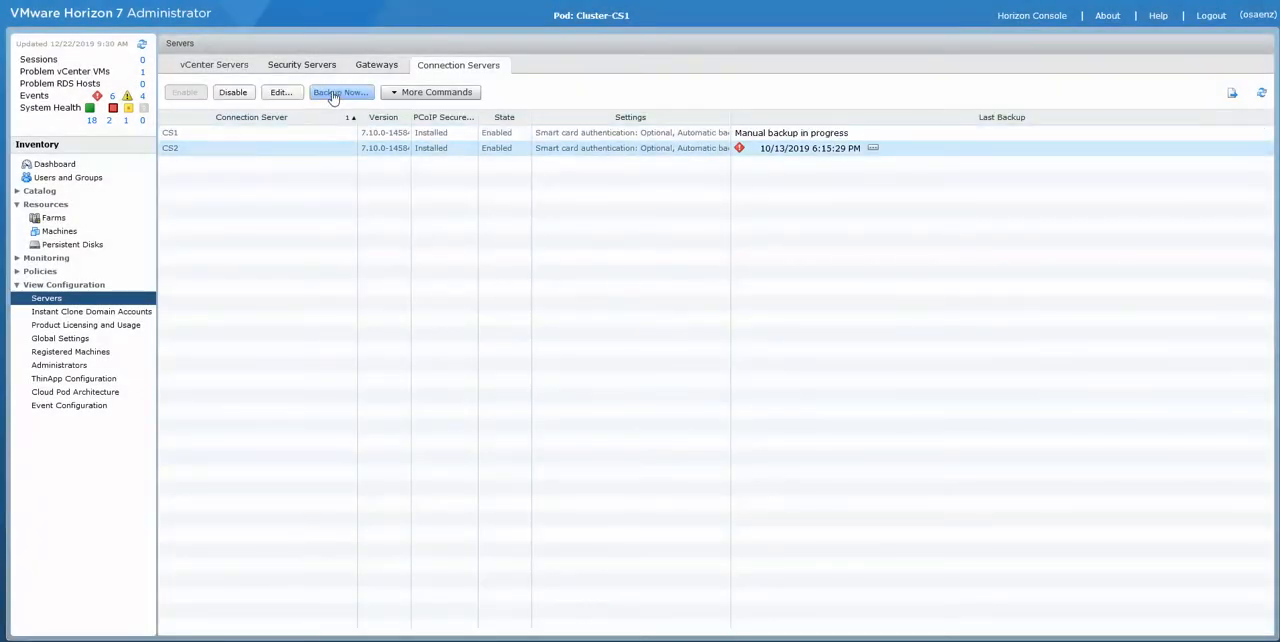
click(340, 92)
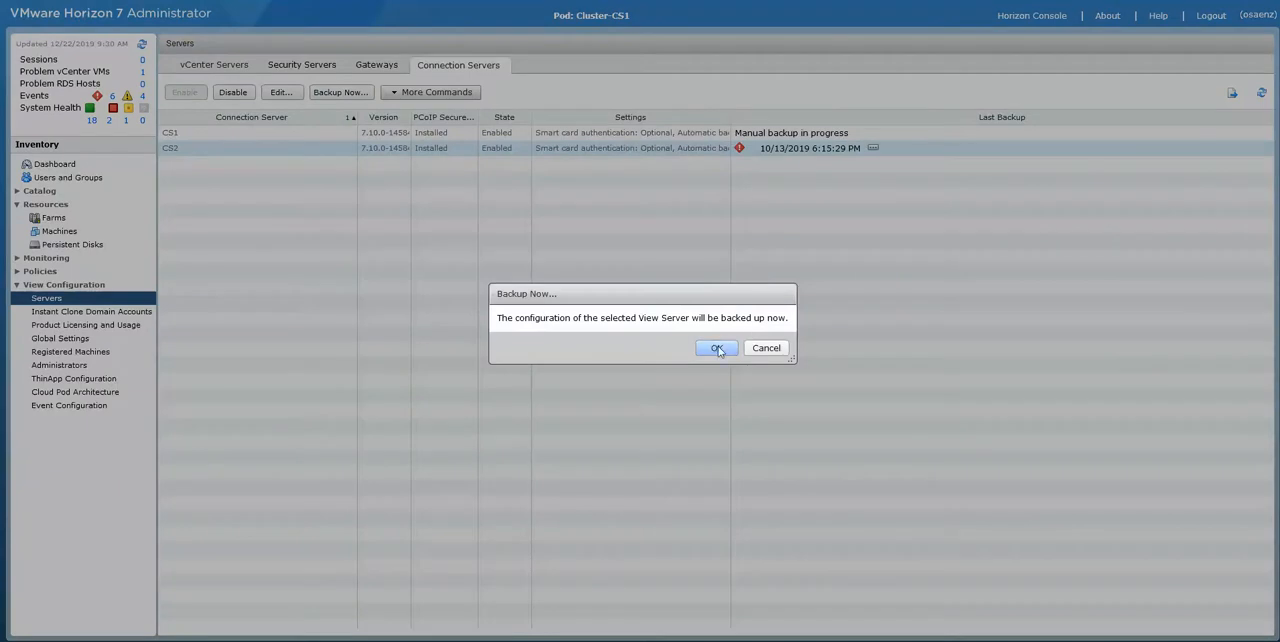
click(716, 348)
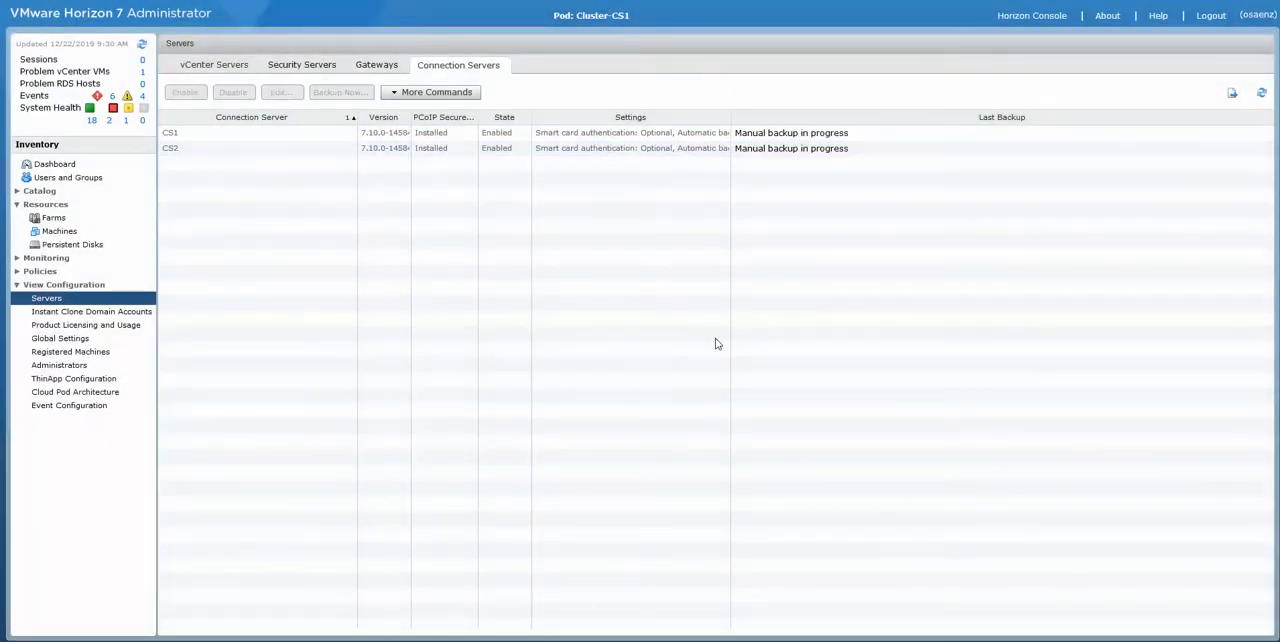
mouse_move(940, 204)
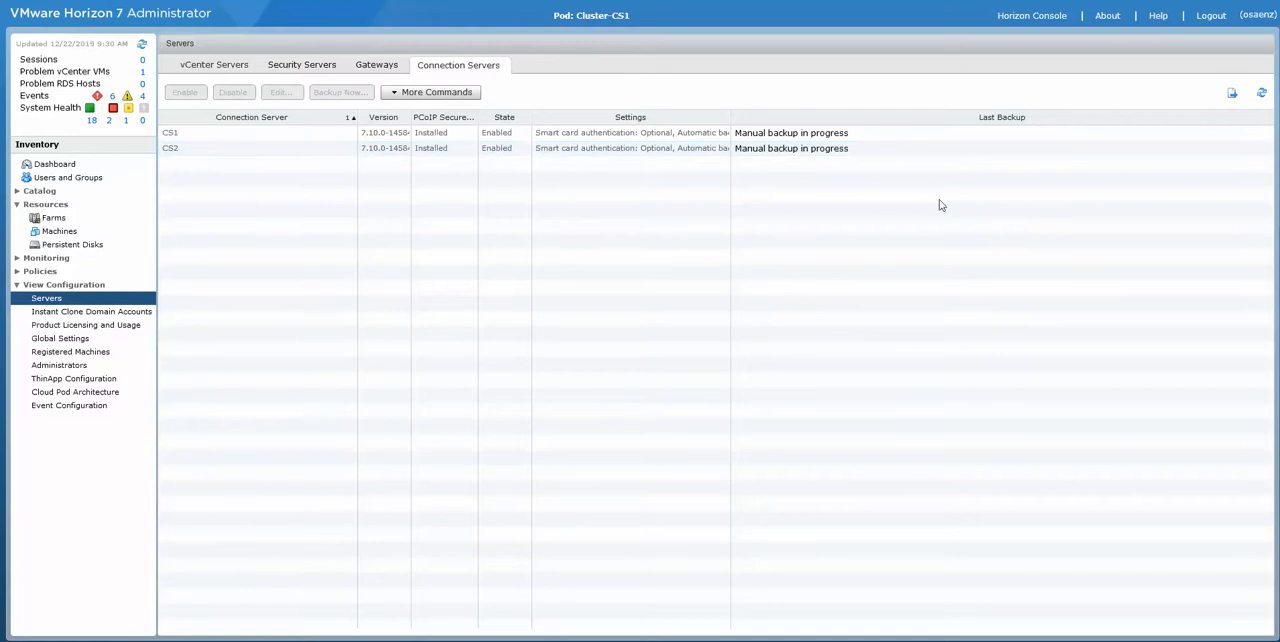
mouse_move(884, 224)
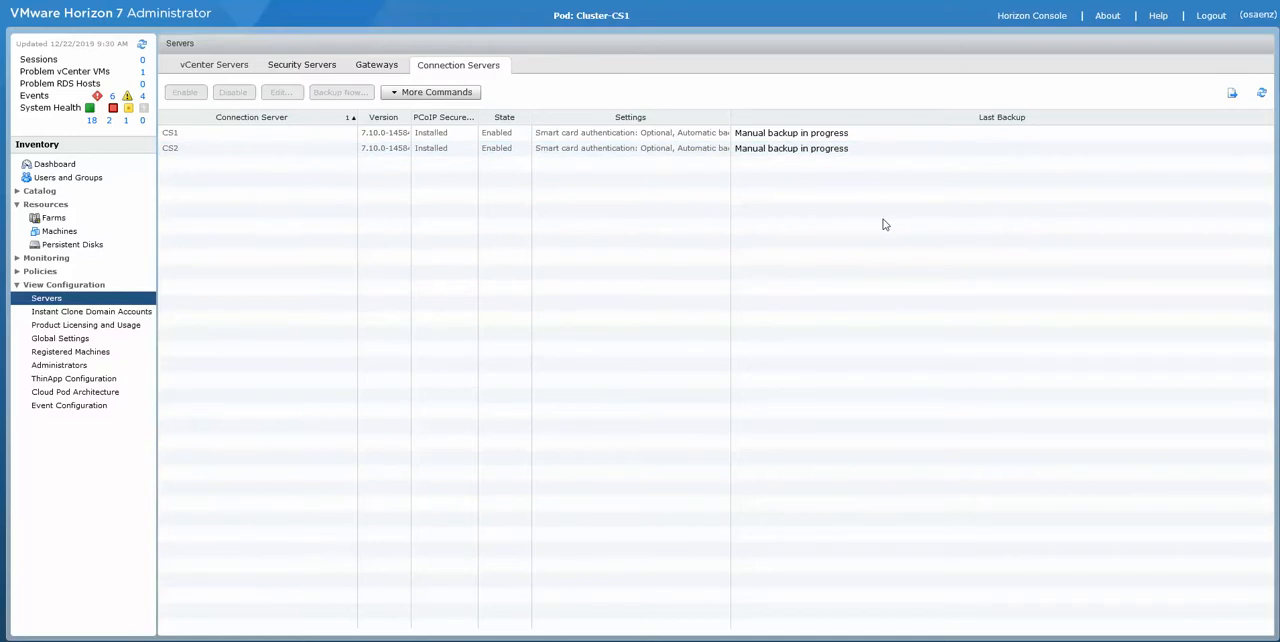
mouse_move(1172, 184)
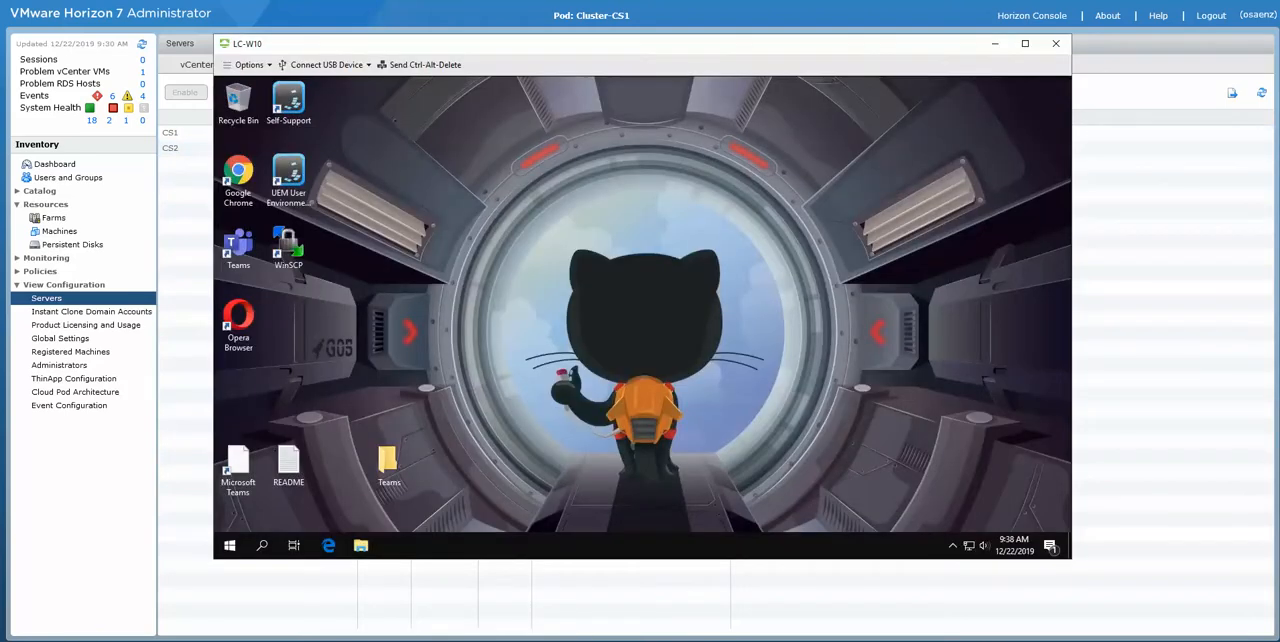
Step: Open the Start menu in the LC-W10 desktop and scroll its app list to confirm responsiveness
click(228, 544)
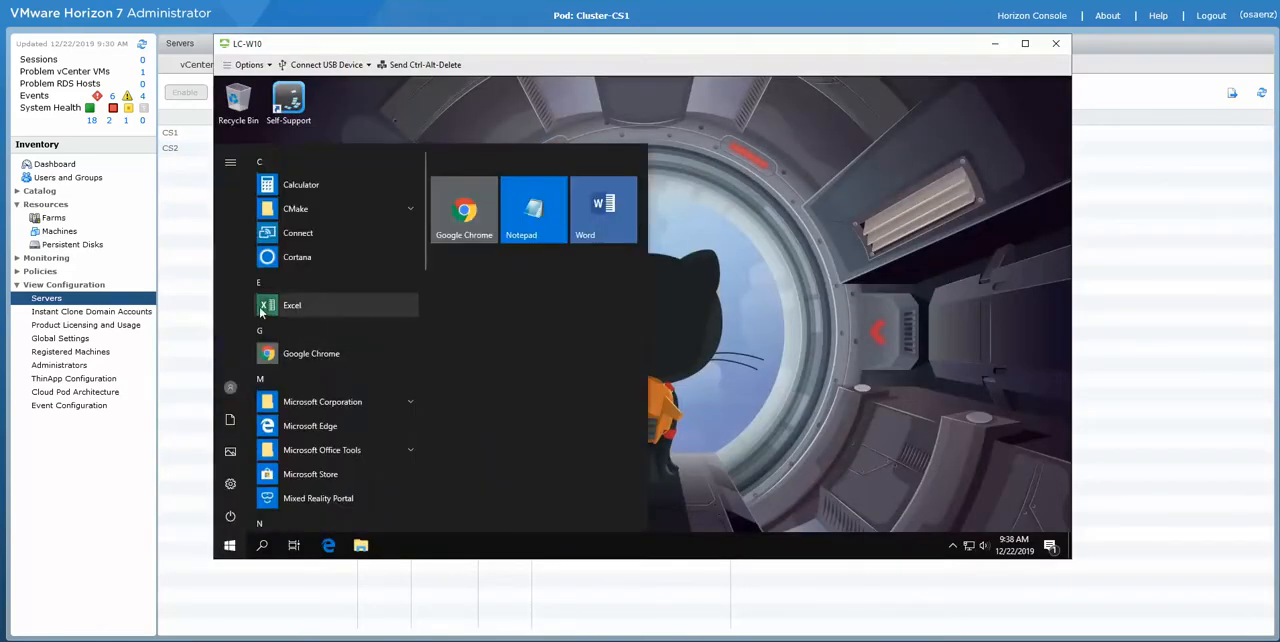
scroll(down, 3)
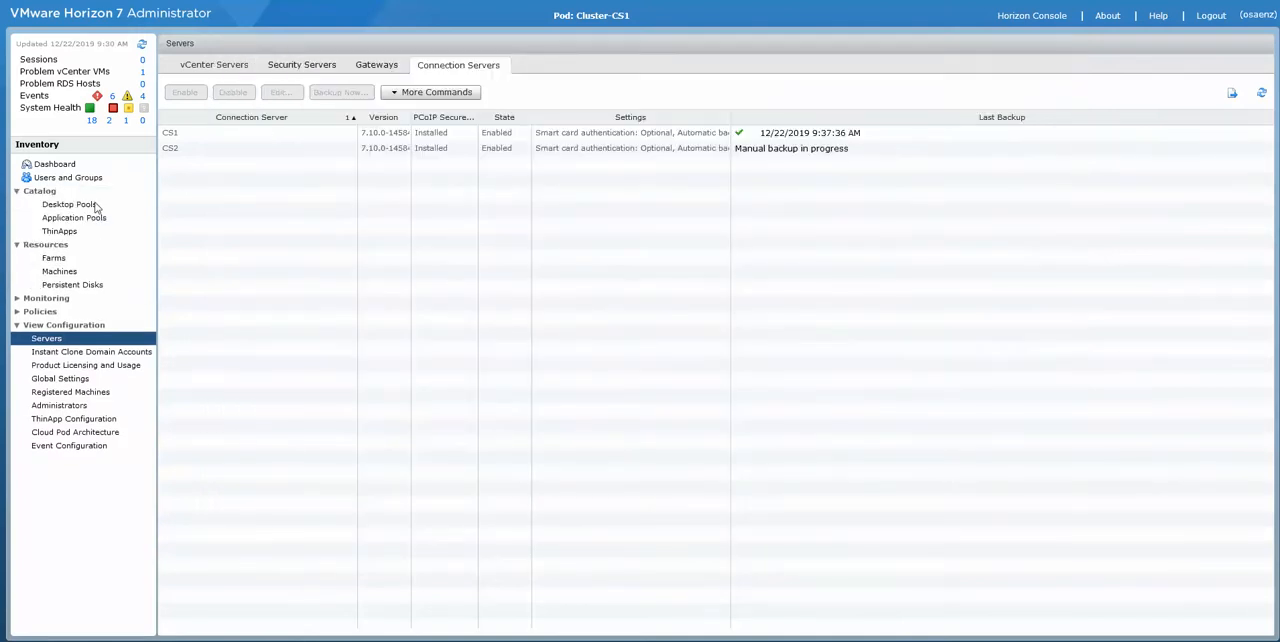
mouse_move(70, 204)
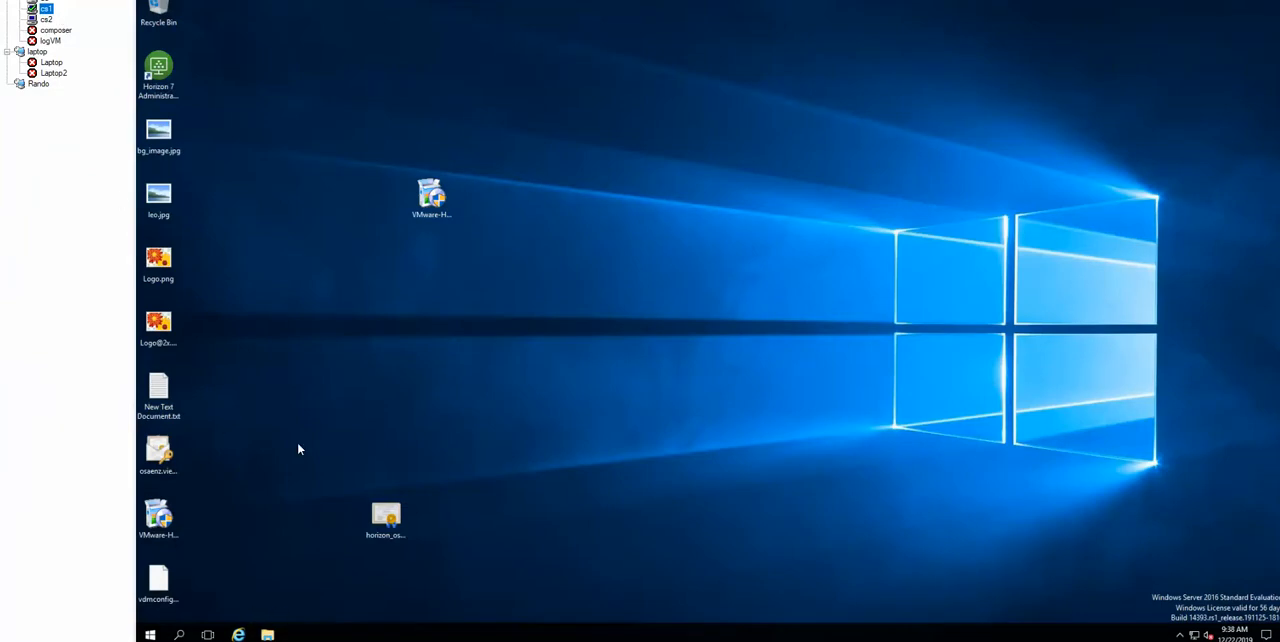
Step: Launch the Horizon Connection Server installer from the desktop and allow it at the UAC prompt
click(432, 196)
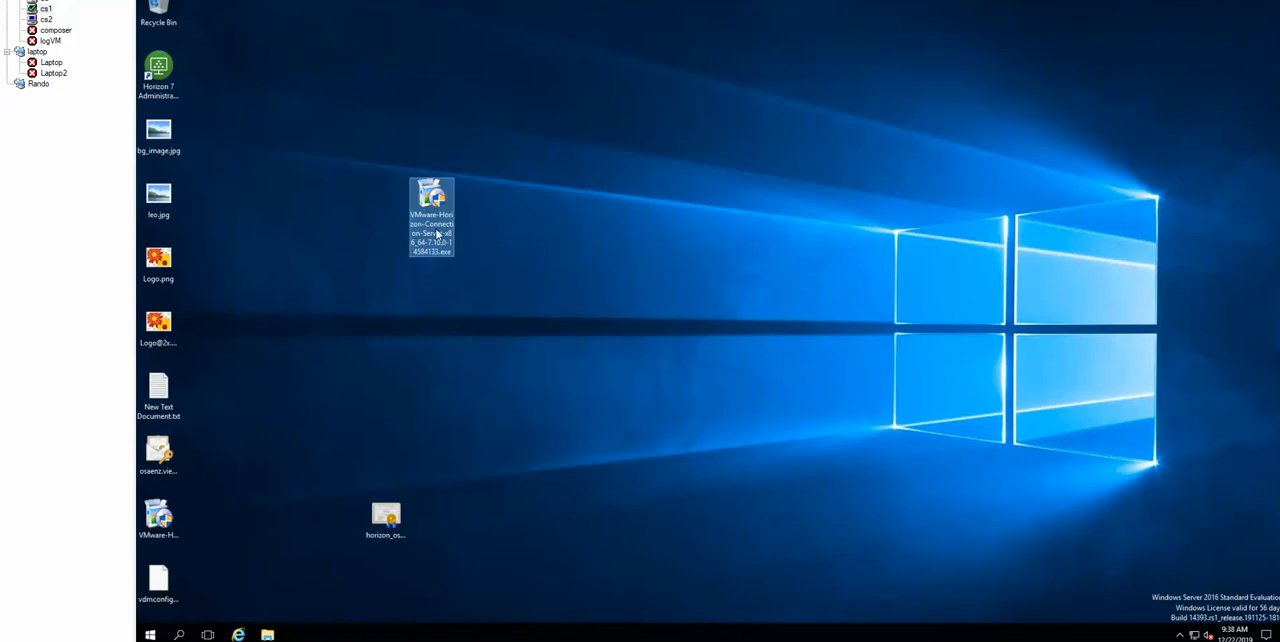
drag(432, 216, 158, 536)
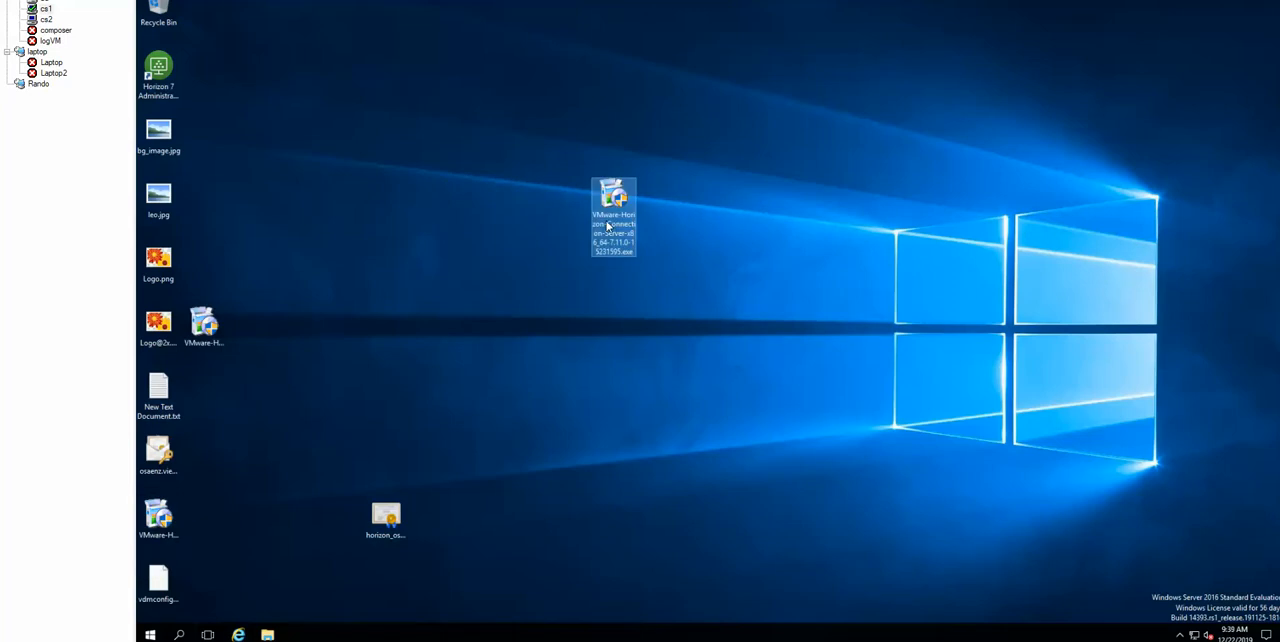
double_click(612, 216)
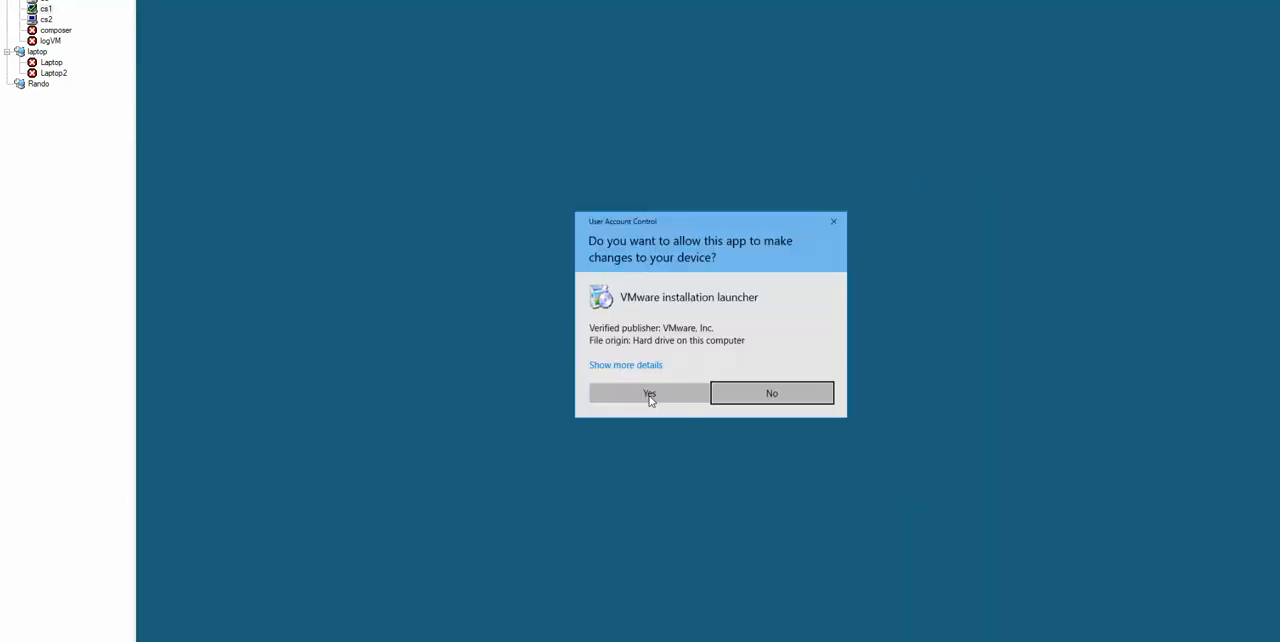
click(648, 392)
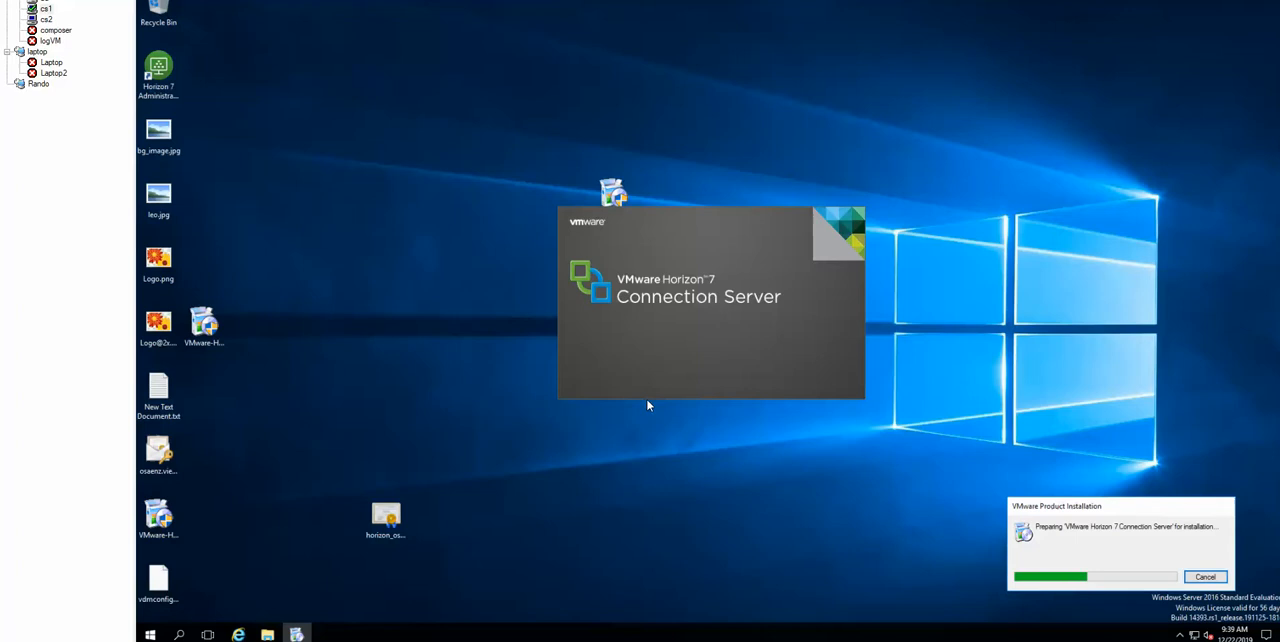
mouse_move(640, 436)
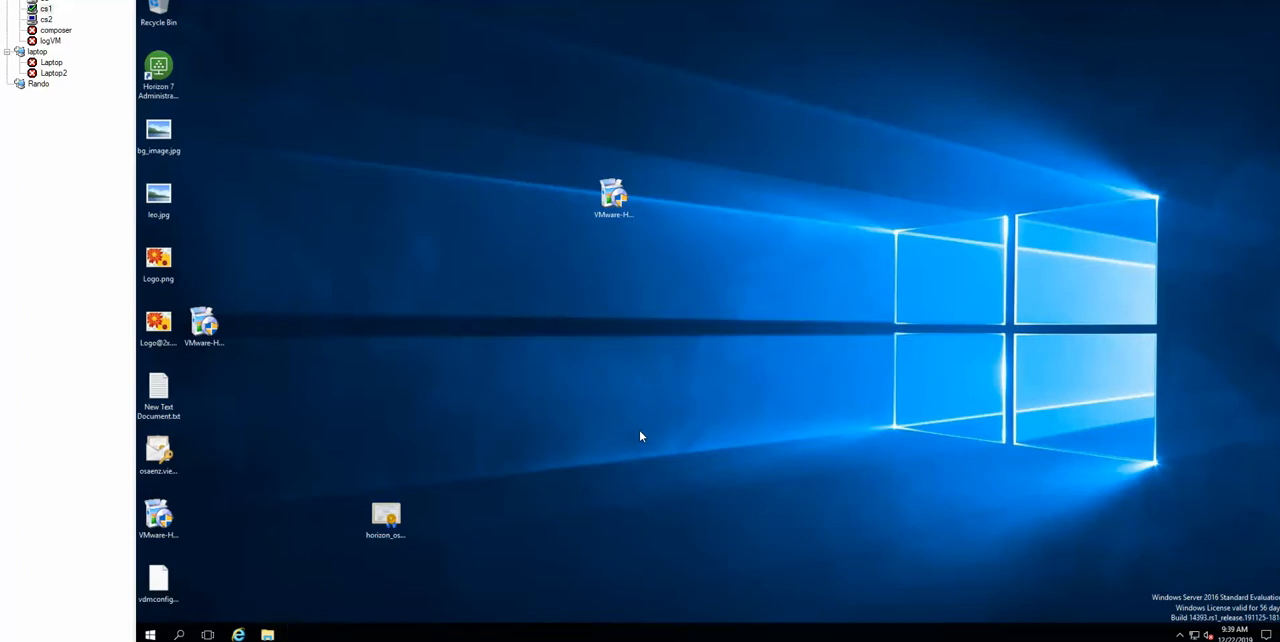
double_click(612, 196)
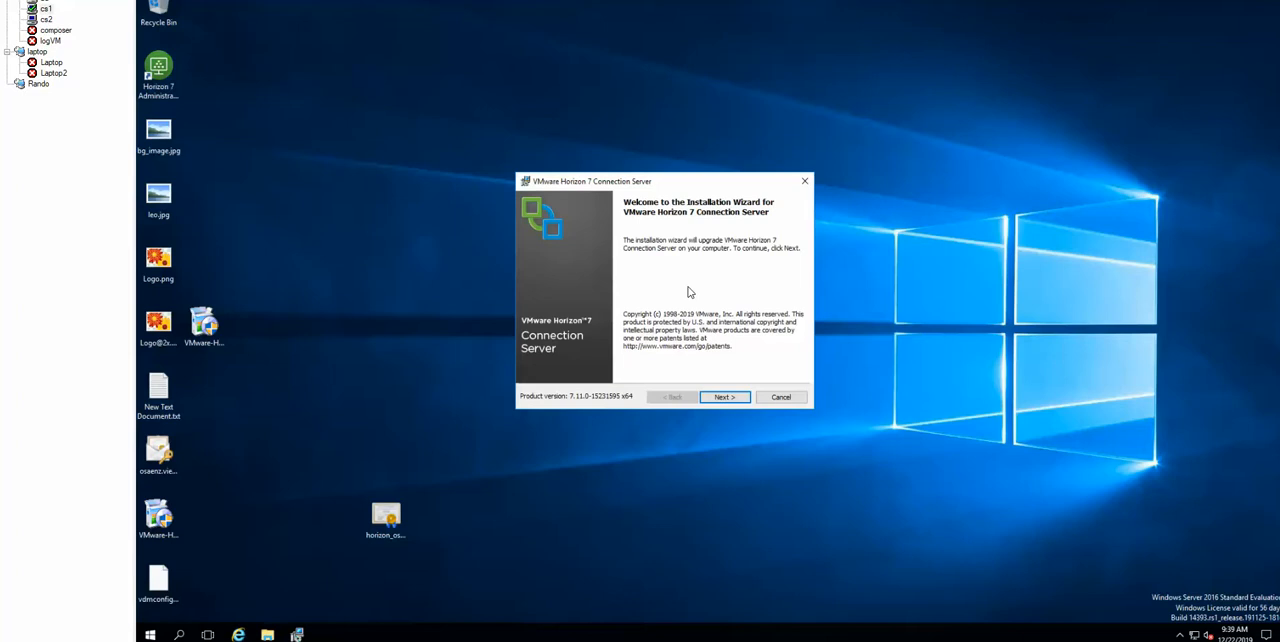
mouse_move(712, 278)
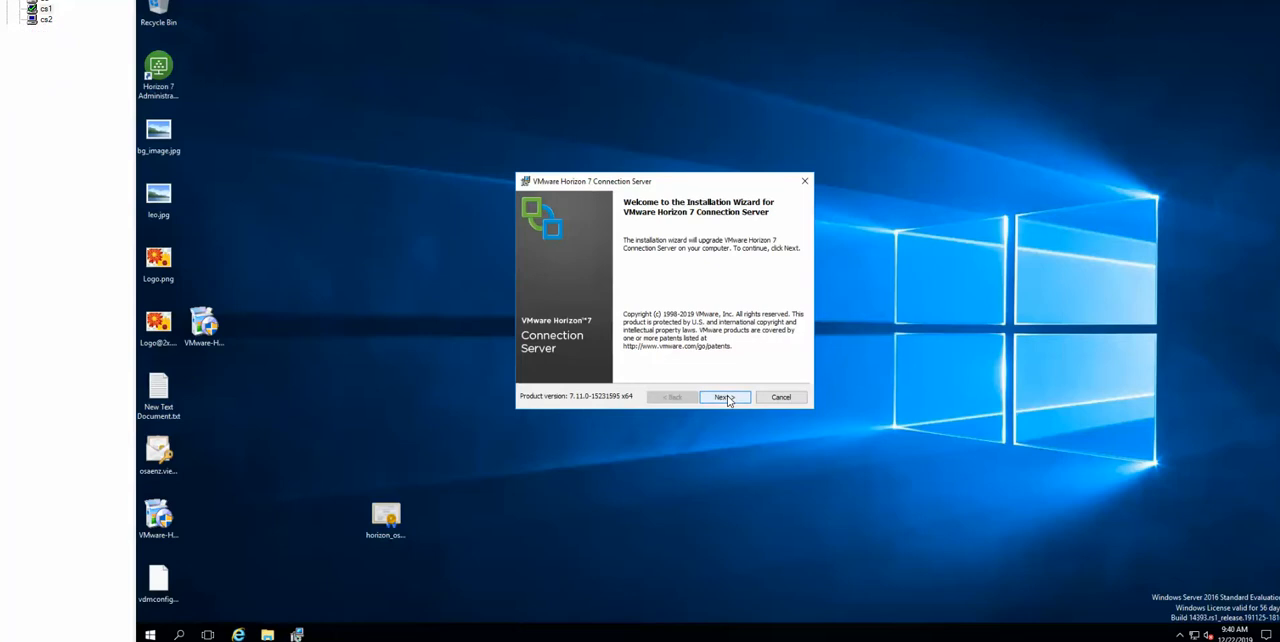
Step: Run the upgrade wizard: accept the licence, opt out of CEIP and begin installing
click(724, 396)
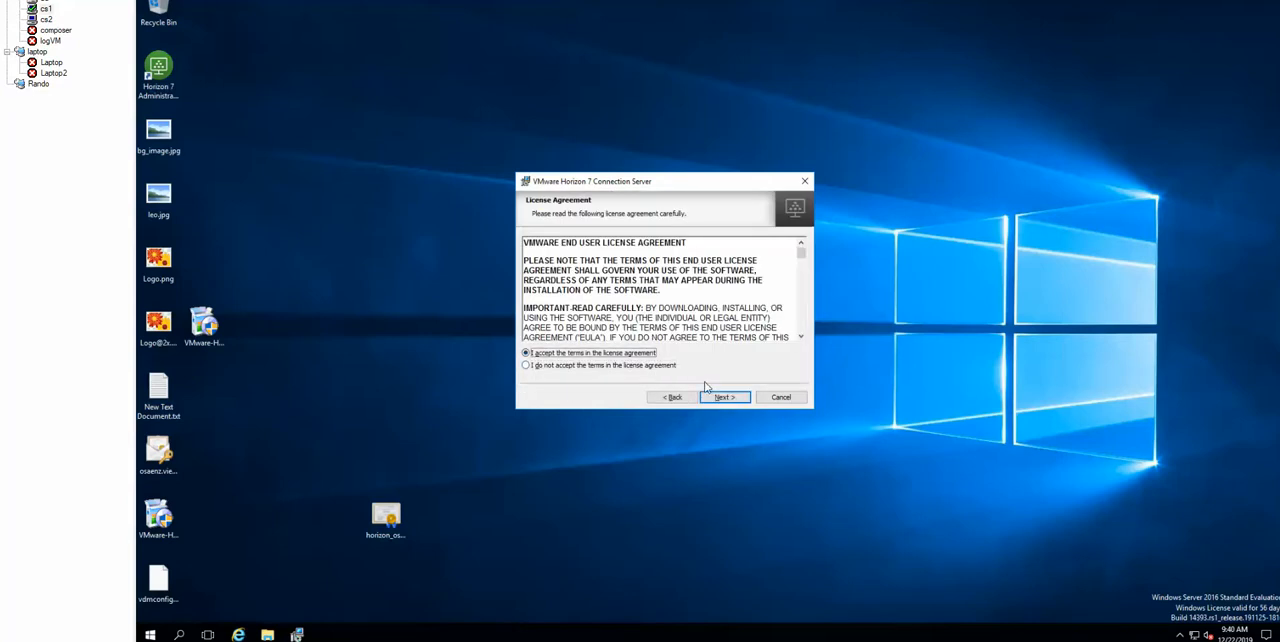
click(724, 396)
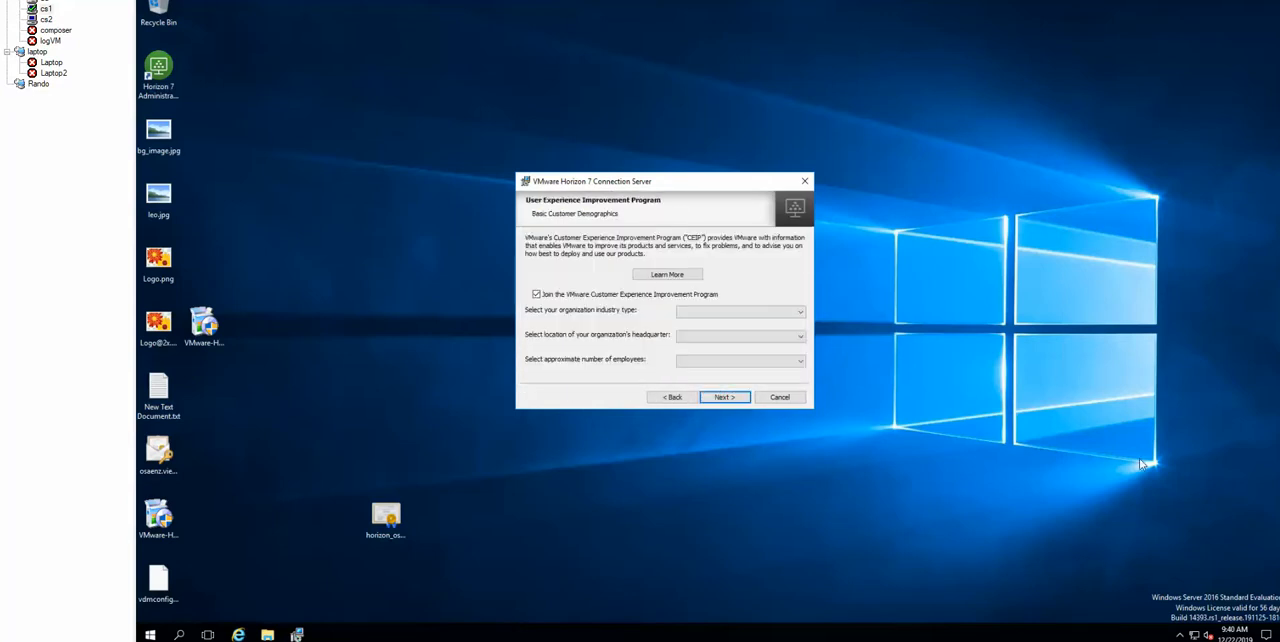
click(536, 294)
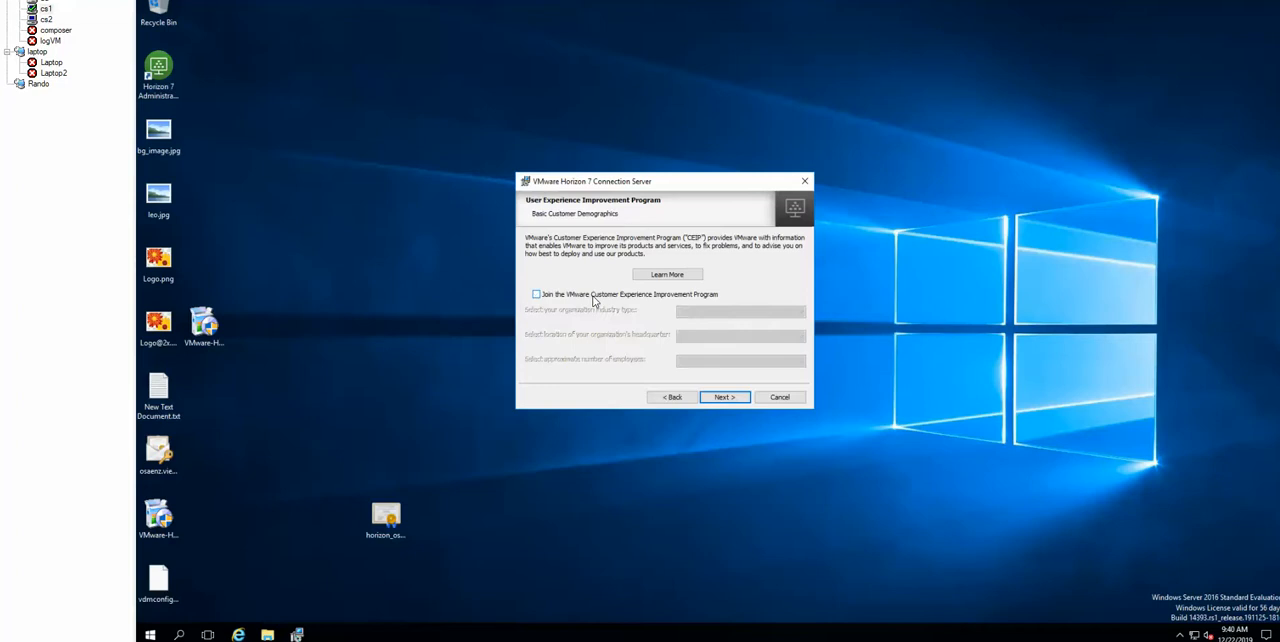
click(724, 396)
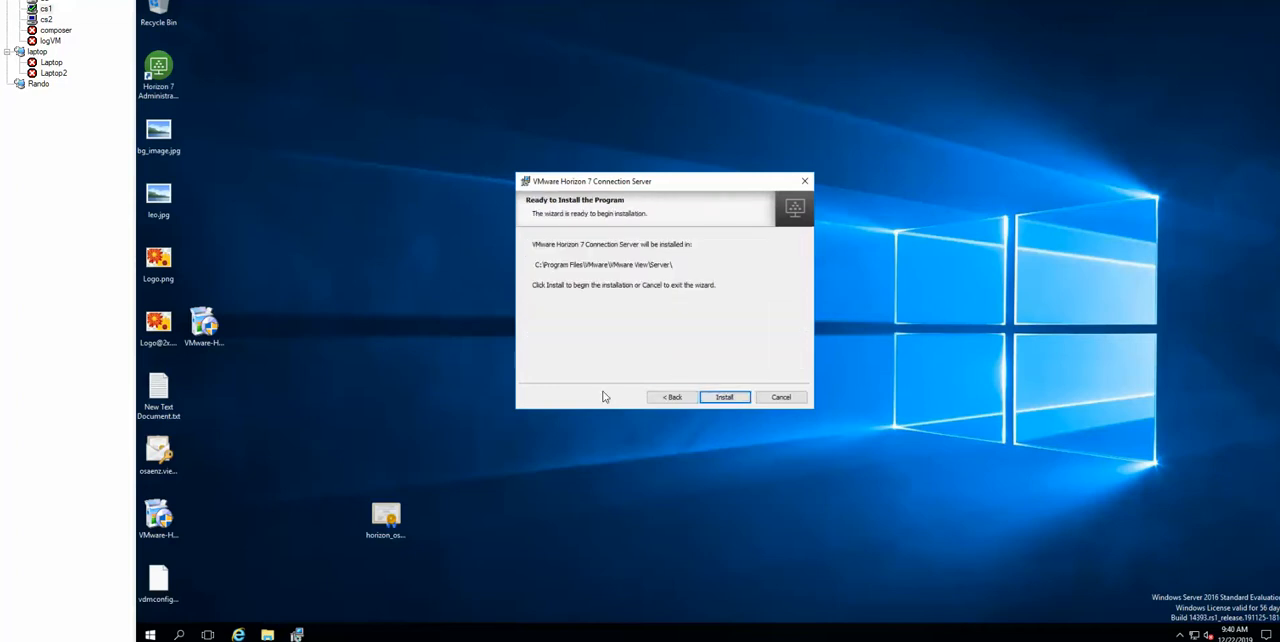
click(724, 396)
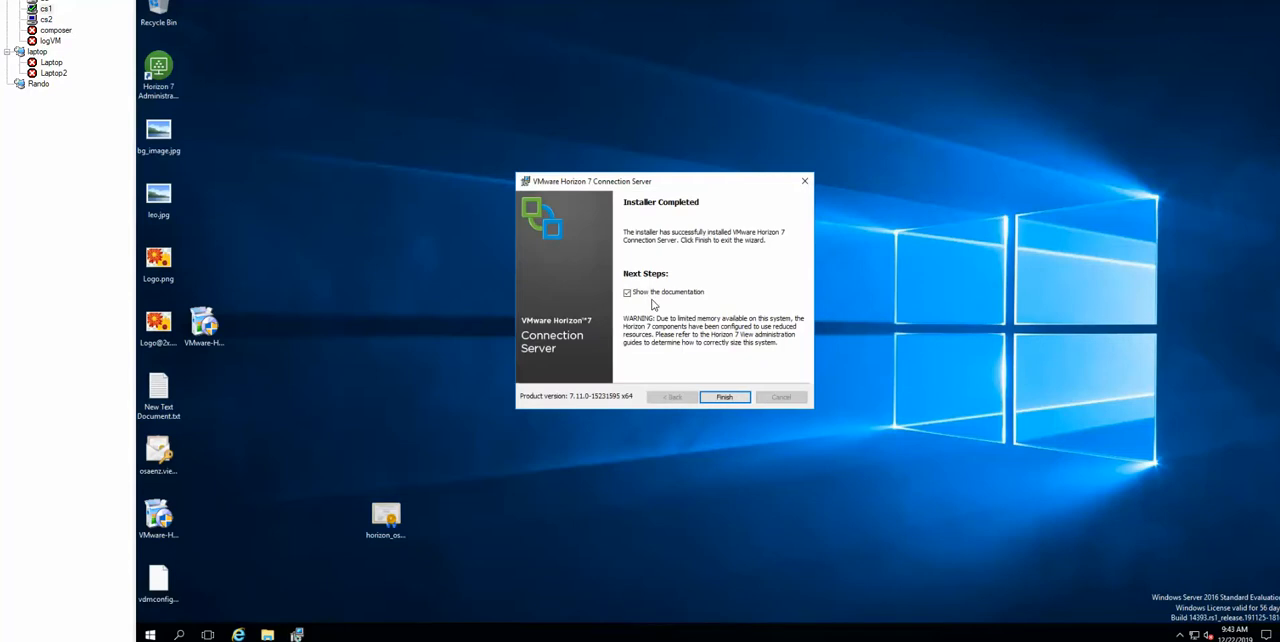
Step: Finish the installer, check the LC-W10 session responds and switch back to the browser
click(724, 396)
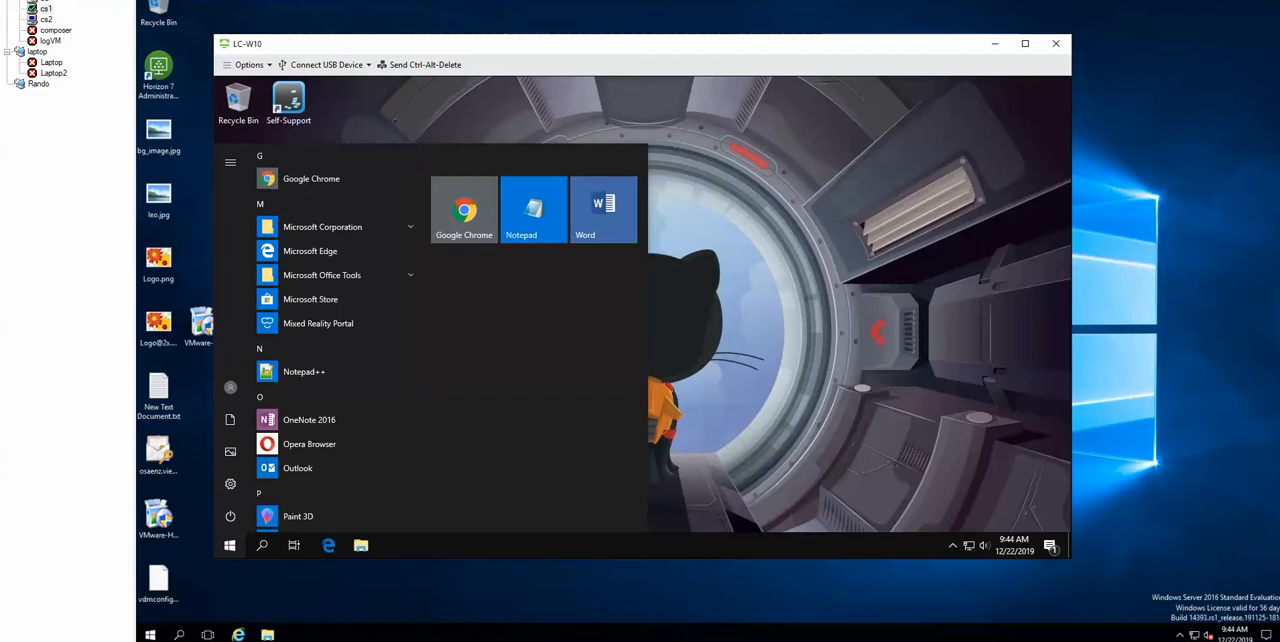
click(228, 544)
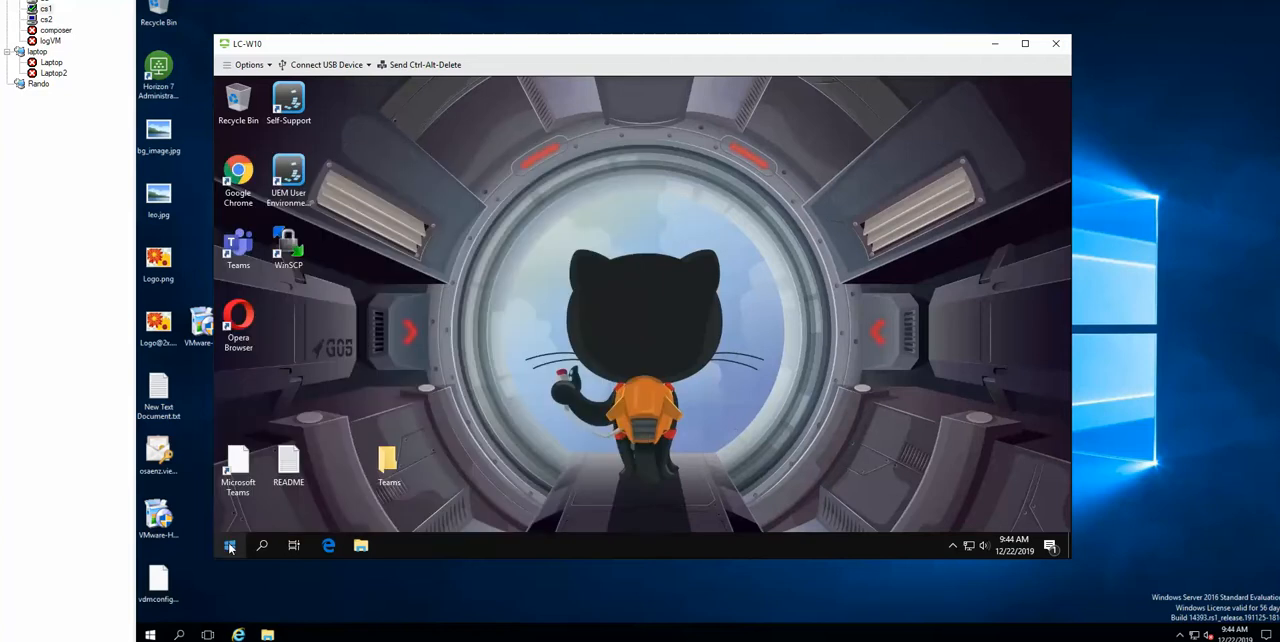
click(228, 544)
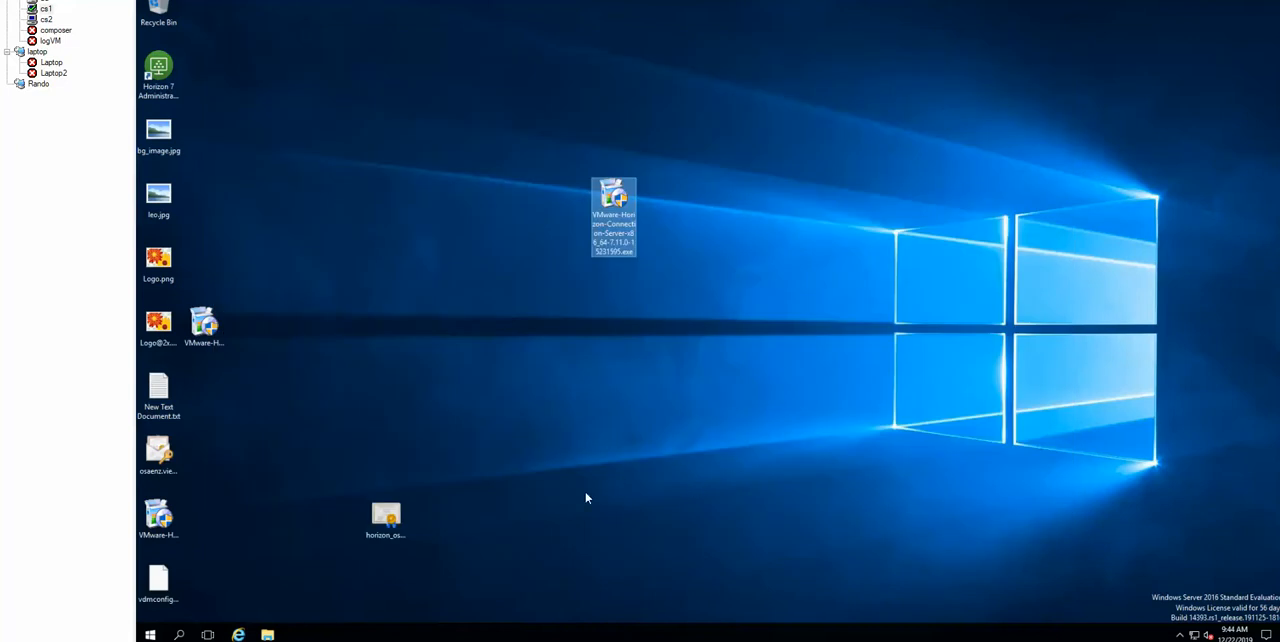
click(150, 634)
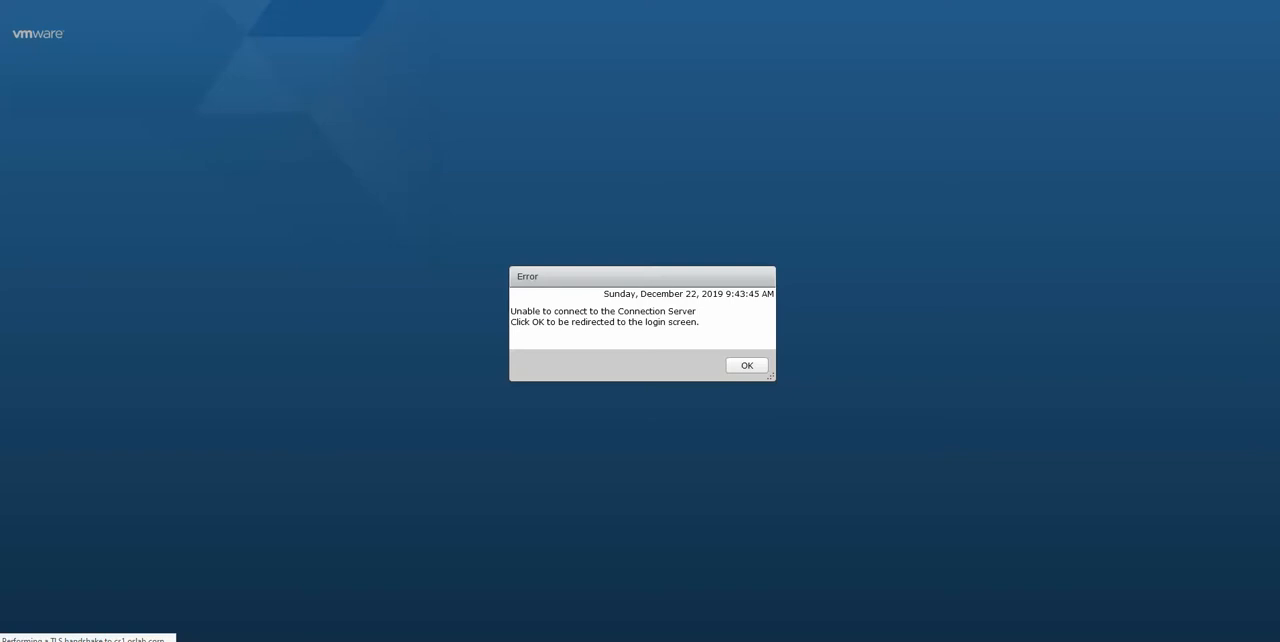
Step: Acknowledge the connection error and retry until the Horizon Administrator login page loads
click(744, 364)
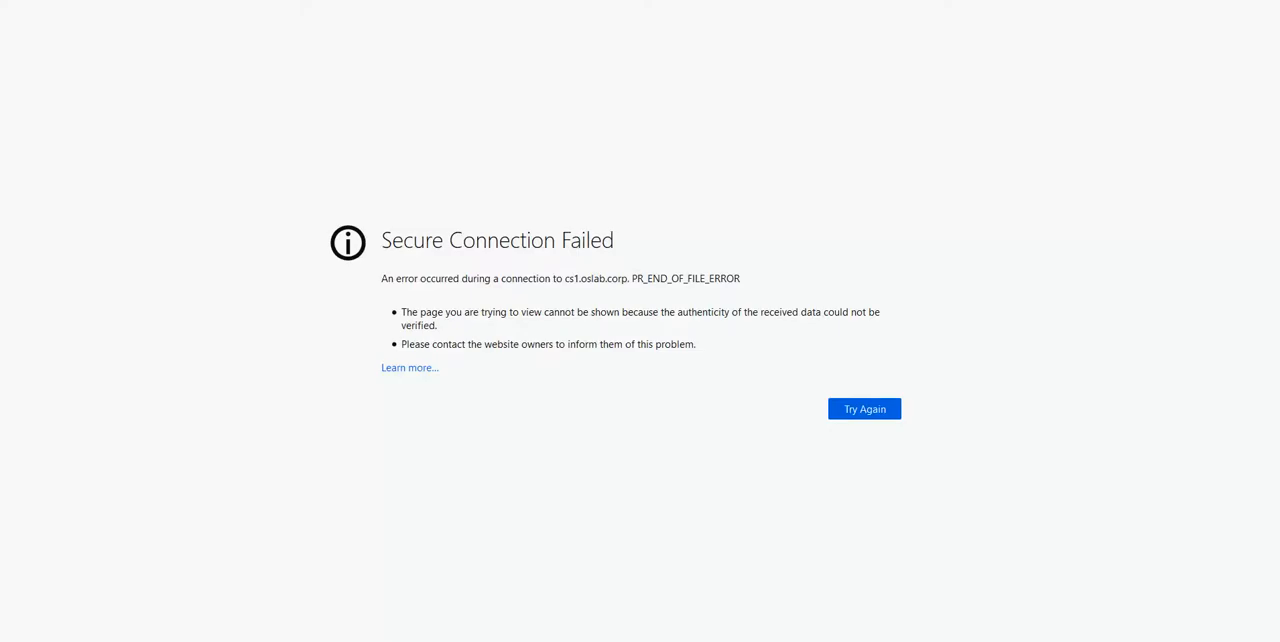
click(864, 408)
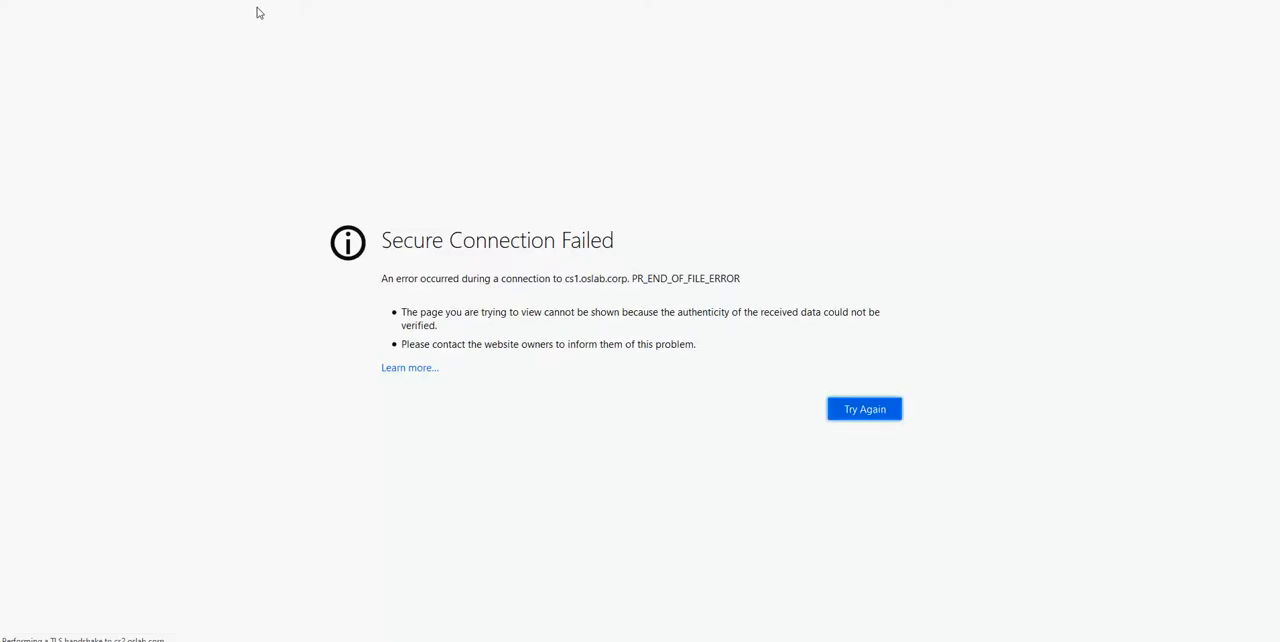
click(864, 408)
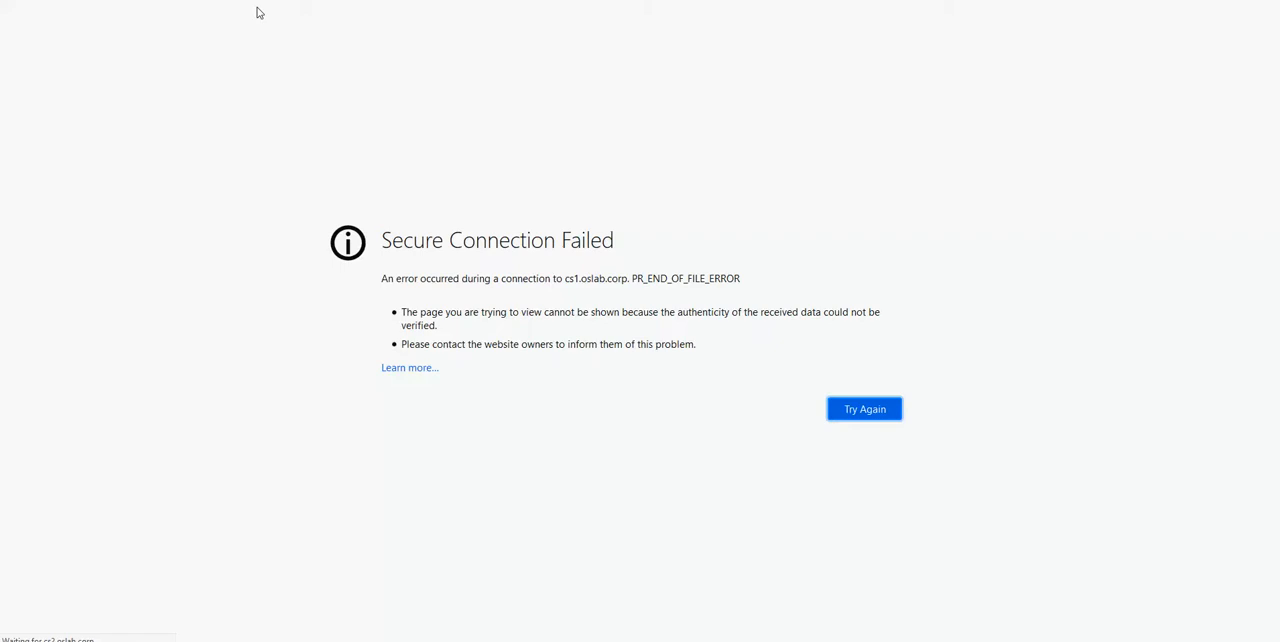
click(864, 408)
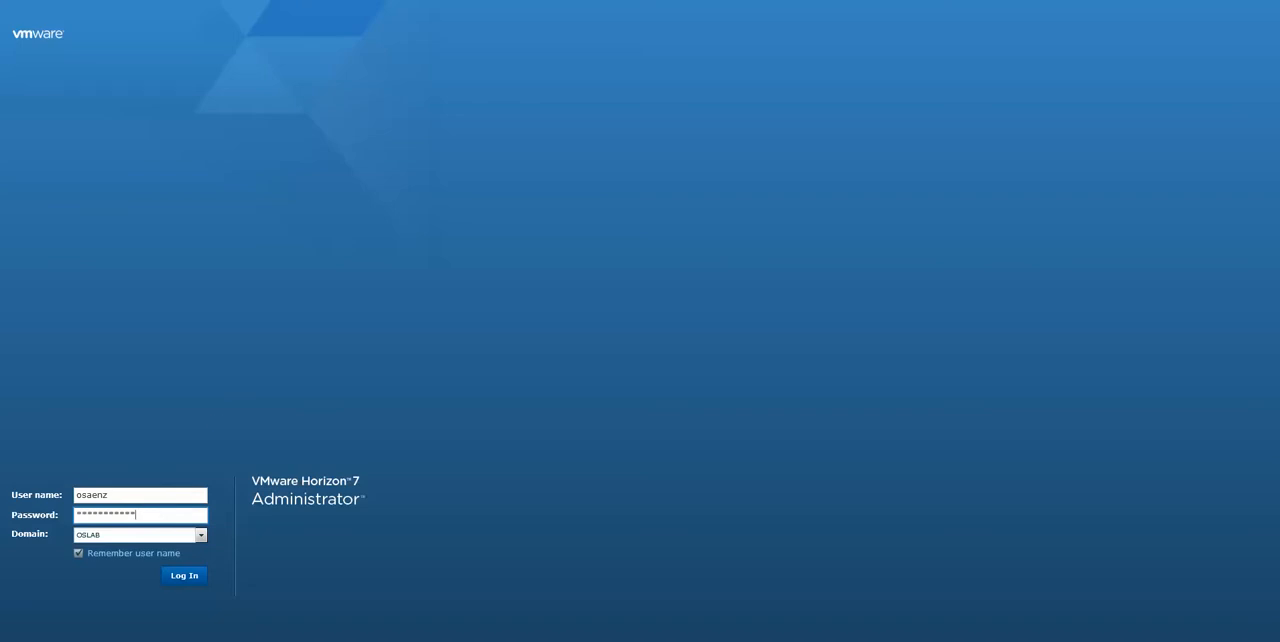
Step: Log in to Horizon Administrator and check CS1's connection server details on the dashboard
click(184, 576)
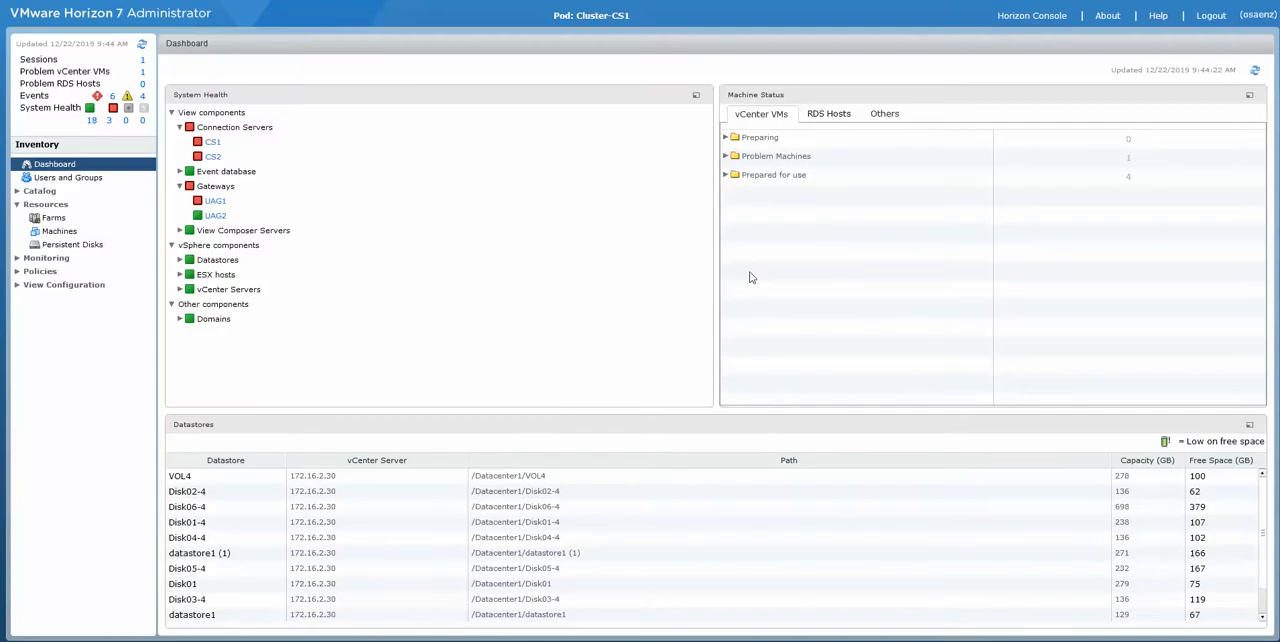
mouse_move(282, 208)
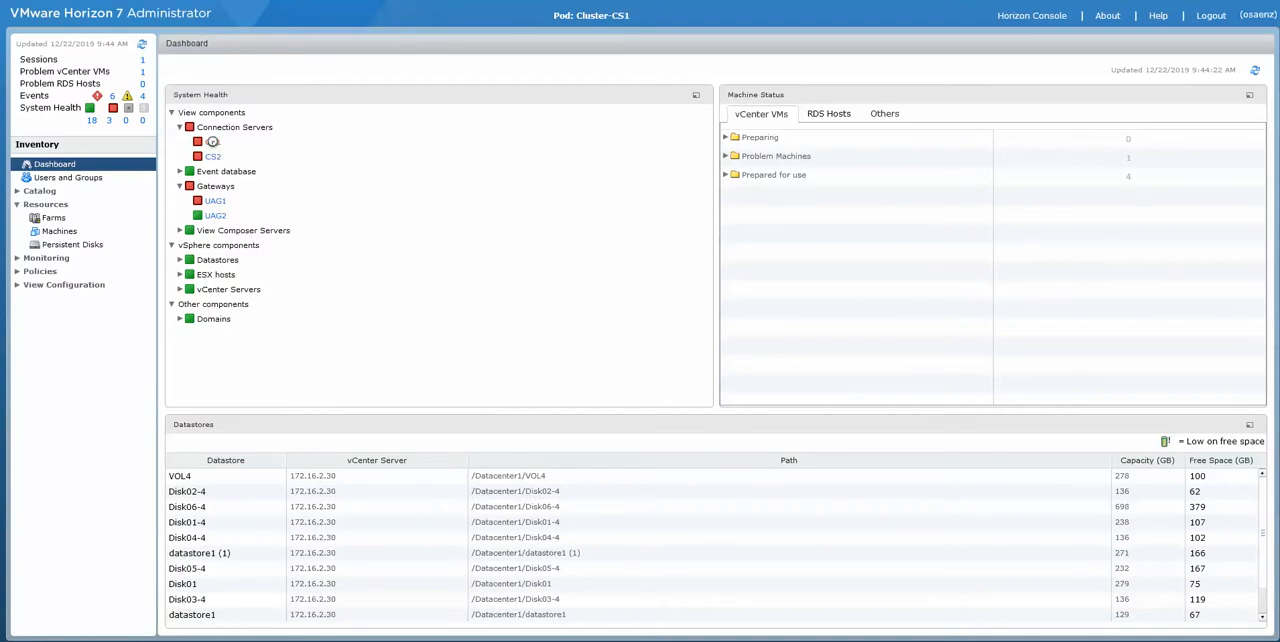
click(212, 142)
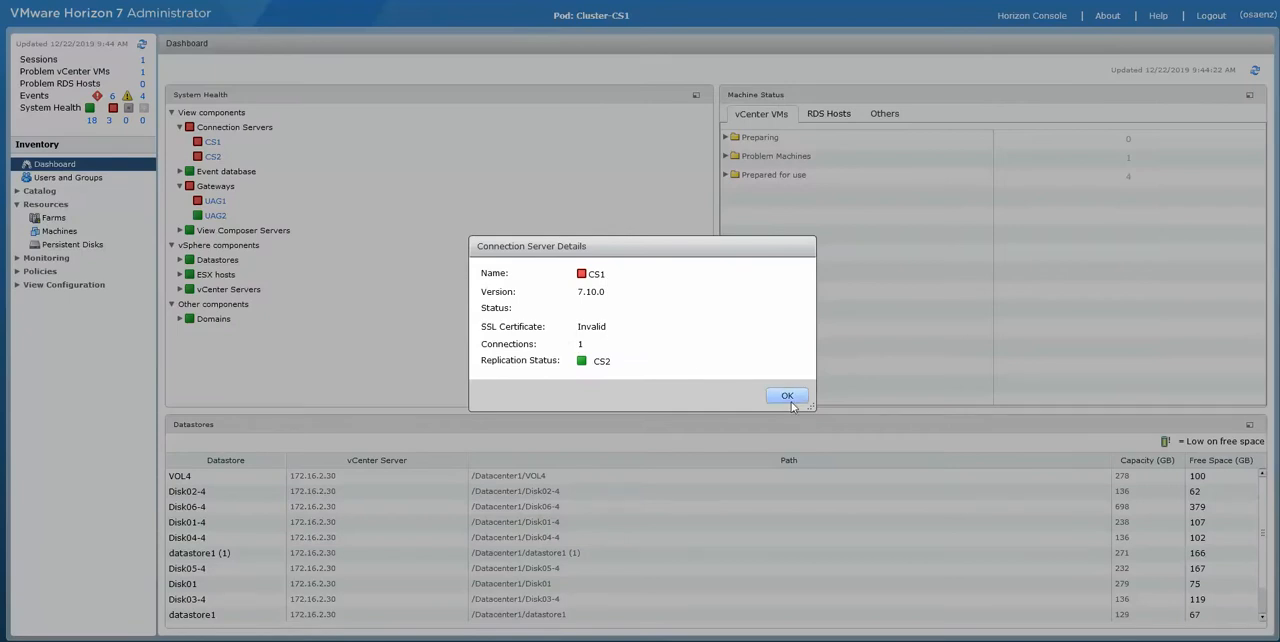
click(788, 396)
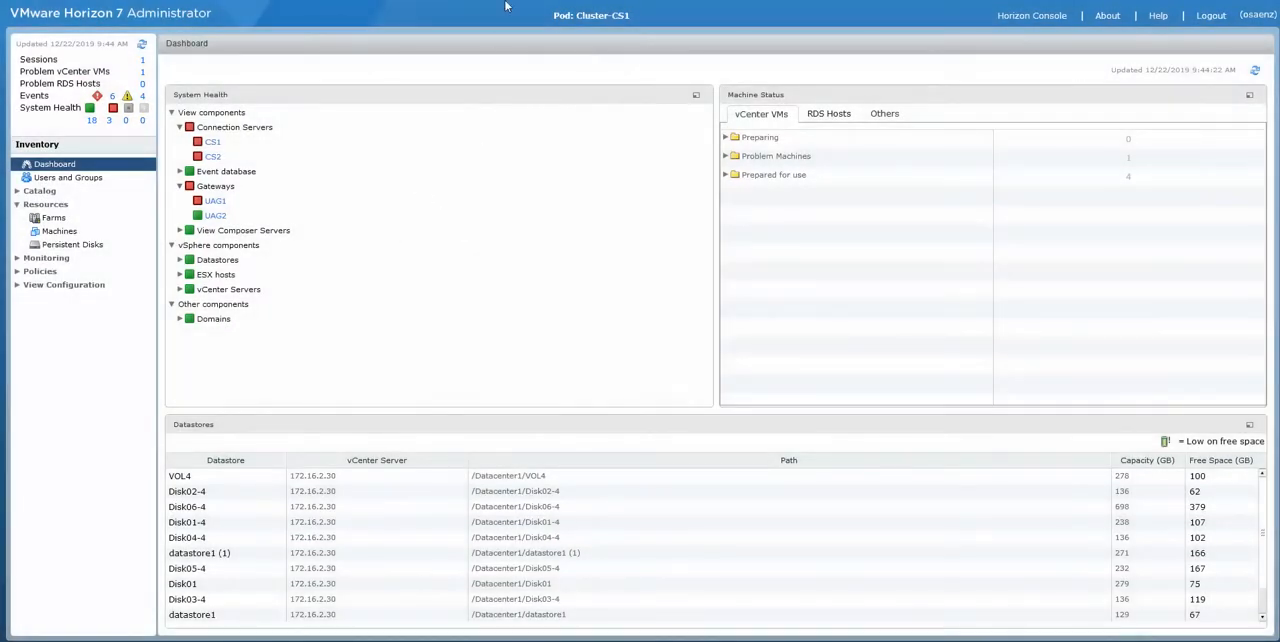
mouse_move(1212, 40)
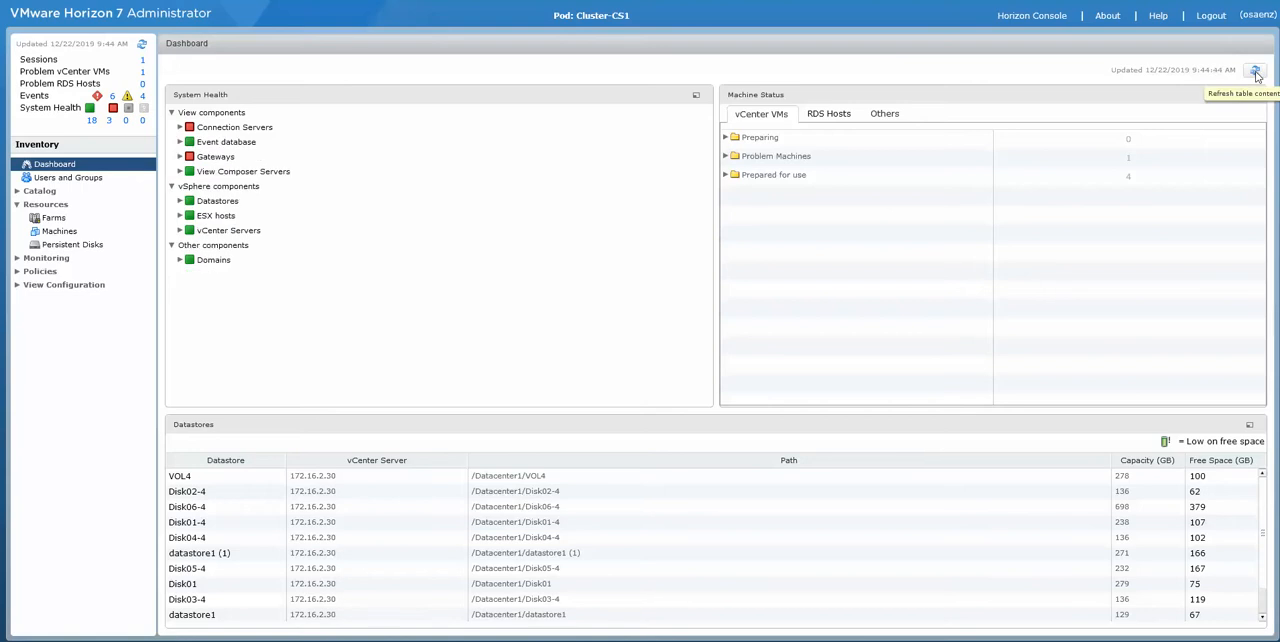
Step: Expand the gateways and connection servers health groups and review CS1's details again
click(180, 156)
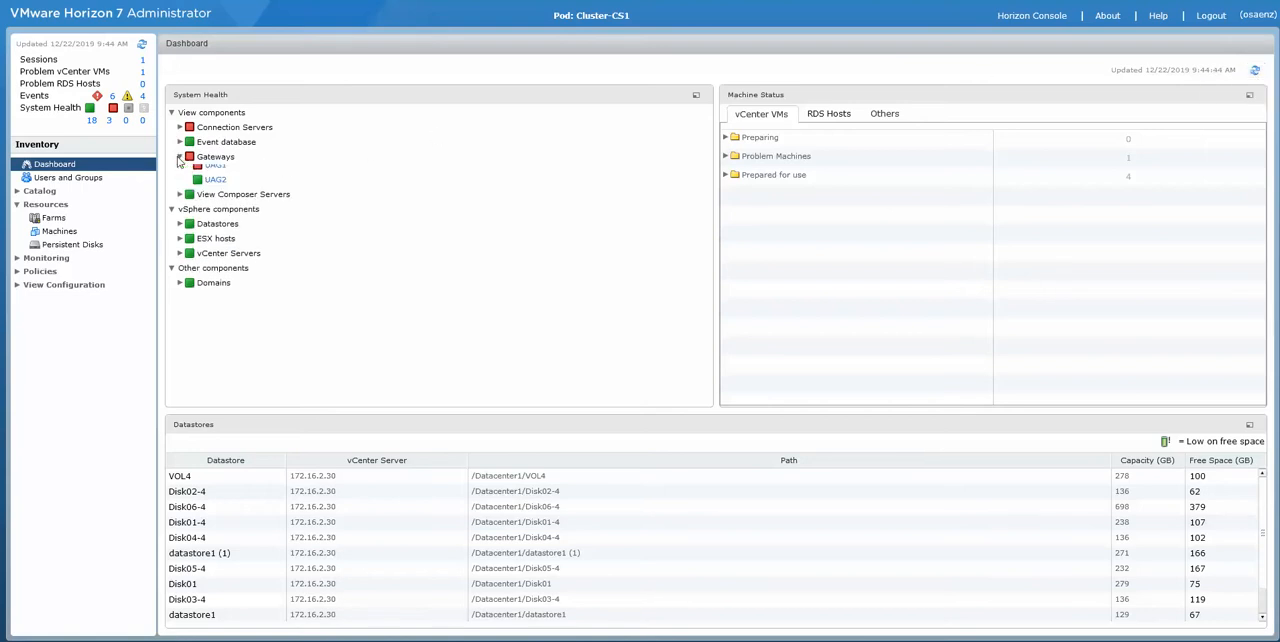
click(180, 128)
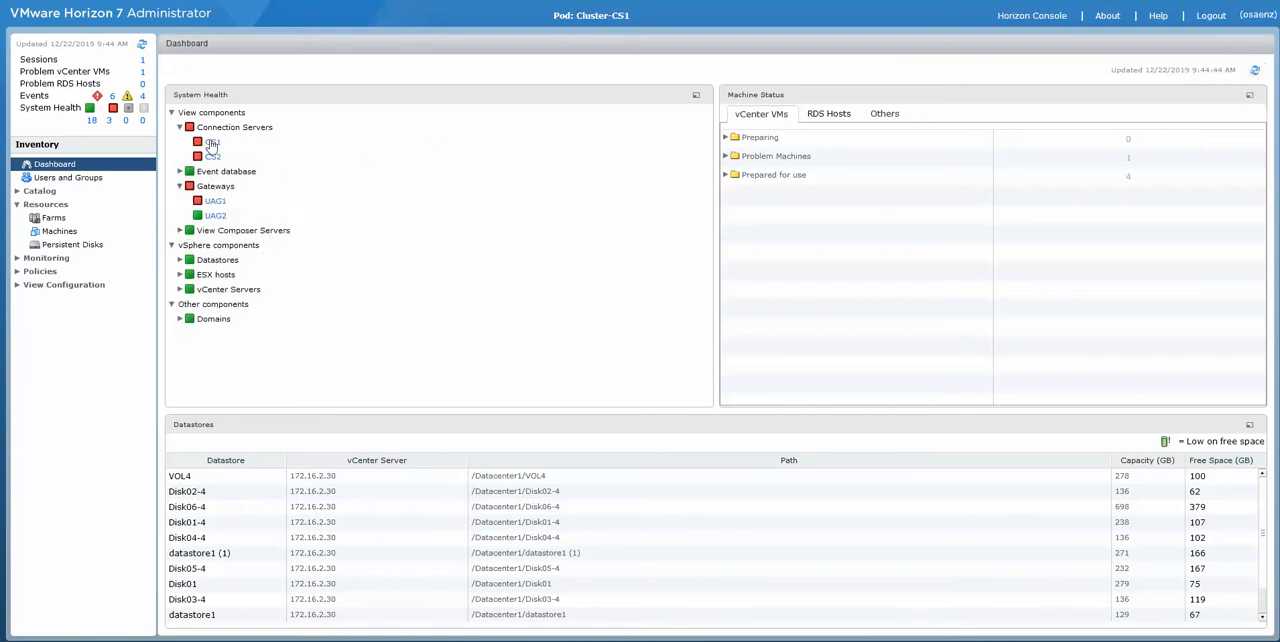
click(212, 140)
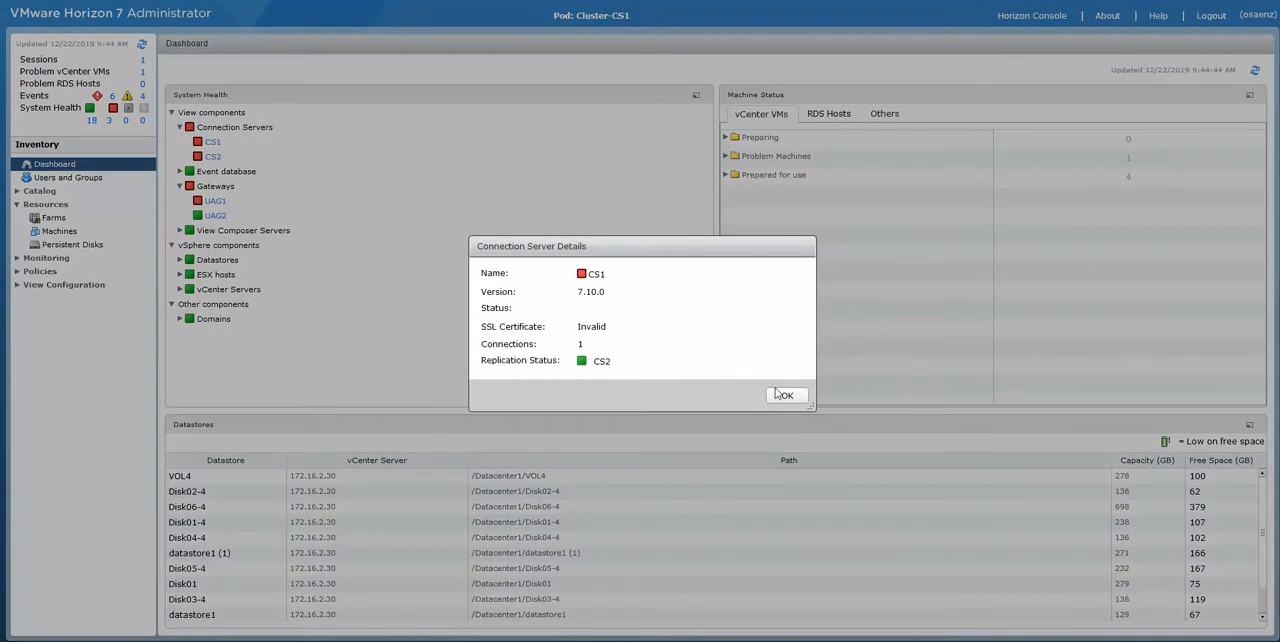
click(786, 394)
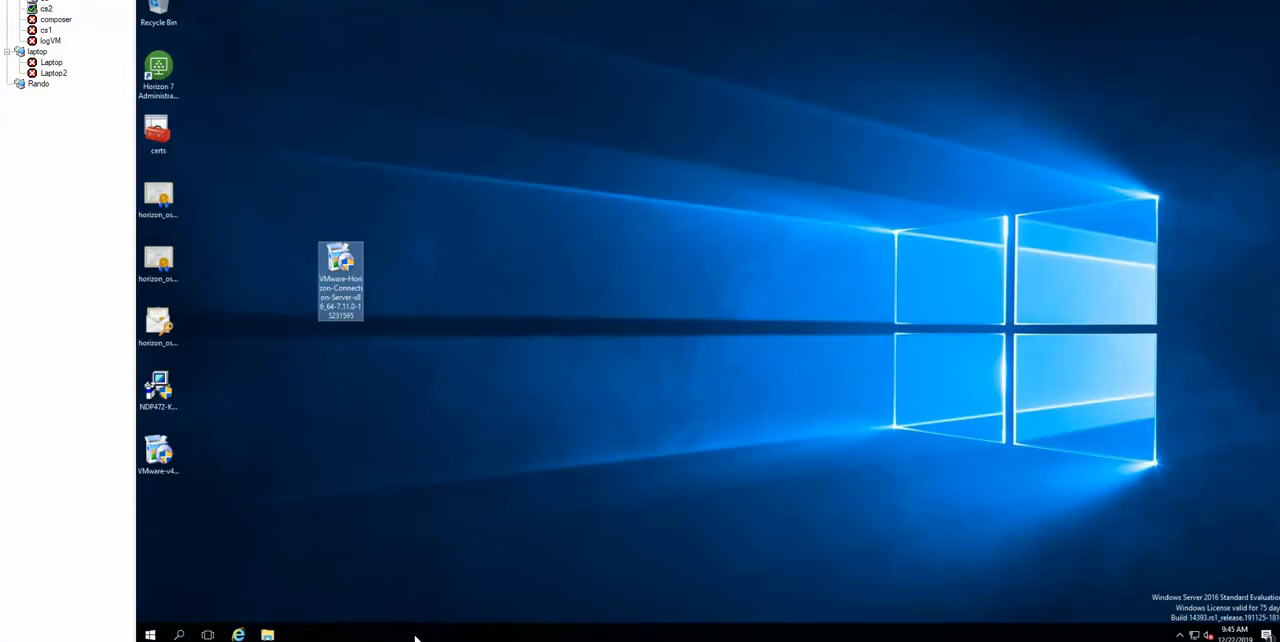
Step: Open Task Manager's Services list and confirm the VMware Horizon View services are running
right_click(416, 634)
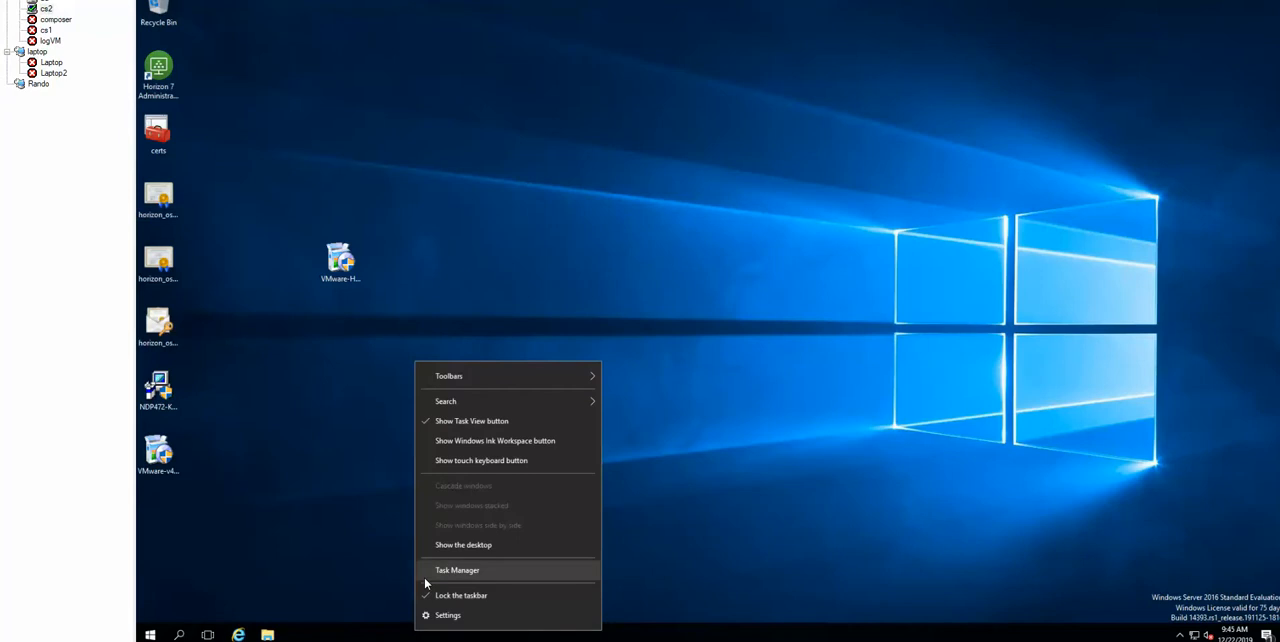
click(456, 570)
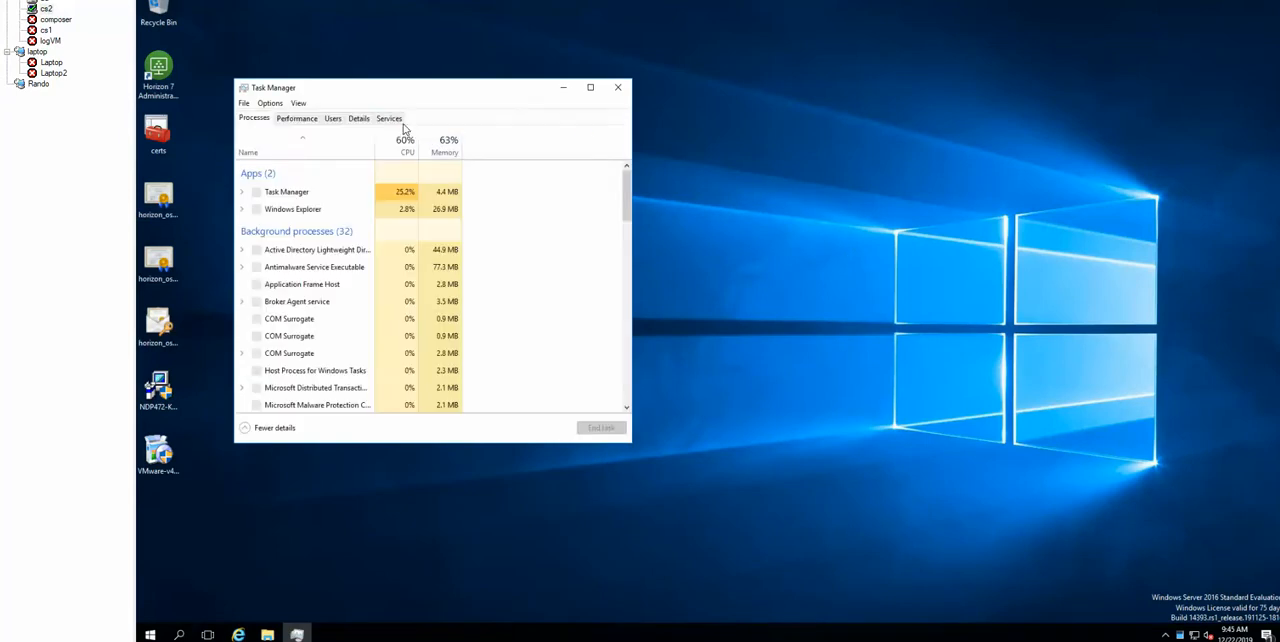
click(388, 118)
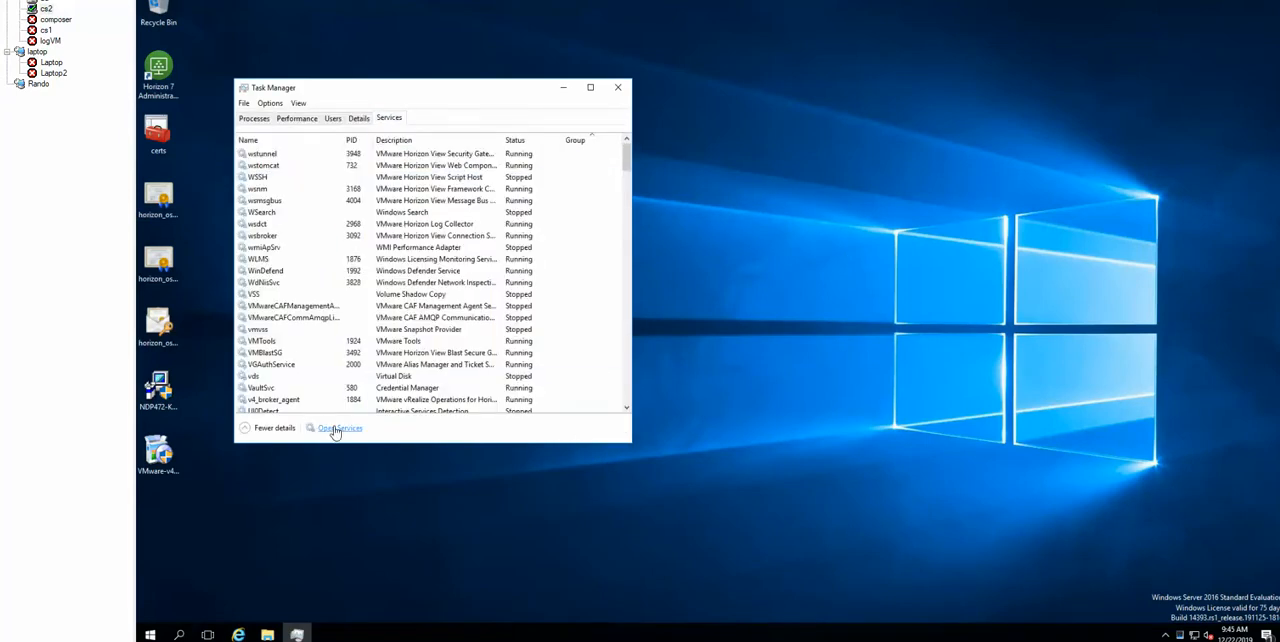
click(340, 428)
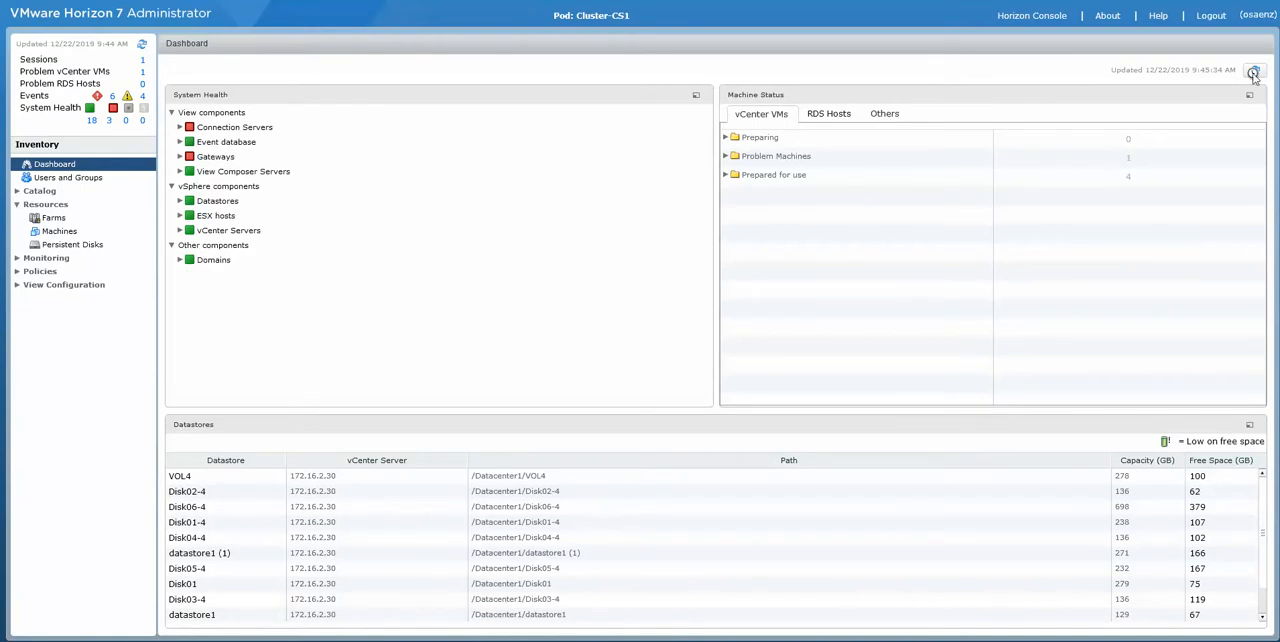
Step: Refresh the dashboard, expand System Health and review CS1's version reading
click(180, 156)
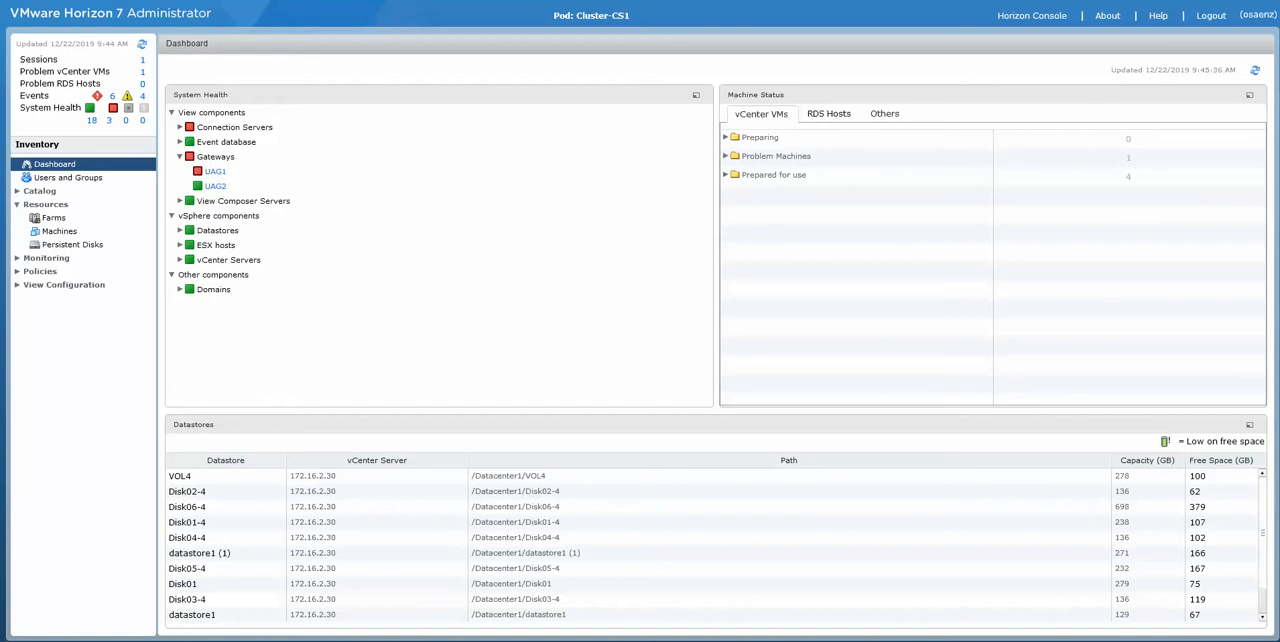
click(180, 156)
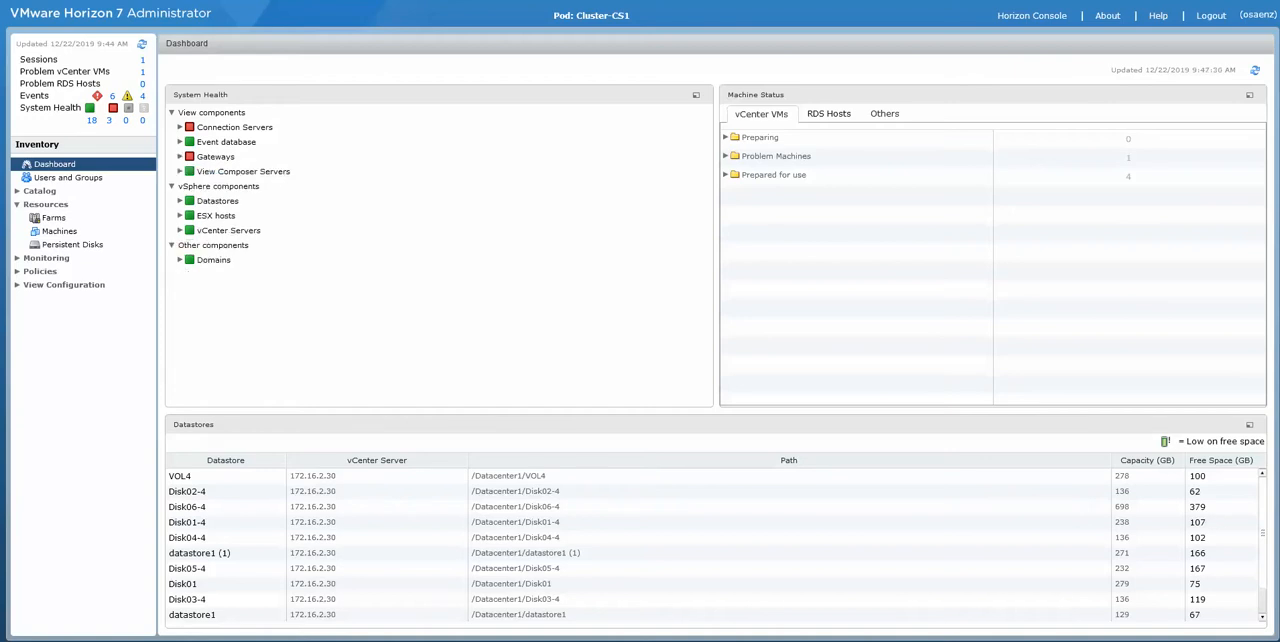
mouse_move(160, 208)
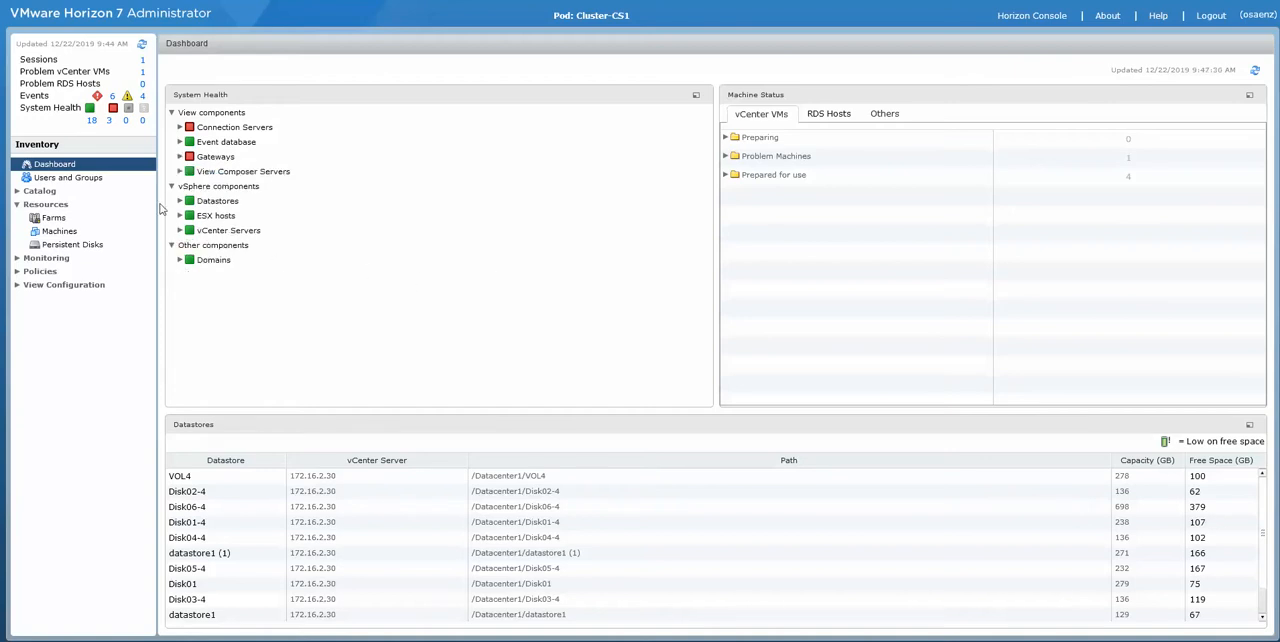
click(180, 156)
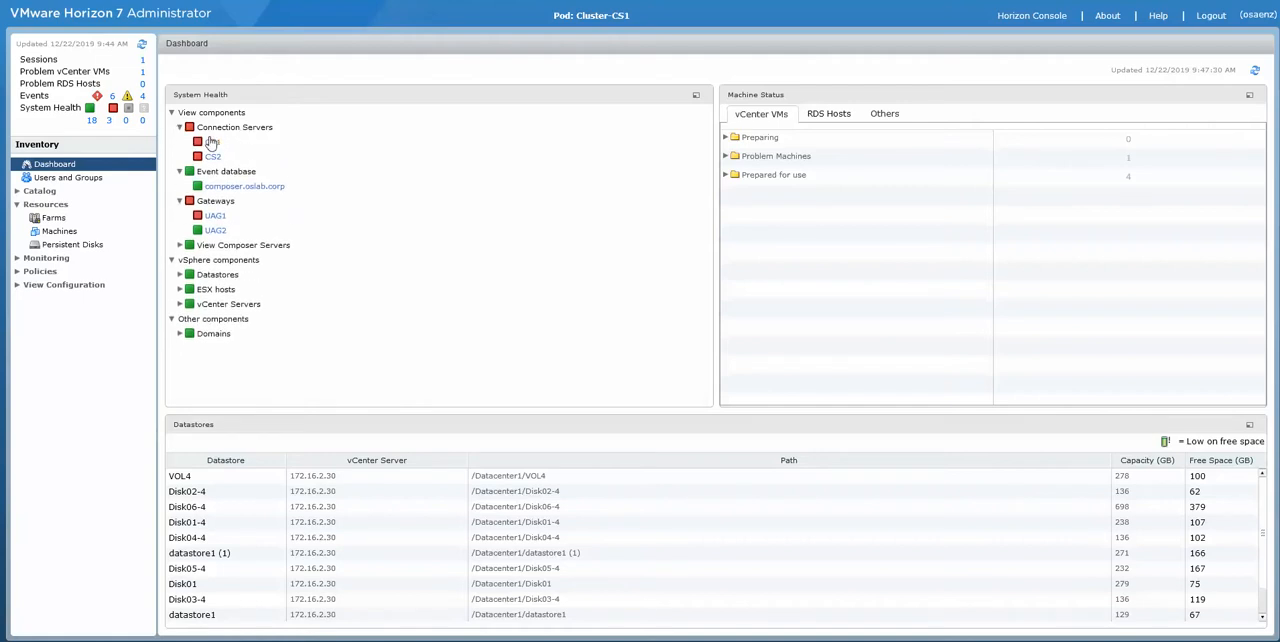
click(212, 140)
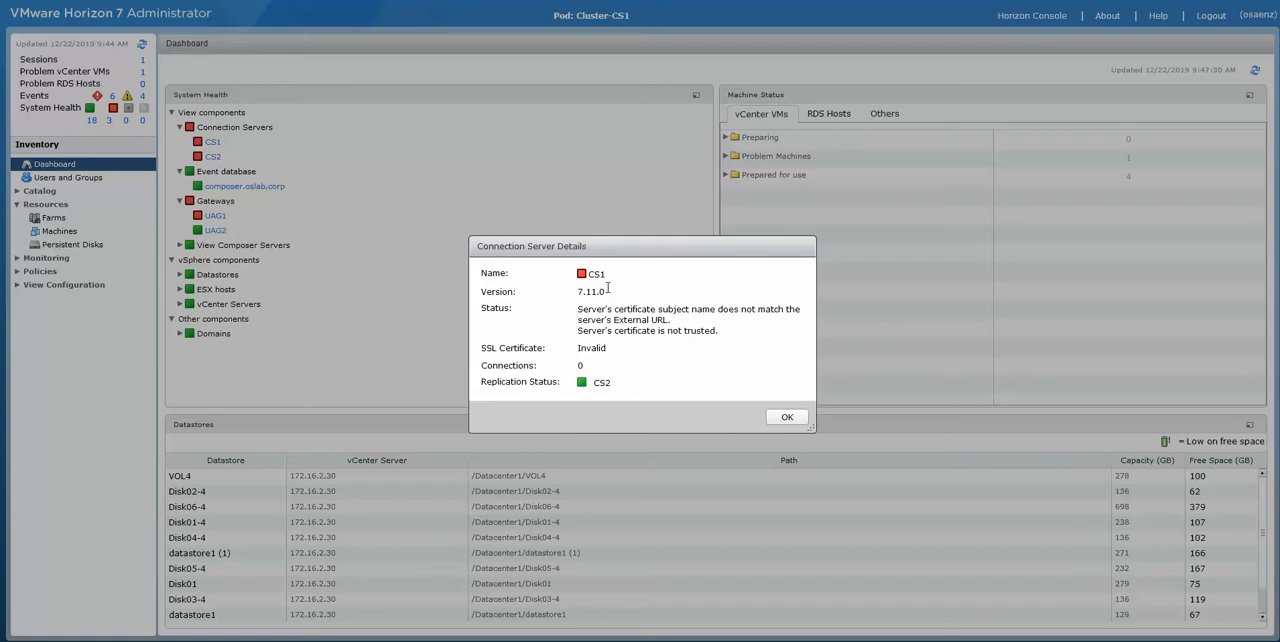
double_click(594, 292)
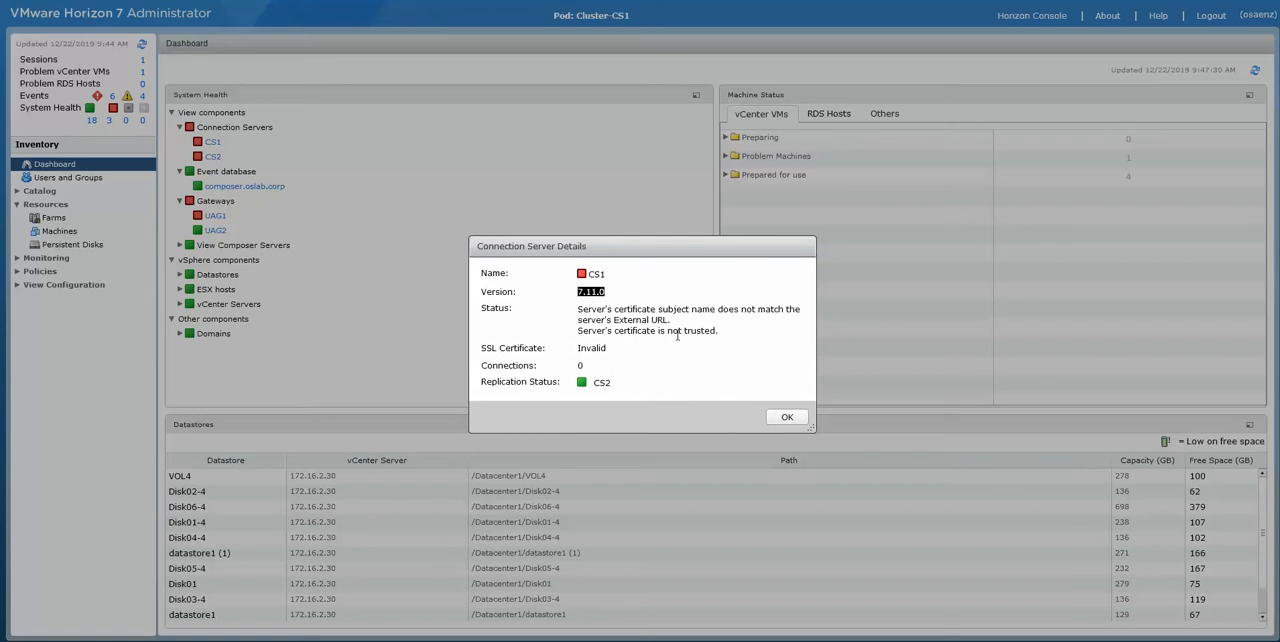
click(786, 416)
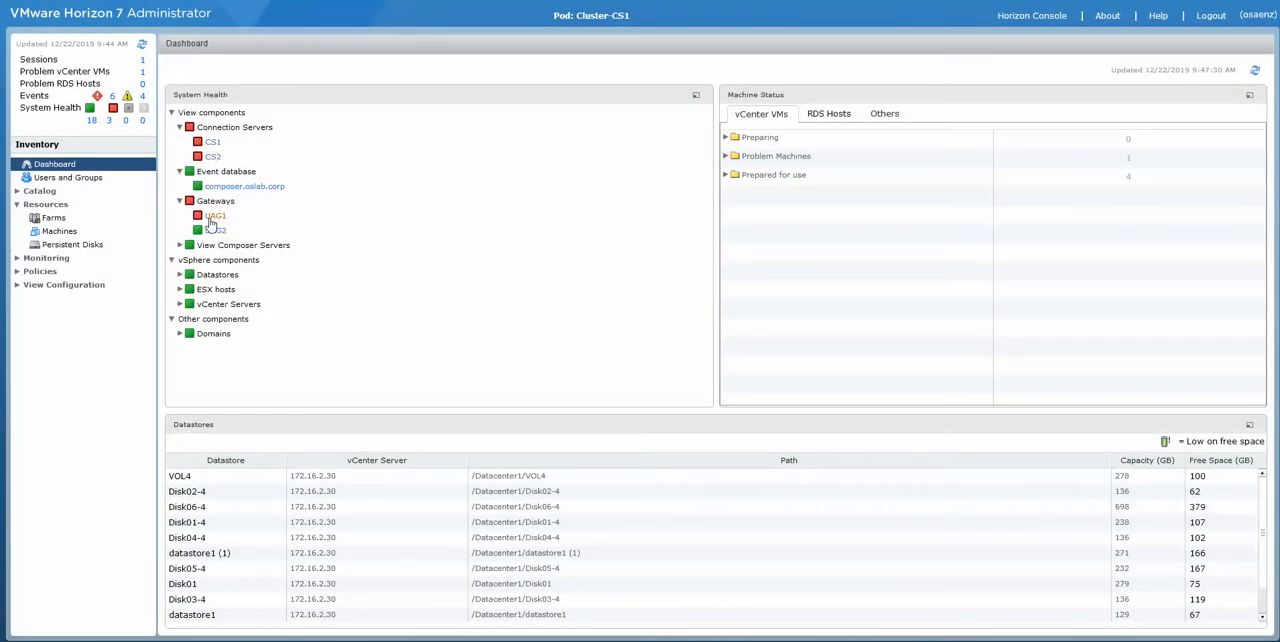
Step: Review the UAG1 gateway's health details showing it unreachable
click(214, 216)
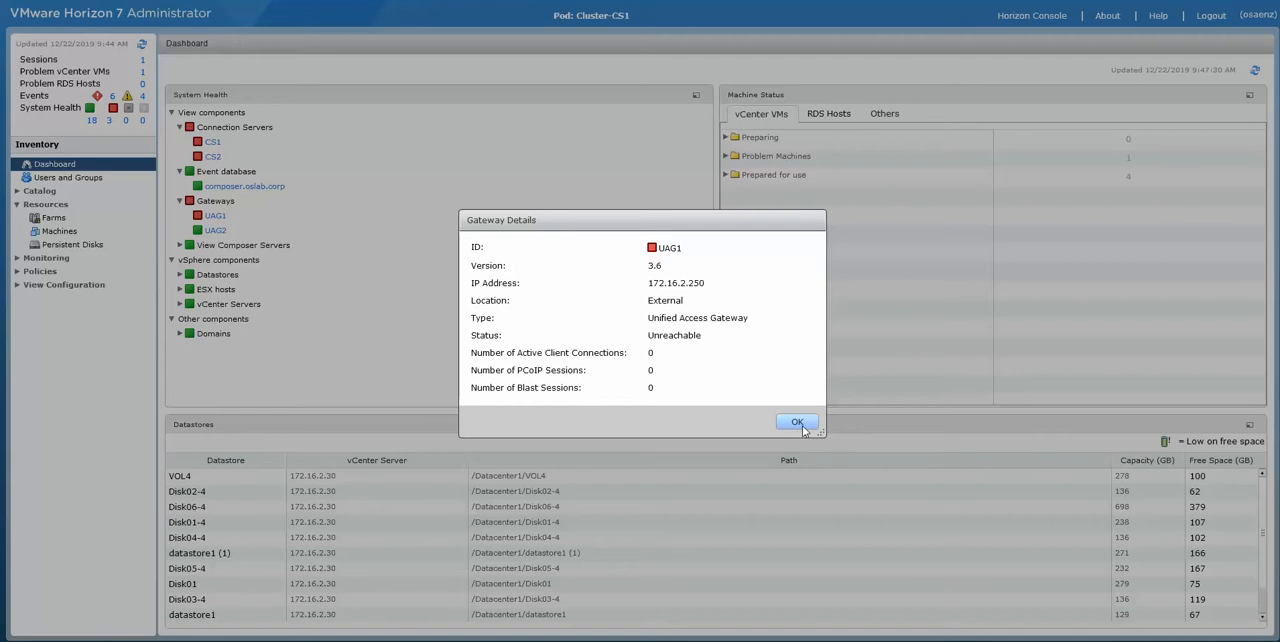
click(796, 420)
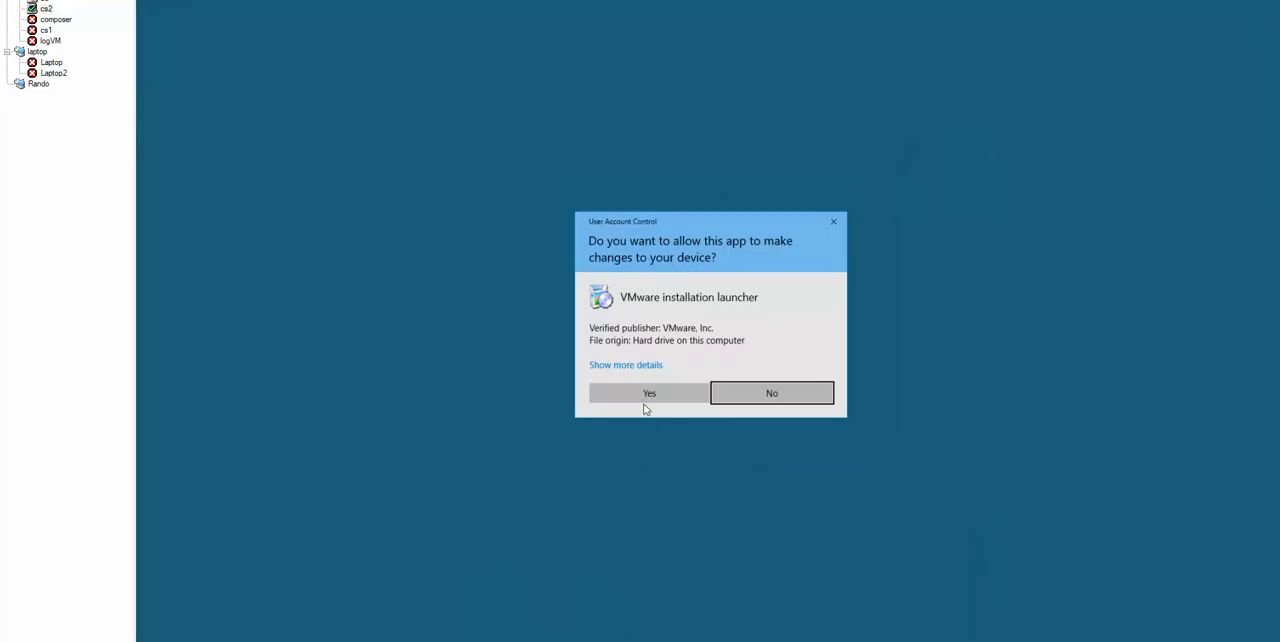
Step: Allow the launcher through UAC and start the Connection Server 7.11.0 installer from the desktop
click(648, 392)
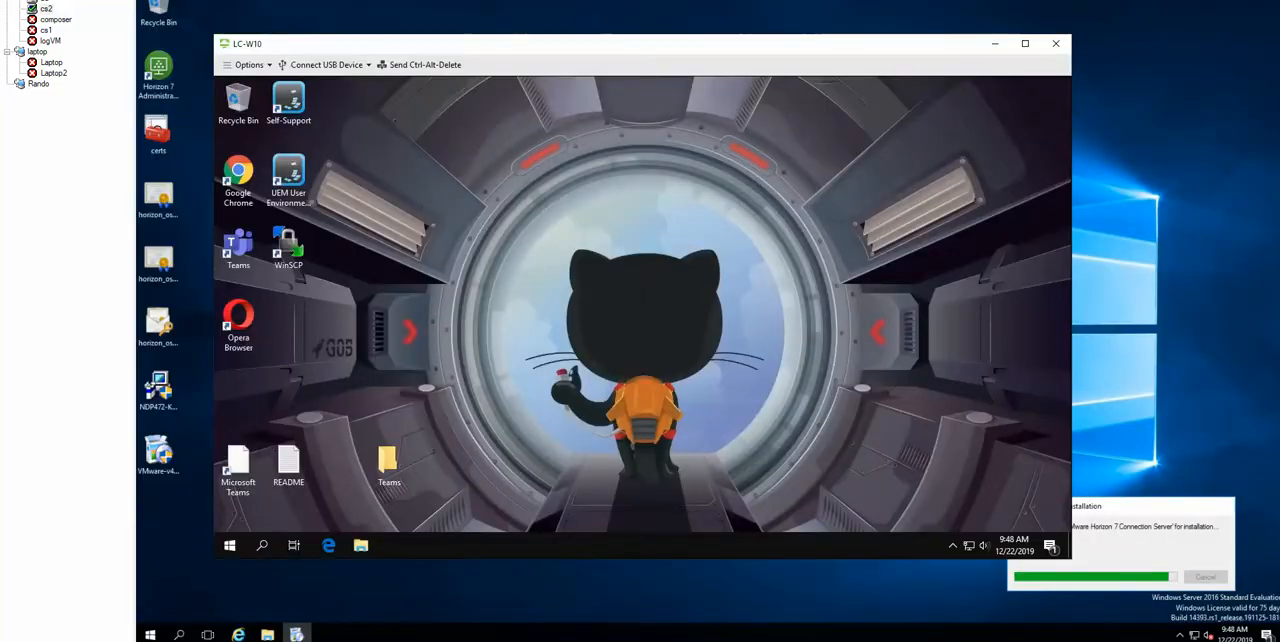
click(1056, 42)
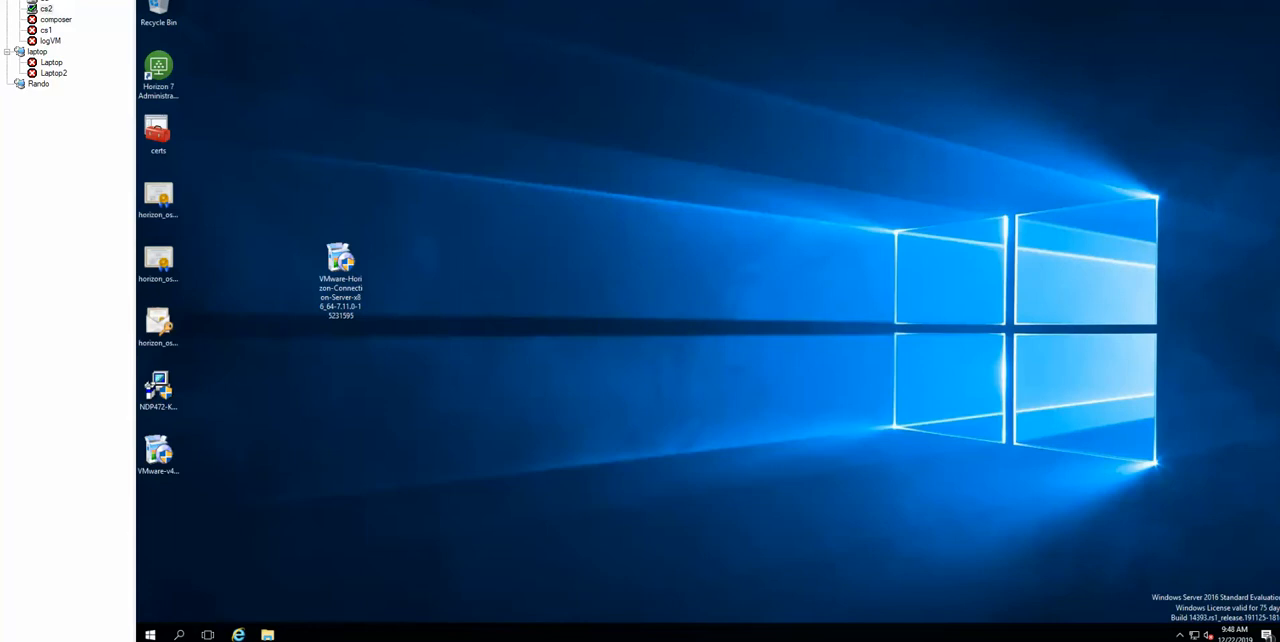
double_click(340, 260)
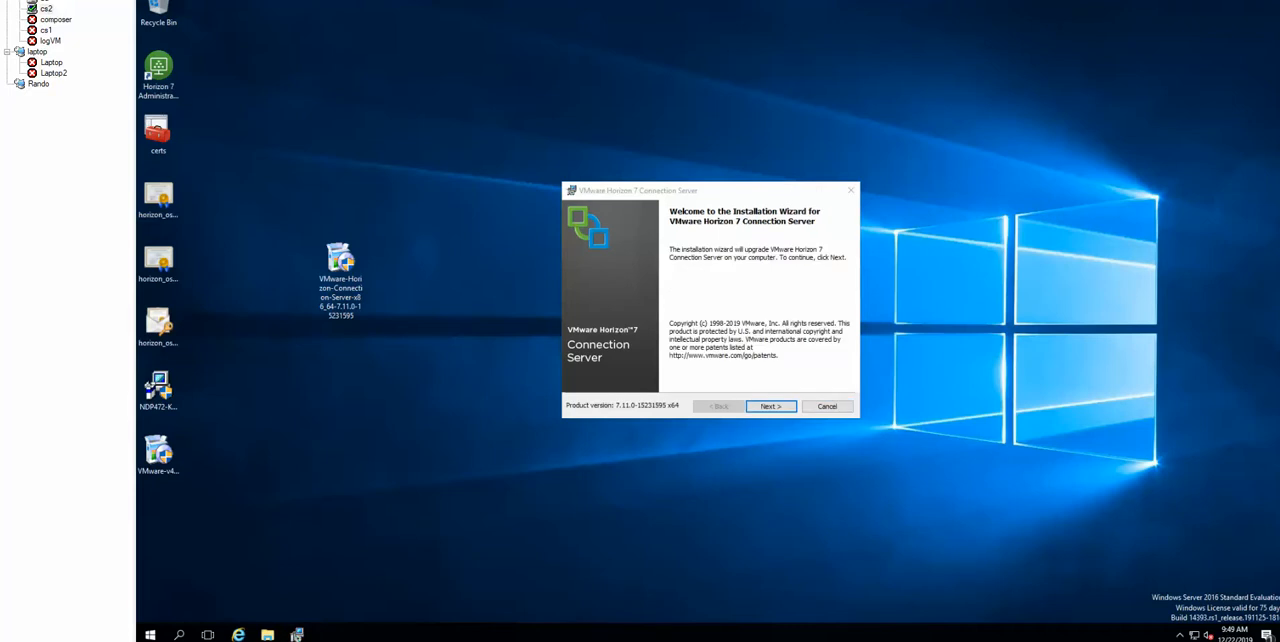
mouse_move(804, 312)
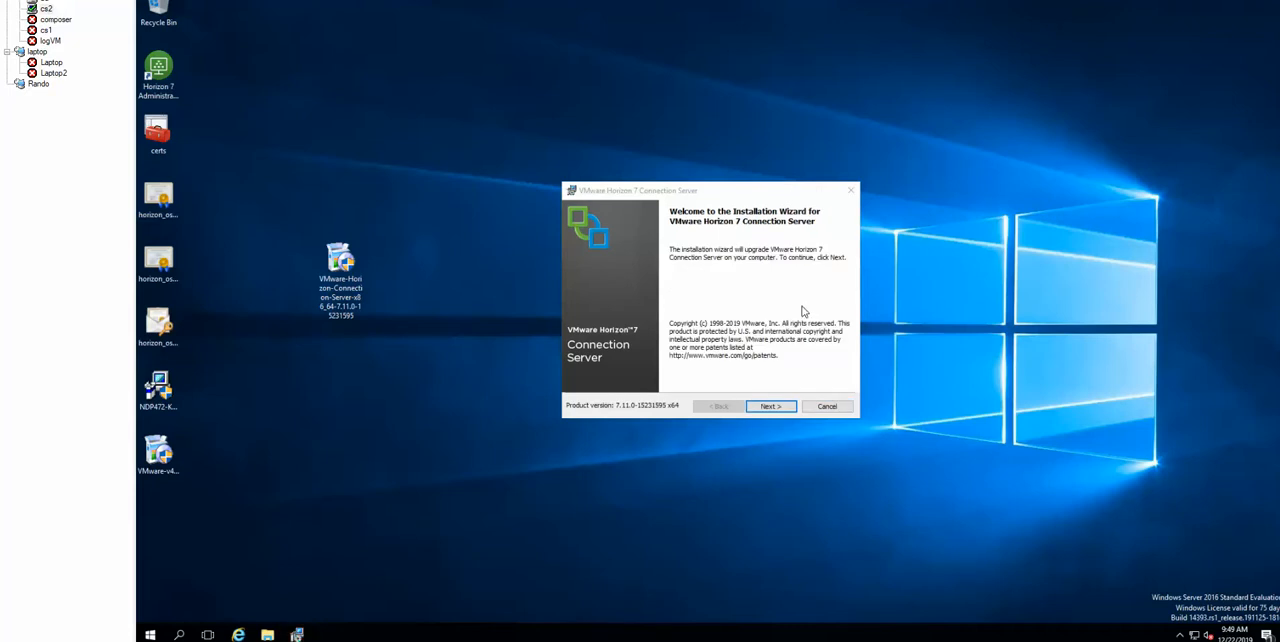
Step: Proceed past welcome and license until the insufficient-privileges error stops the upgrade, then close the wizard
click(770, 406)
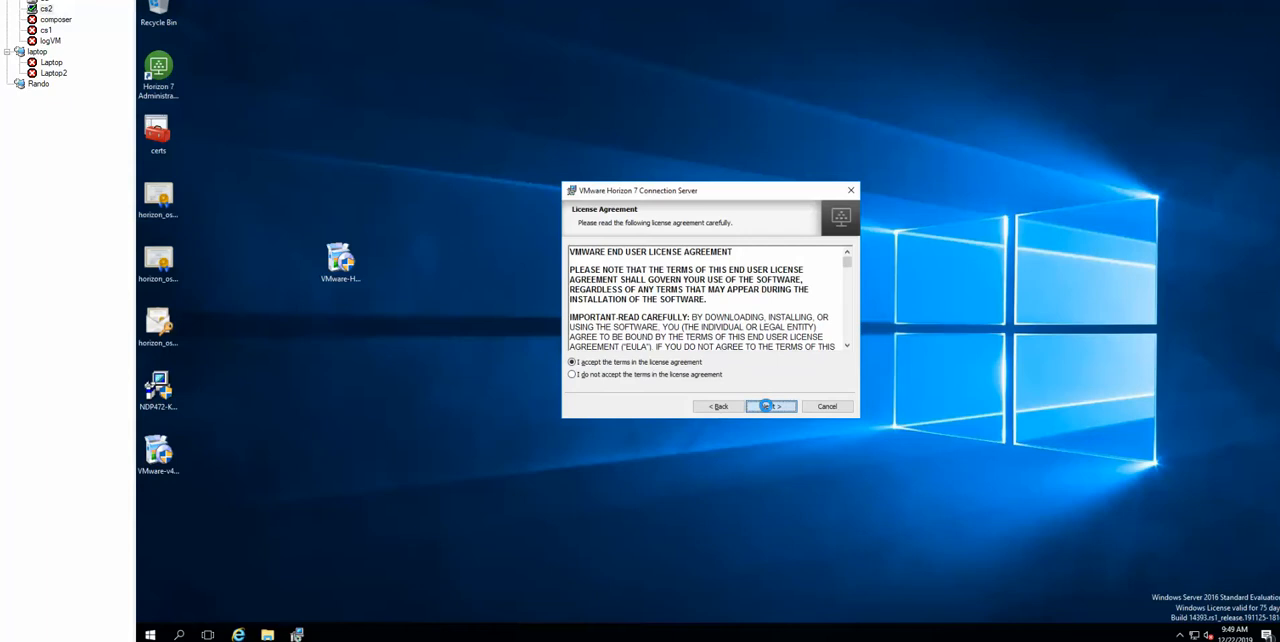
click(770, 406)
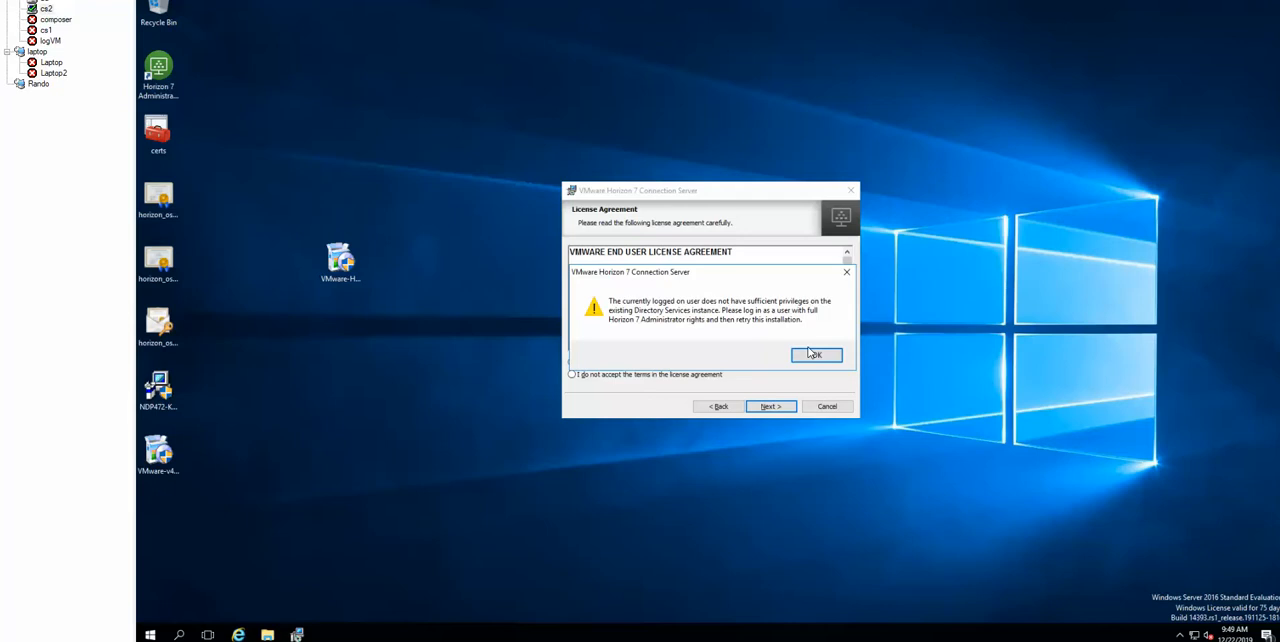
click(816, 354)
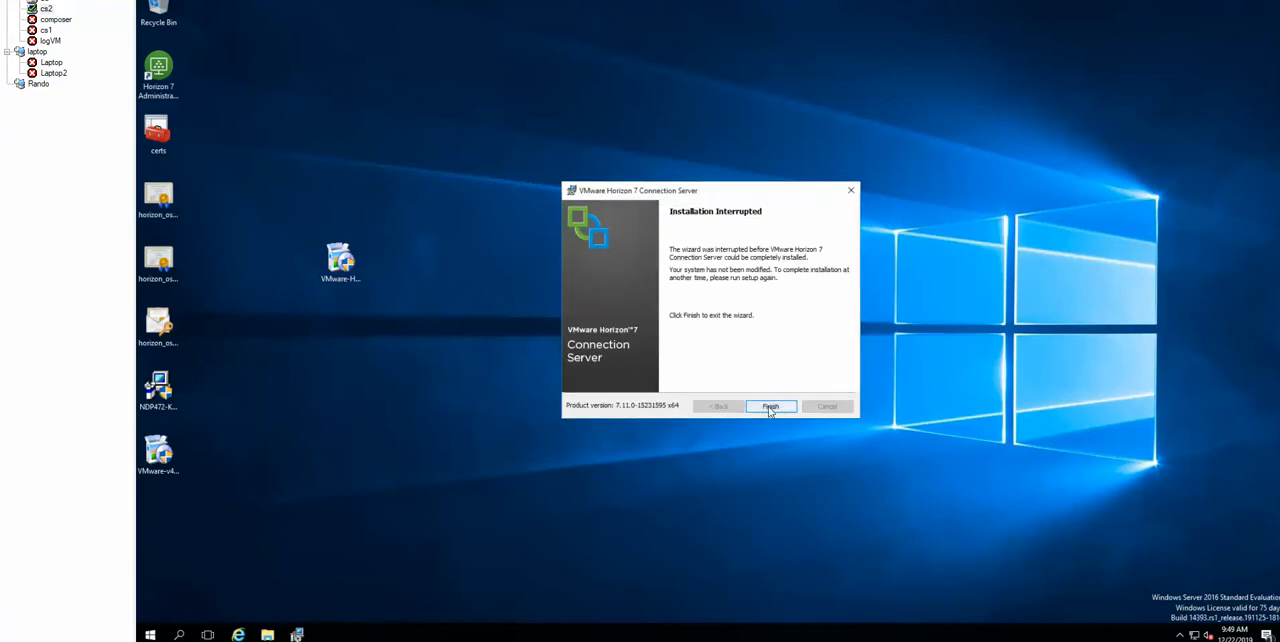
click(770, 406)
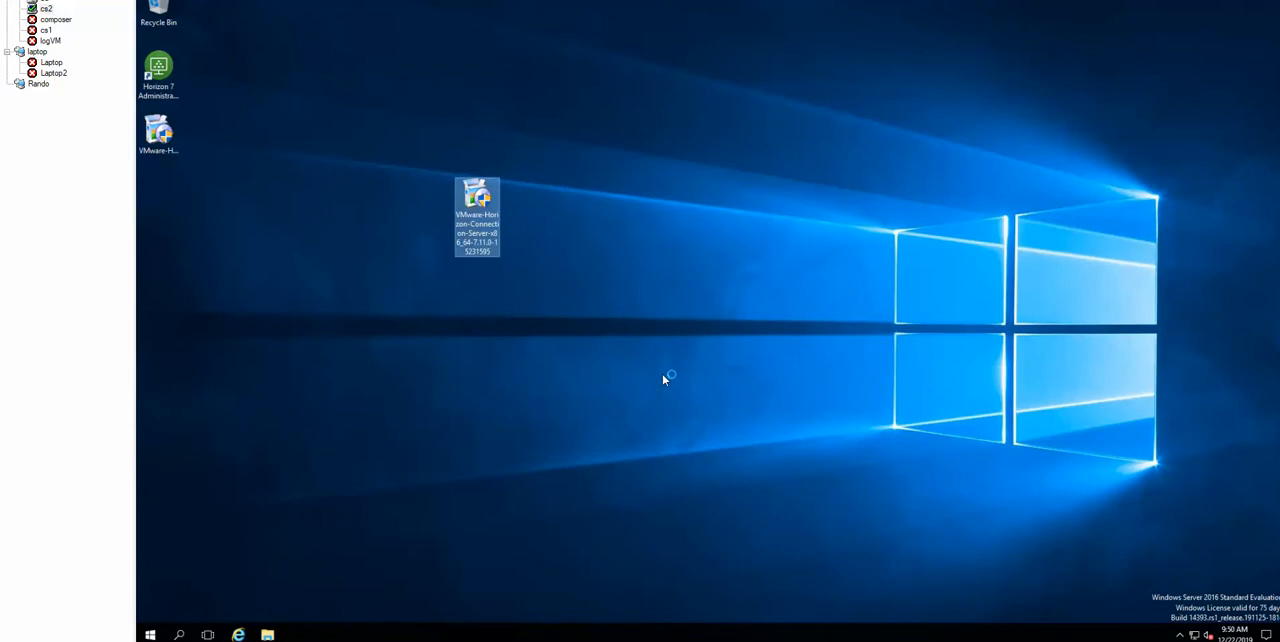
Step: Rerun the installer, accept the license and start installing the 7.11.0 upgrade
double_click(476, 212)
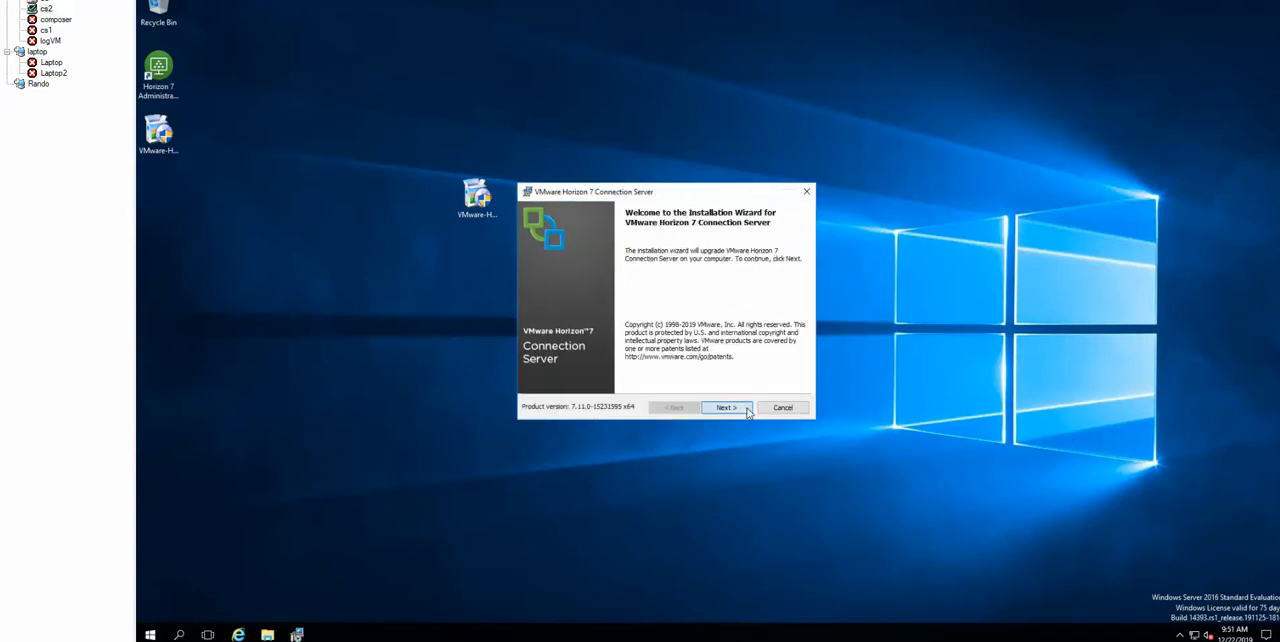
click(724, 408)
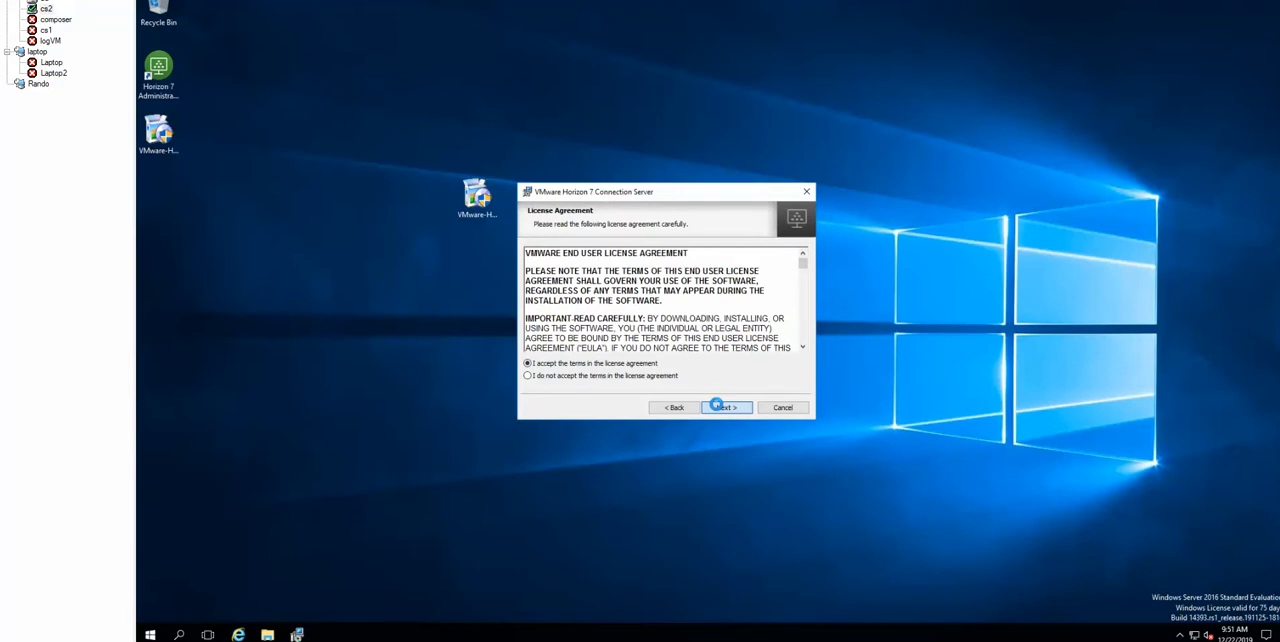
click(724, 408)
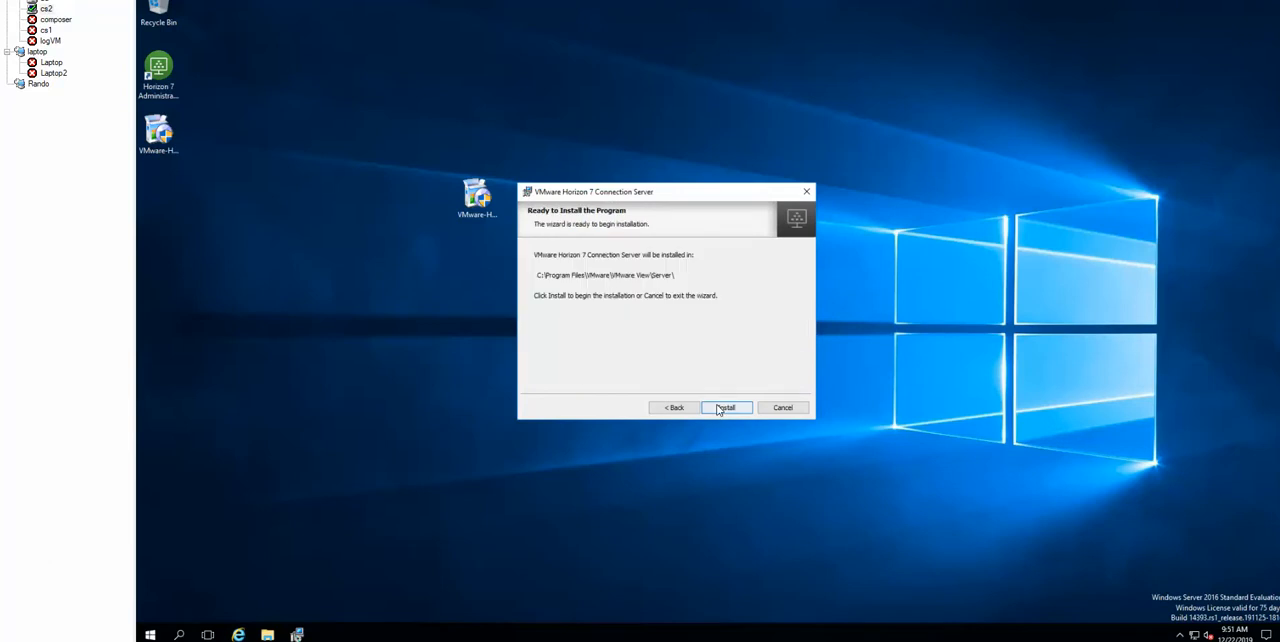
click(724, 408)
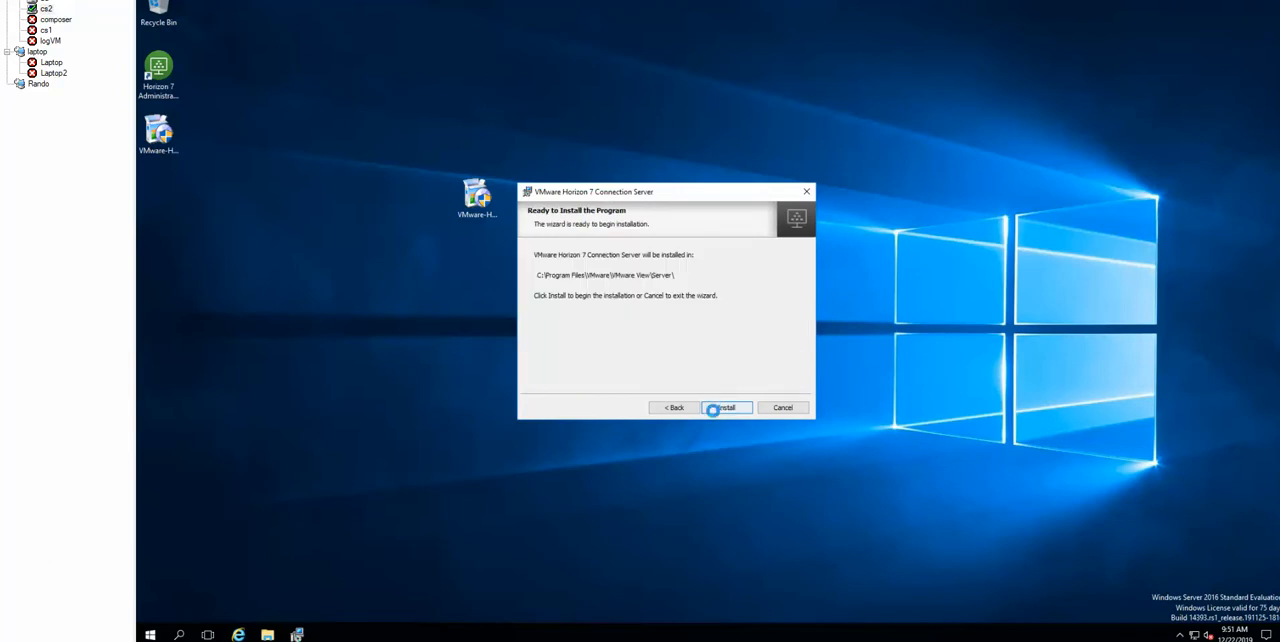
click(724, 408)
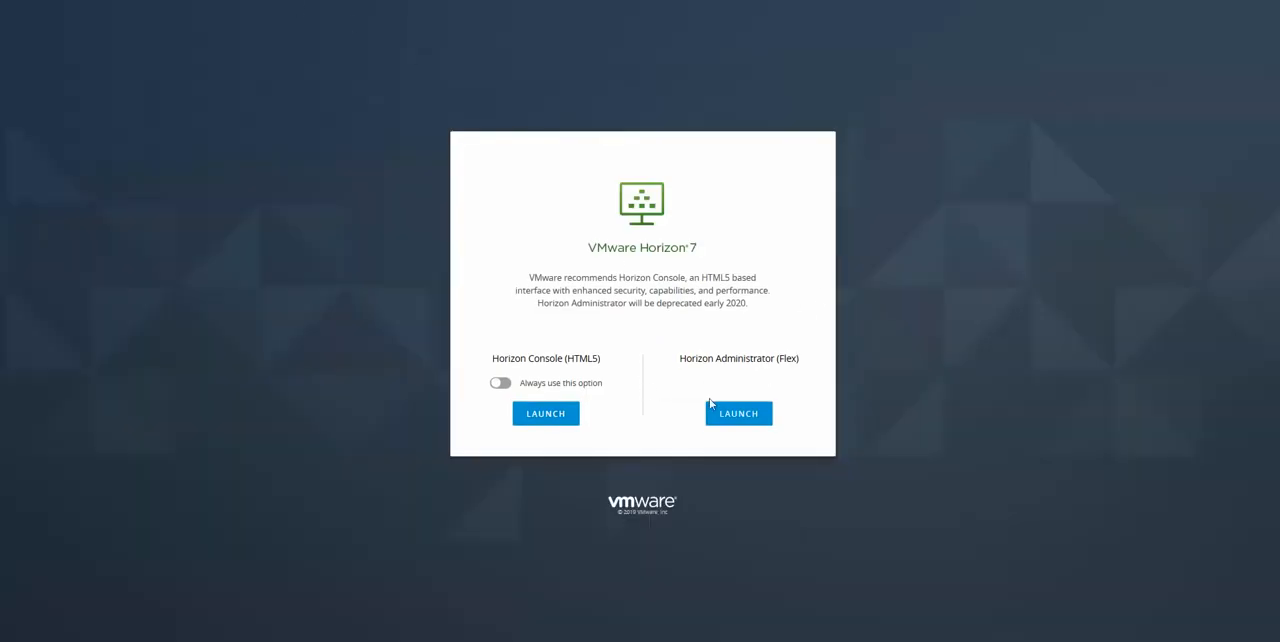
mouse_move(660, 376)
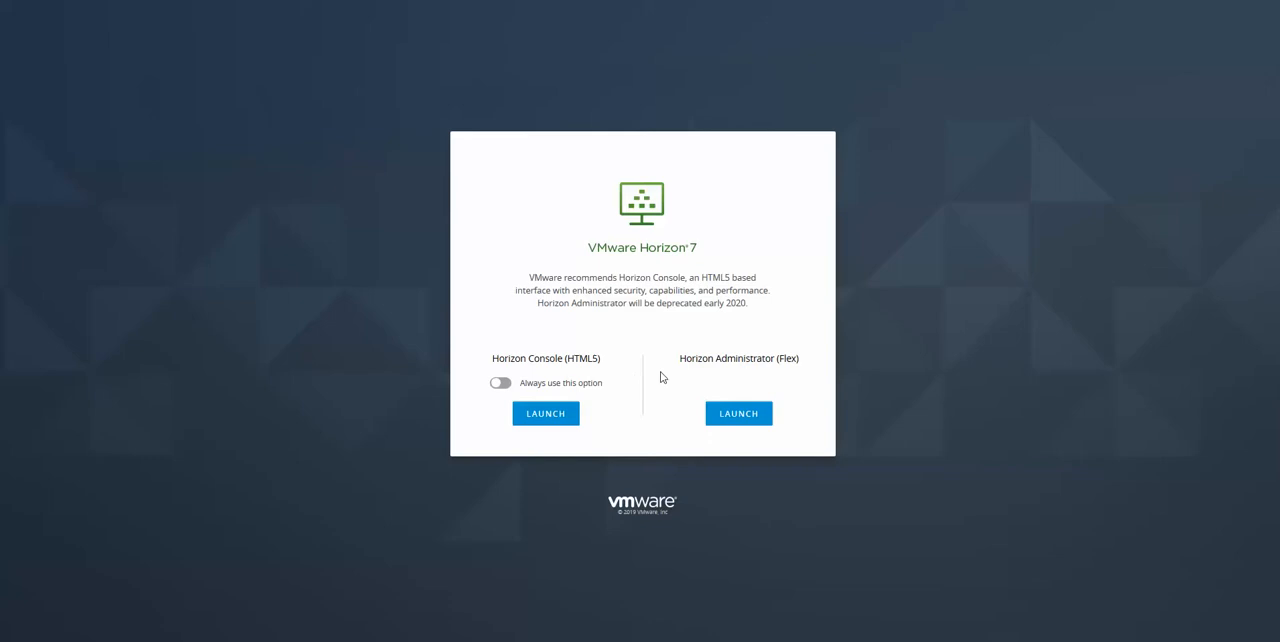
Step: Launch Horizon Administrator (Flex) and log in to the dashboard with the admin credentials
click(738, 412)
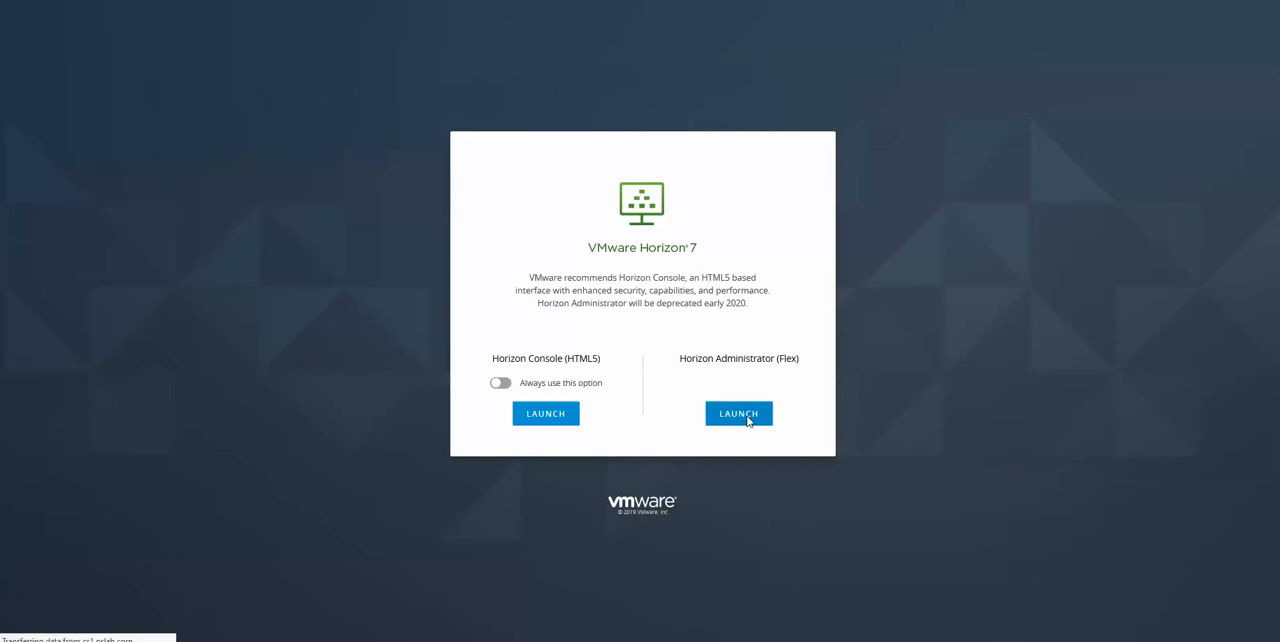
click(738, 412)
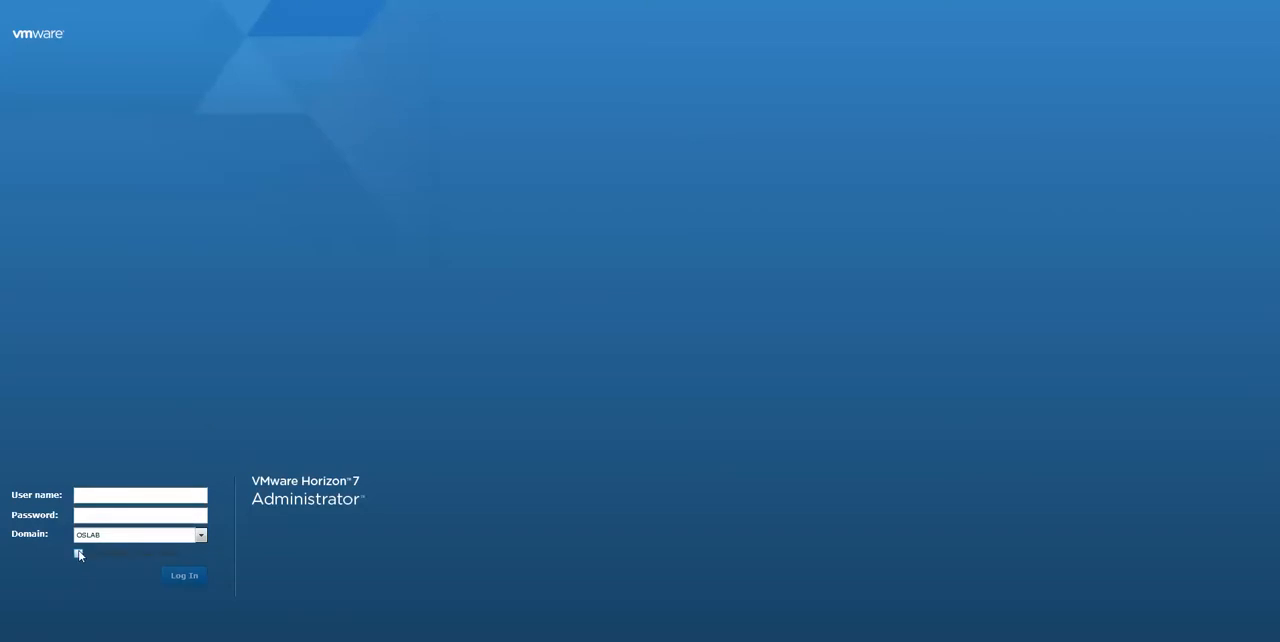
text(osaenz)
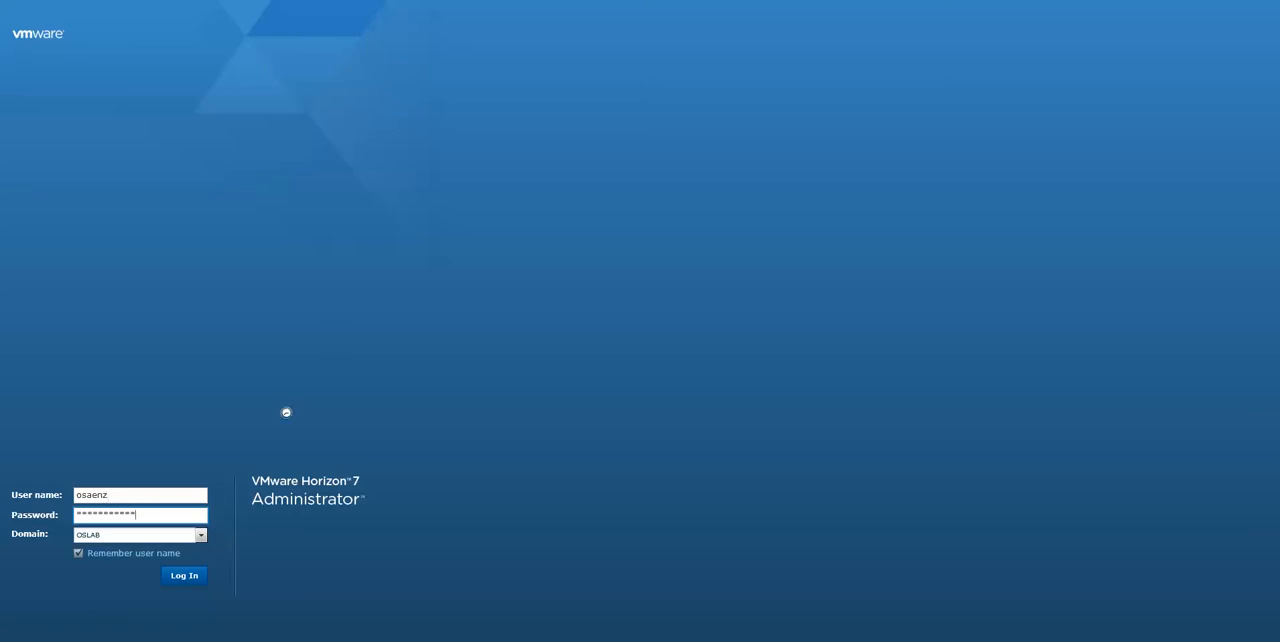
click(184, 576)
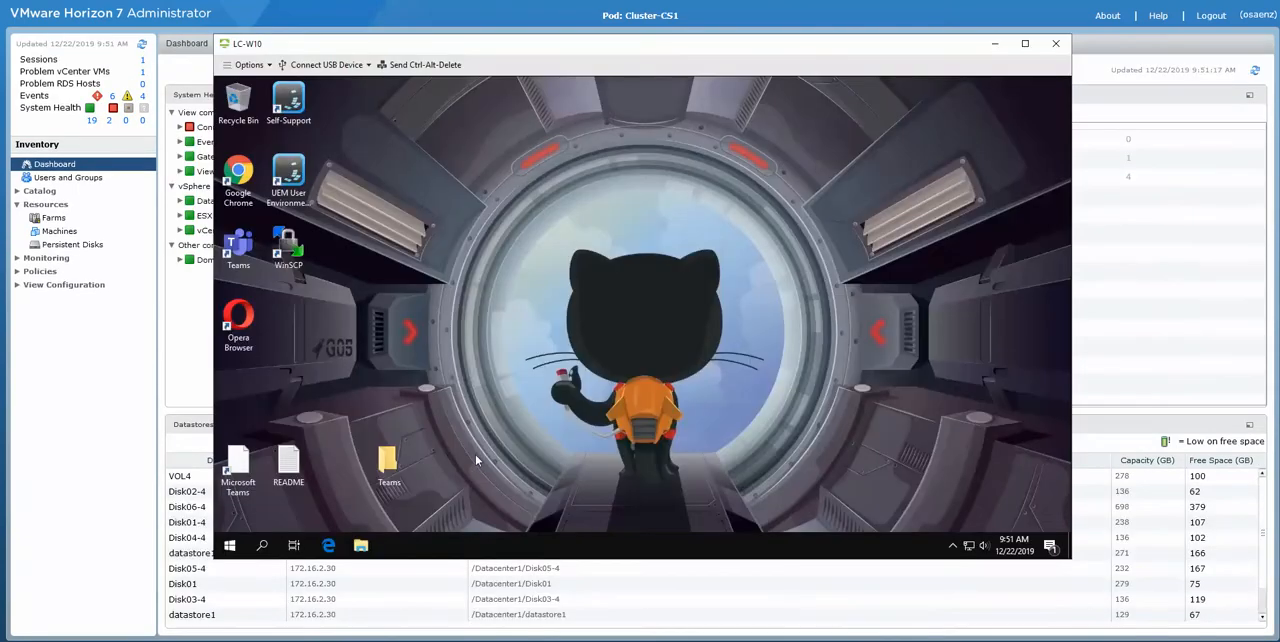
Step: Confirm the LC-W10 session is up, hide it and return to the server running the installer
click(228, 544)
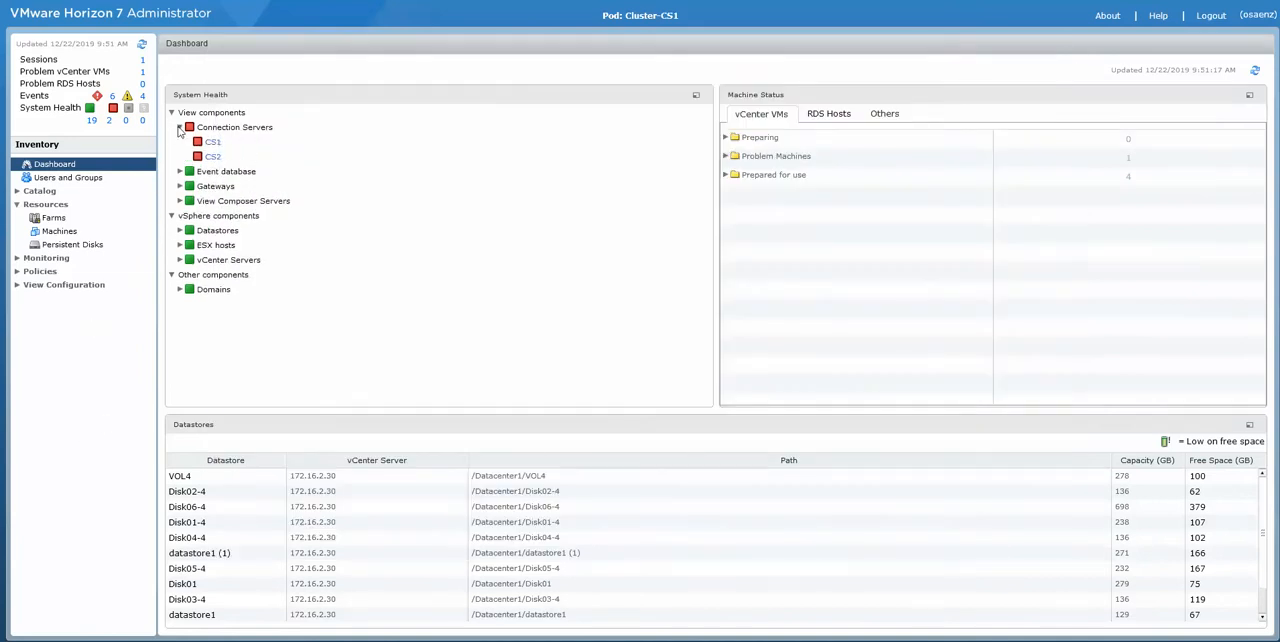
click(180, 186)
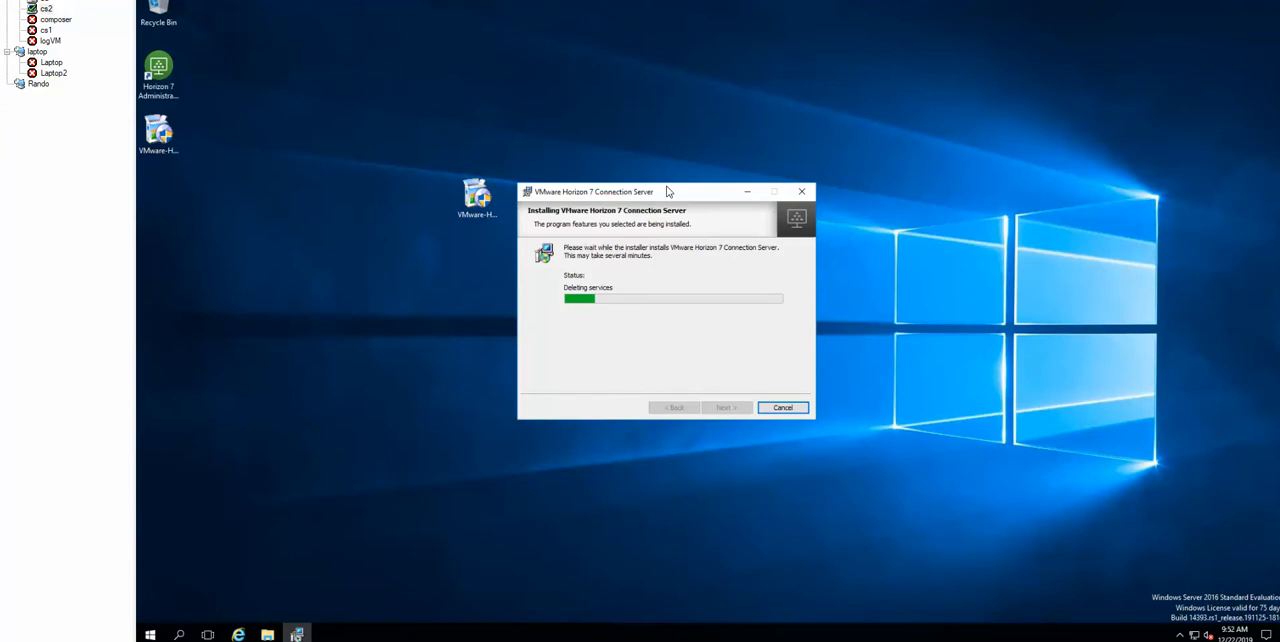
Step: Finish the completed installer without showing documentation and return to the server desktop
drag(664, 190, 582, 174)
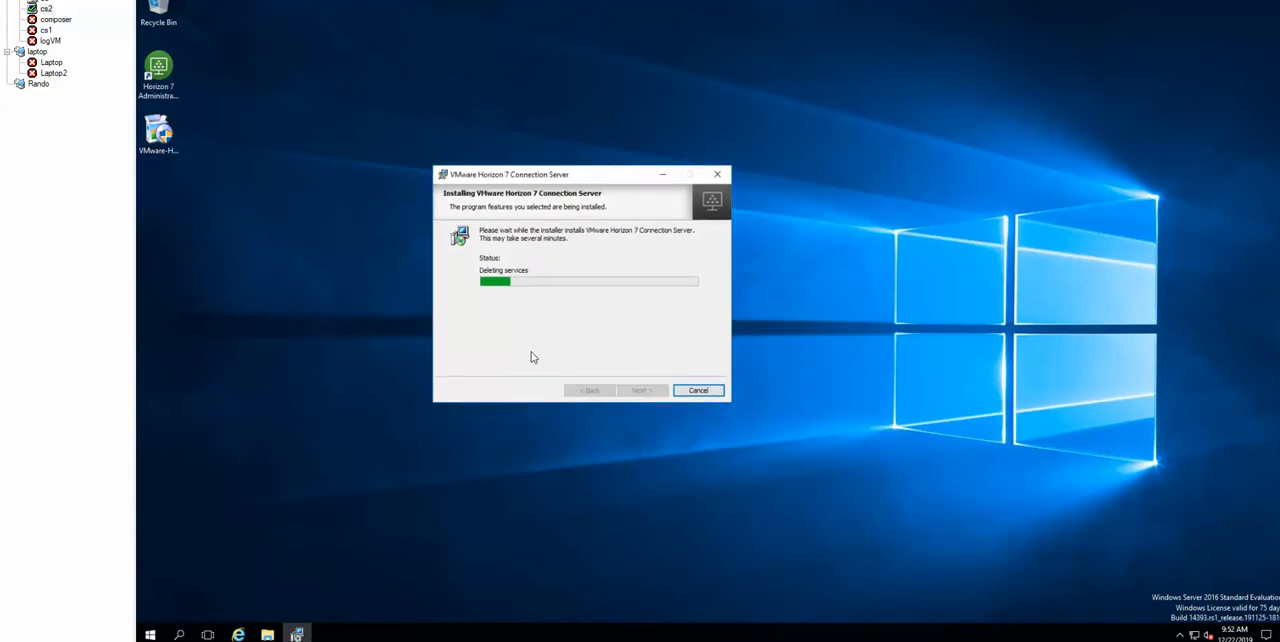
mouse_move(632, 548)
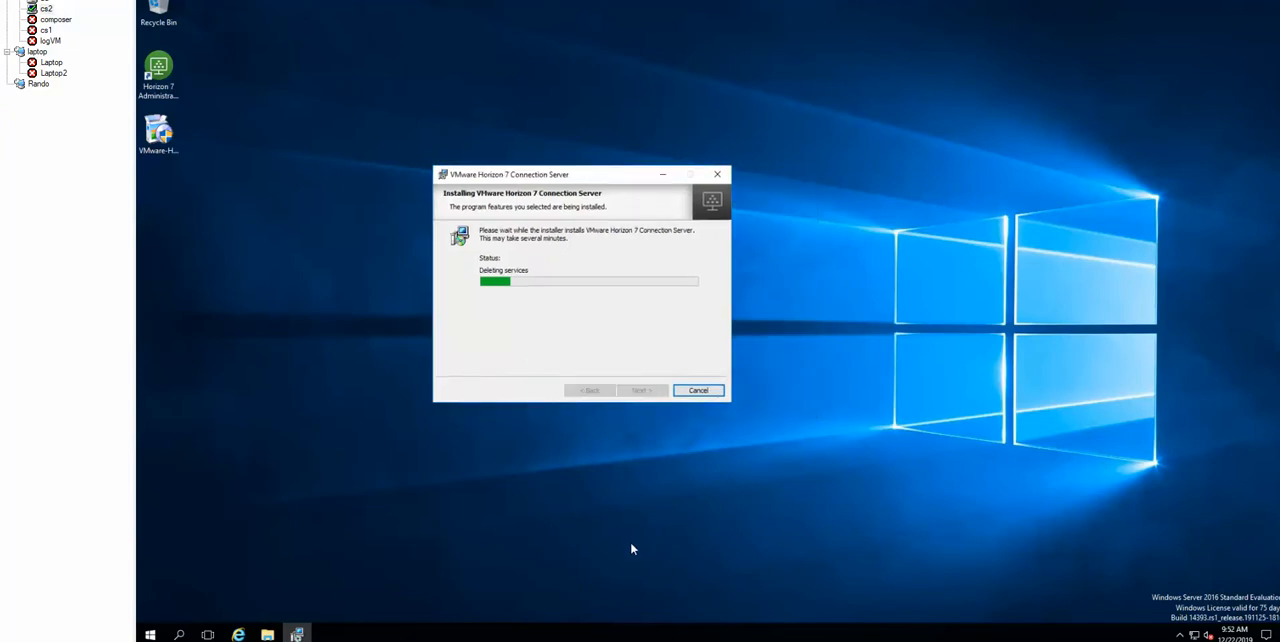
mouse_move(476, 554)
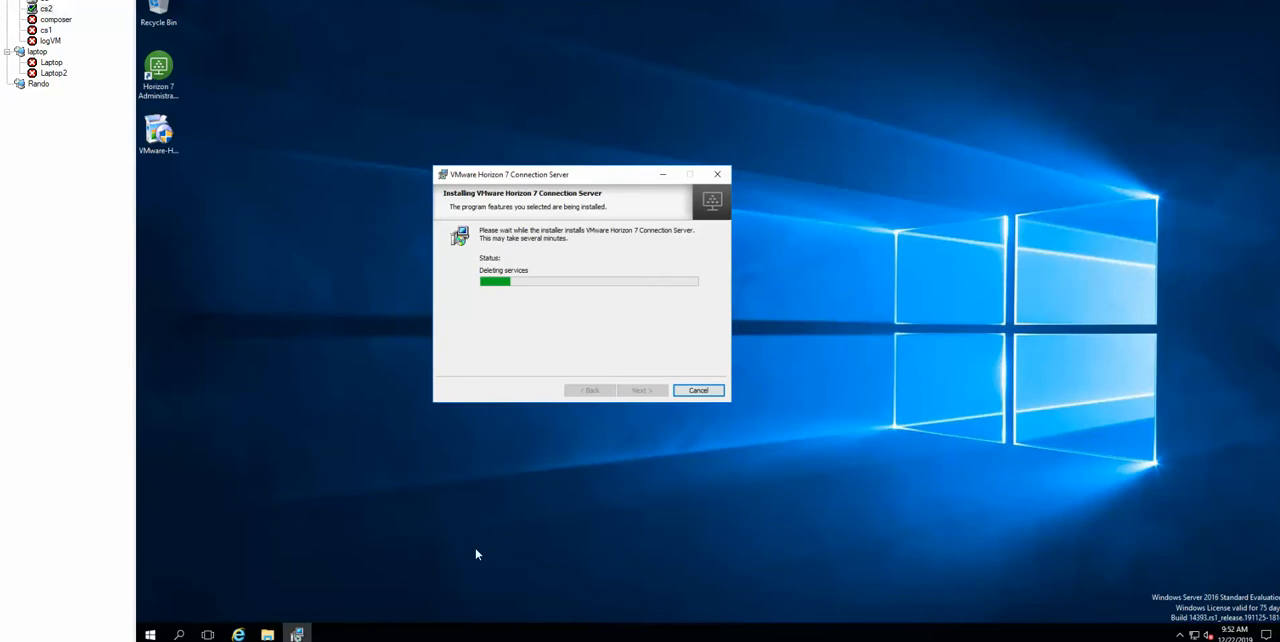
mouse_move(984, 536)
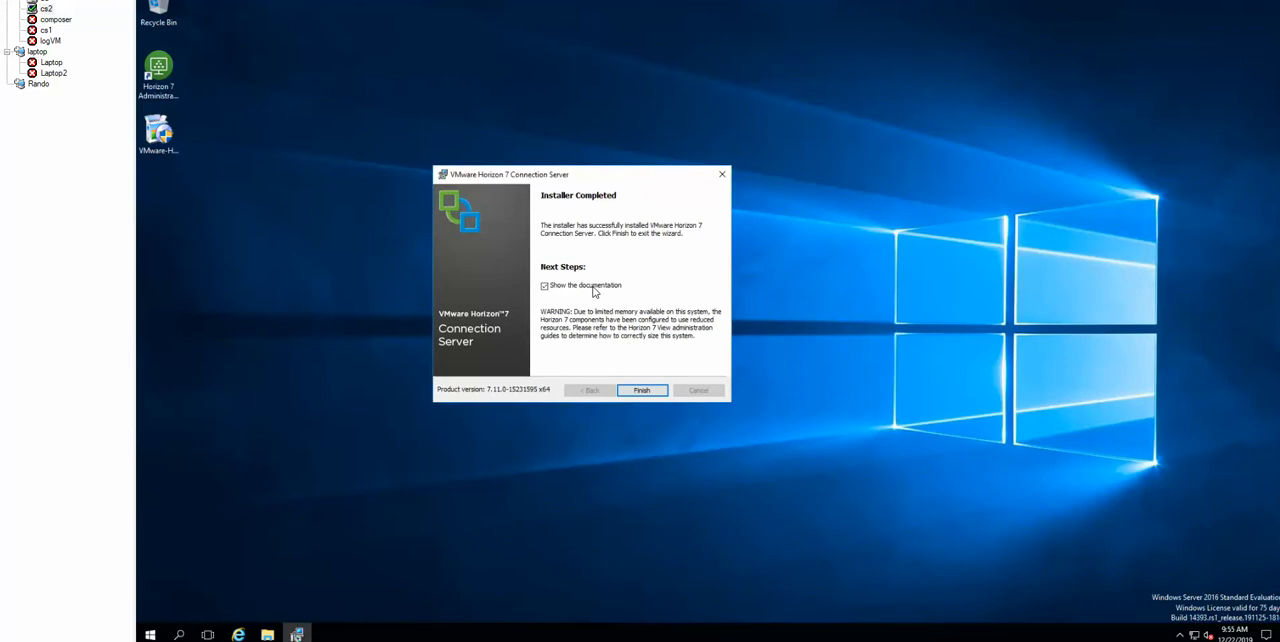
click(544, 284)
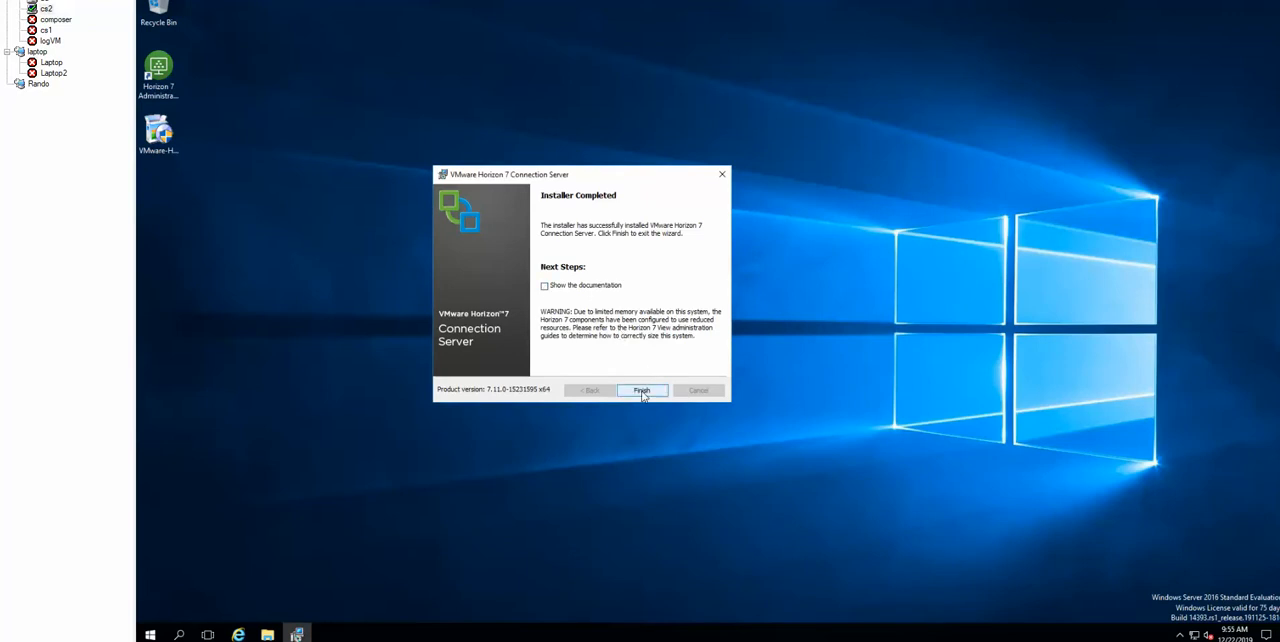
click(640, 390)
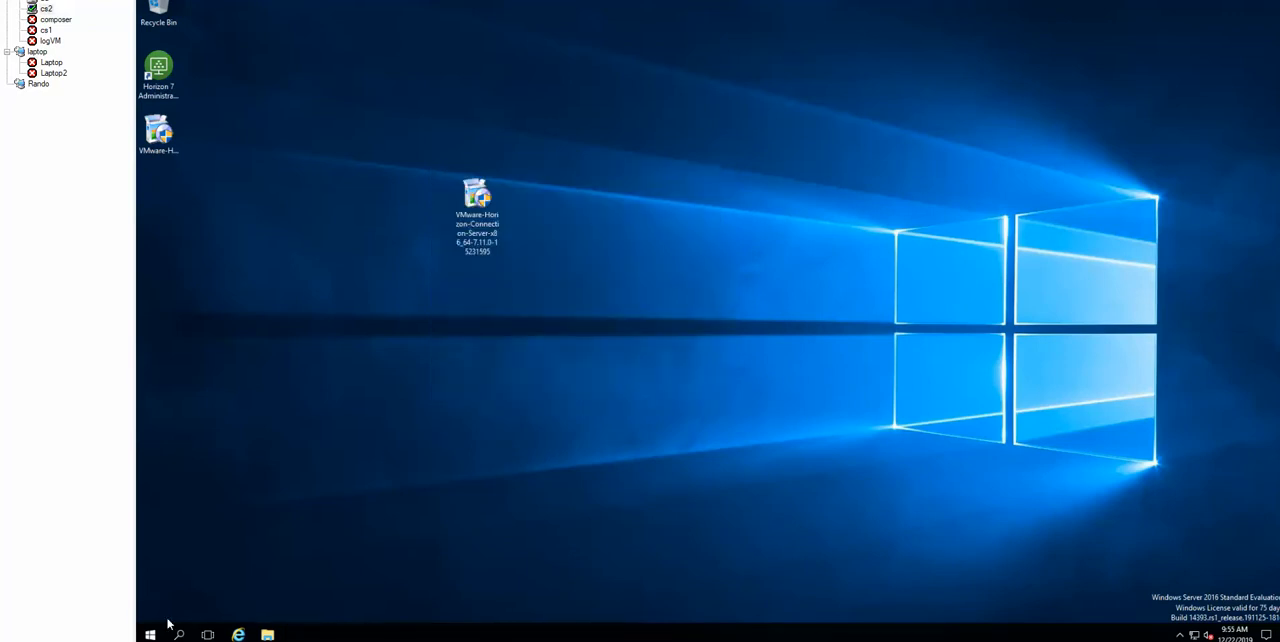
click(150, 634)
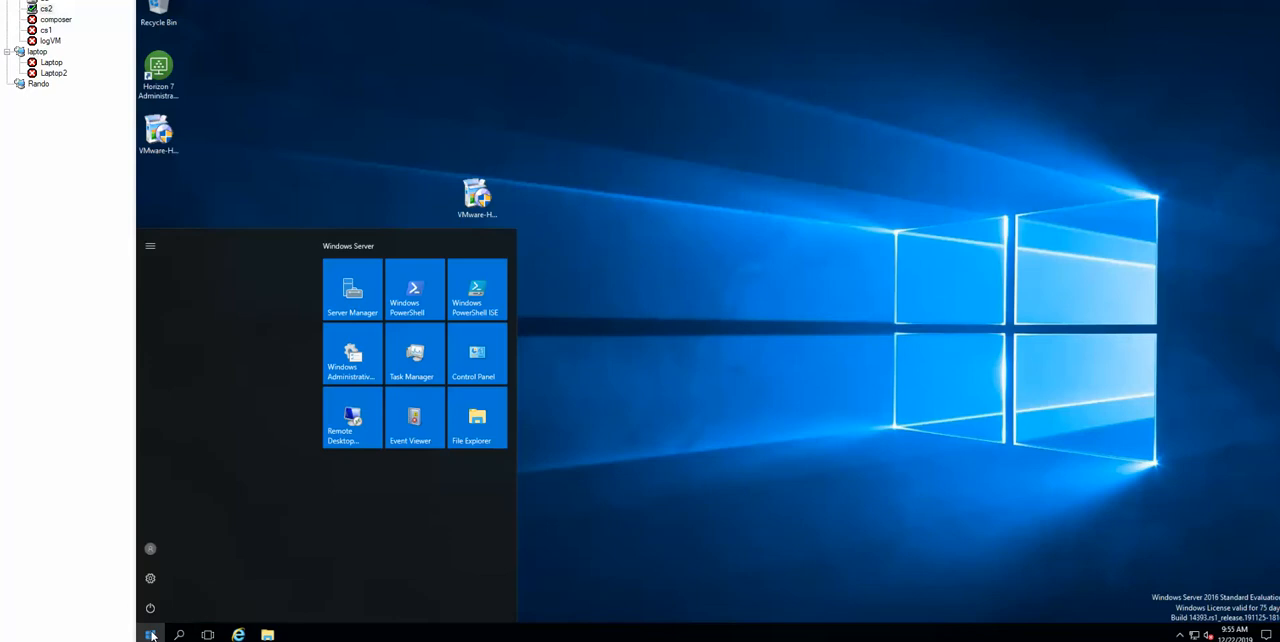
click(150, 548)
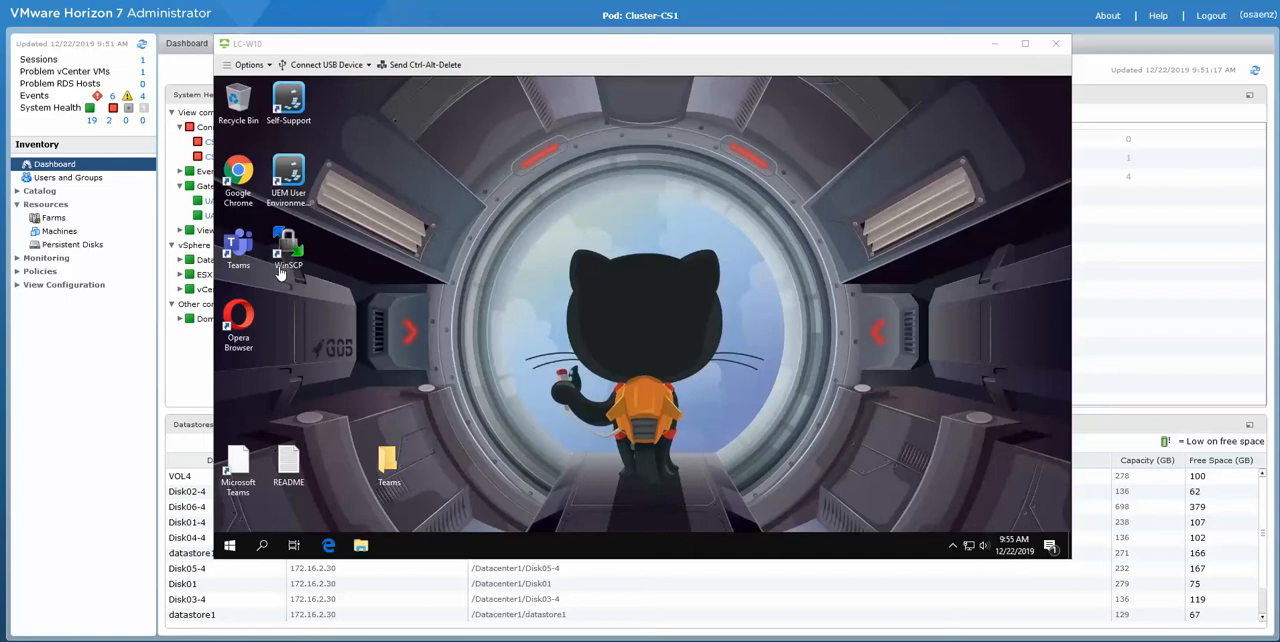
Step: Check the LC-W10 session's Start menu responds, then hide the session to reveal the dashboard
click(228, 544)
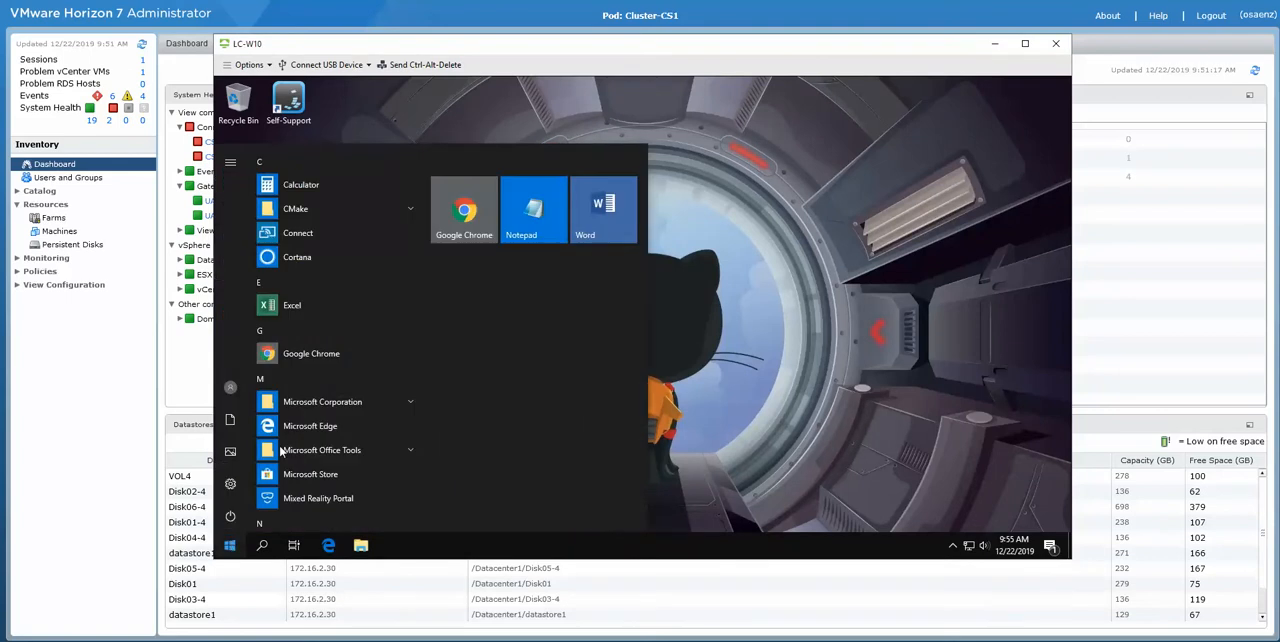
scroll(down, 3)
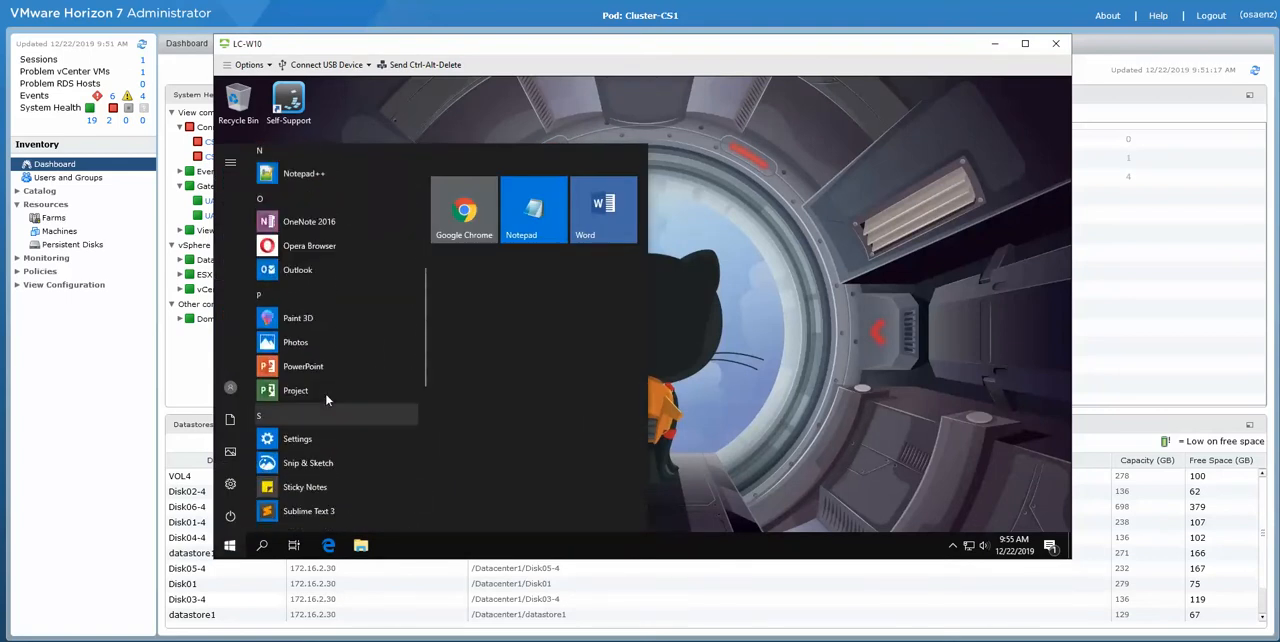
click(228, 544)
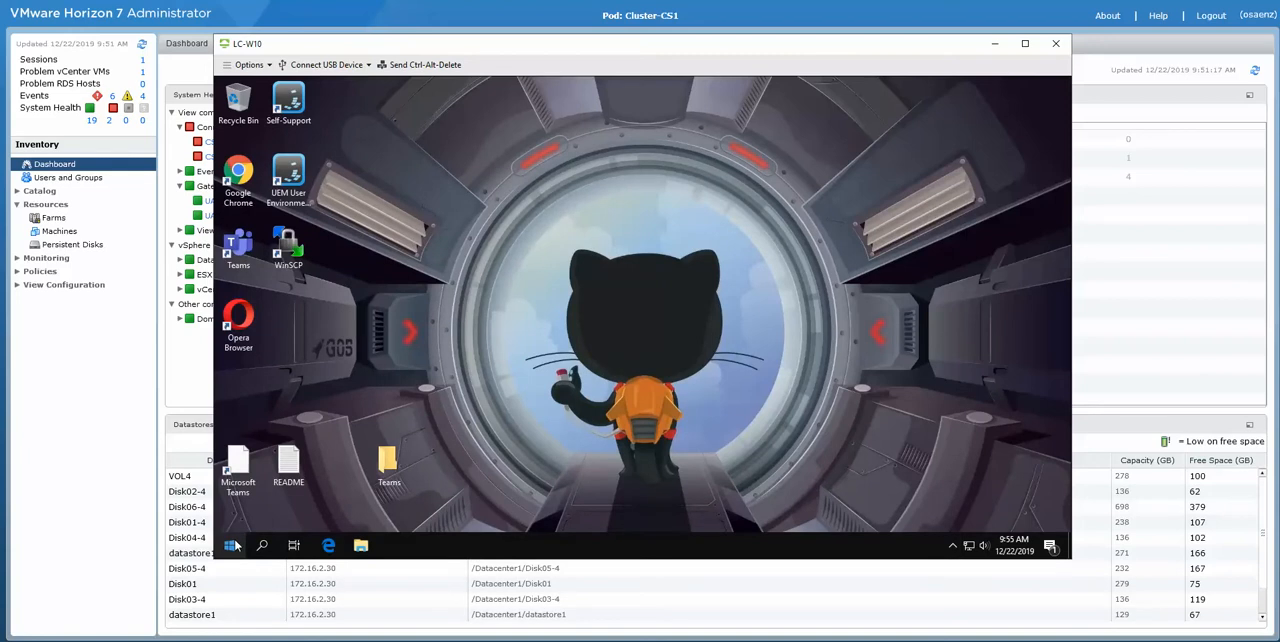
click(230, 544)
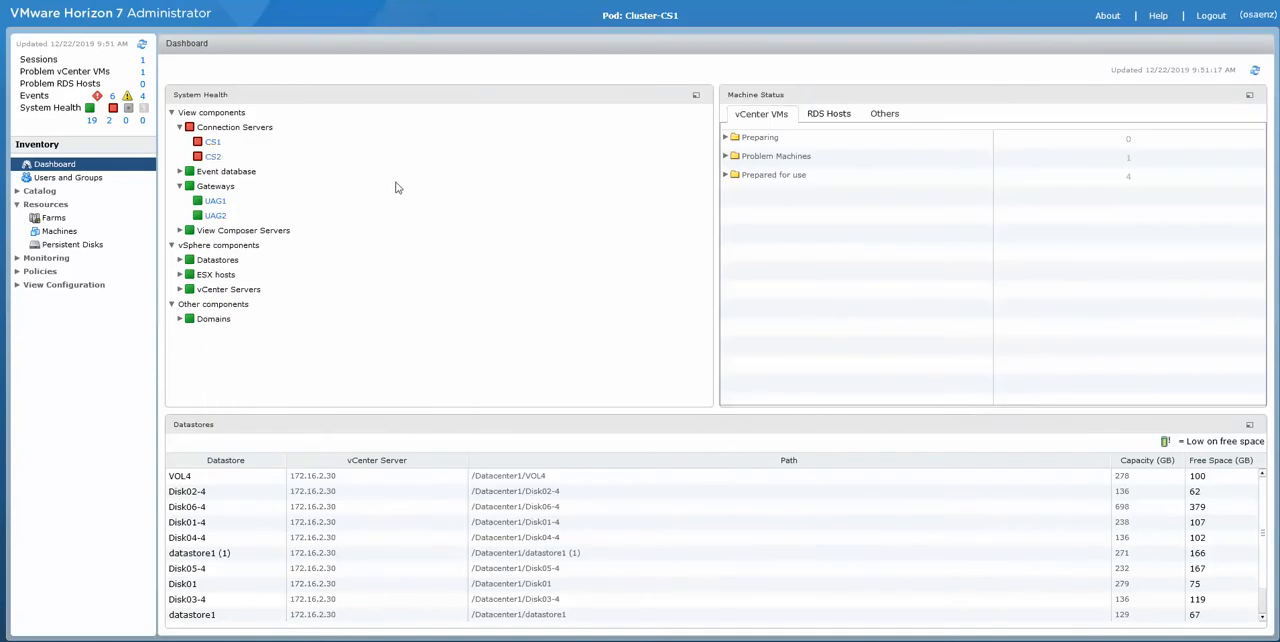
Step: Under System Health, review CS2's details still showing version 7.10.0 and close them
click(180, 170)
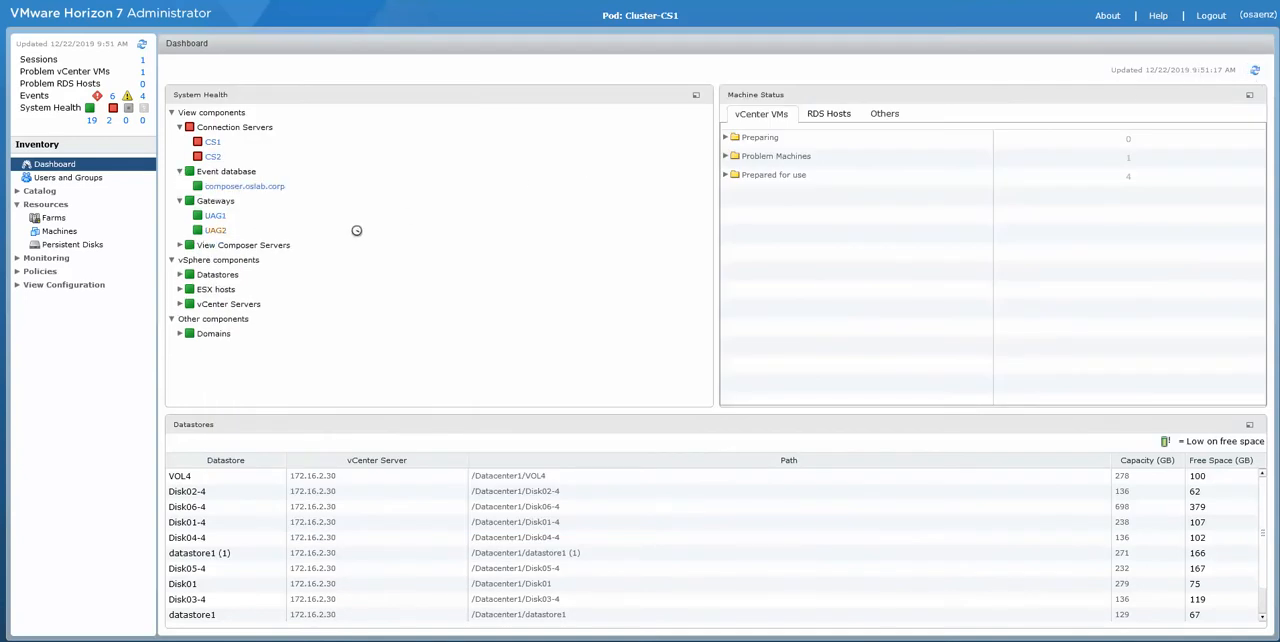
click(180, 128)
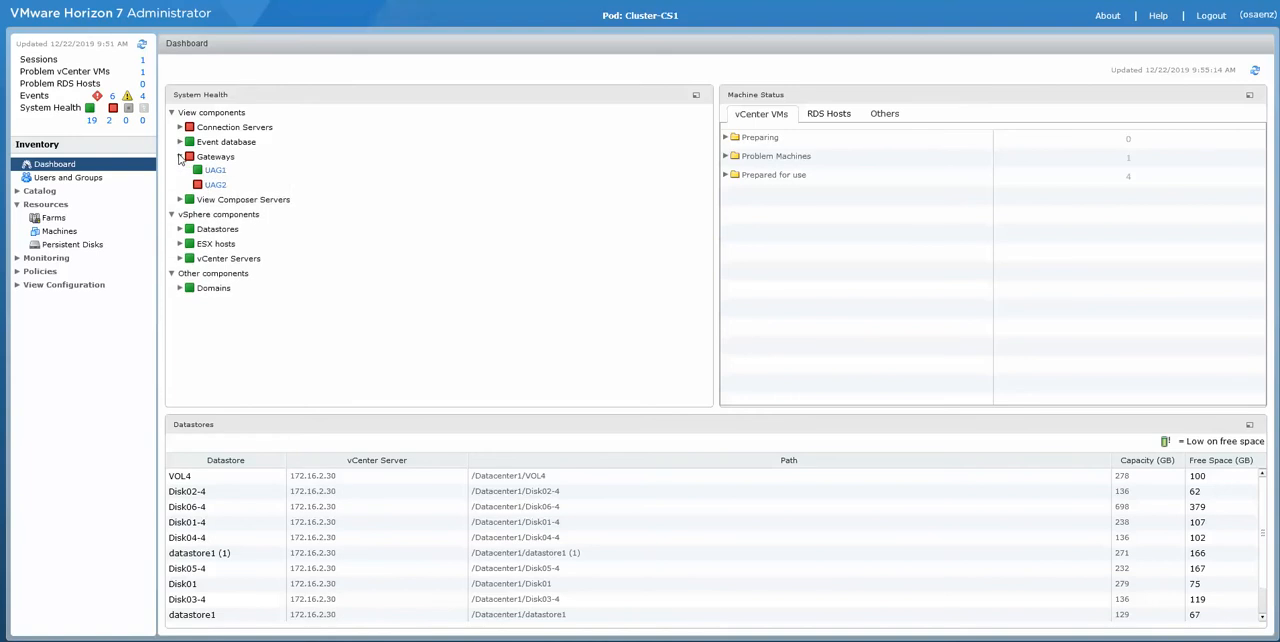
click(180, 128)
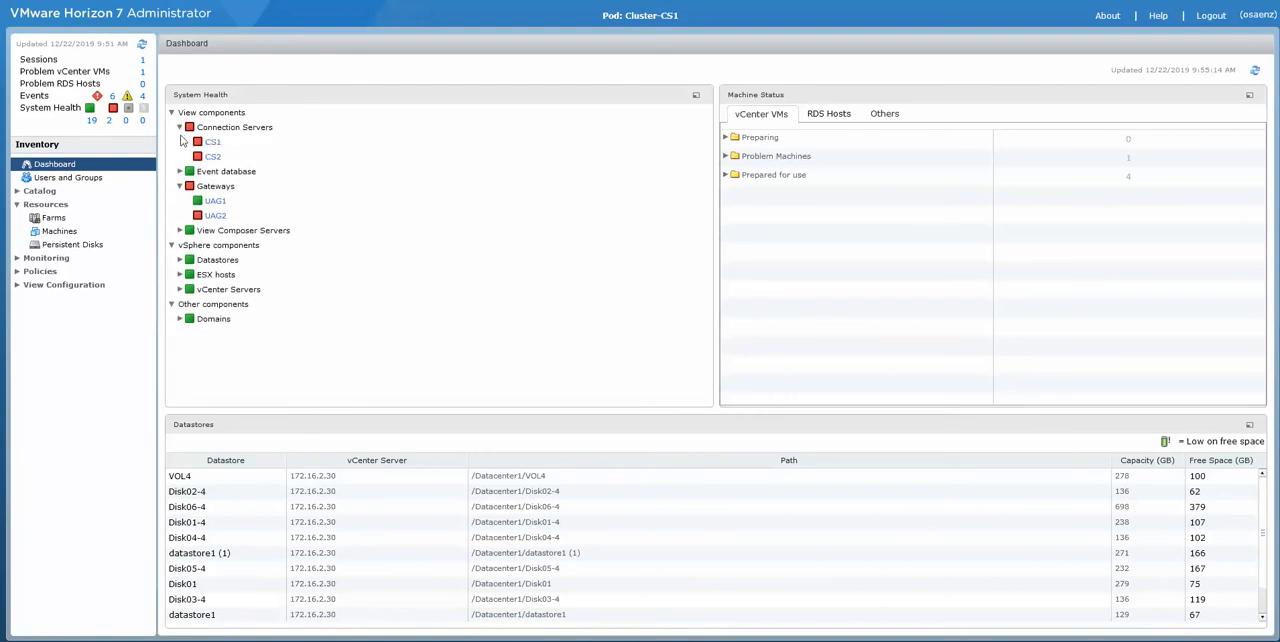
click(212, 156)
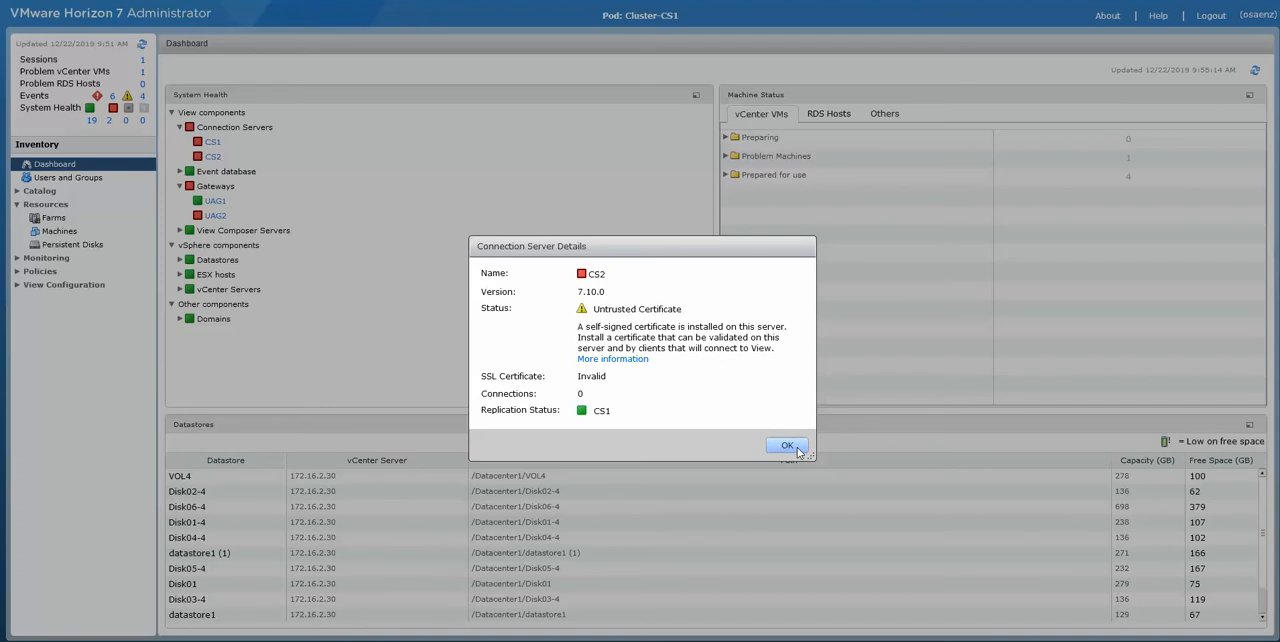
click(788, 444)
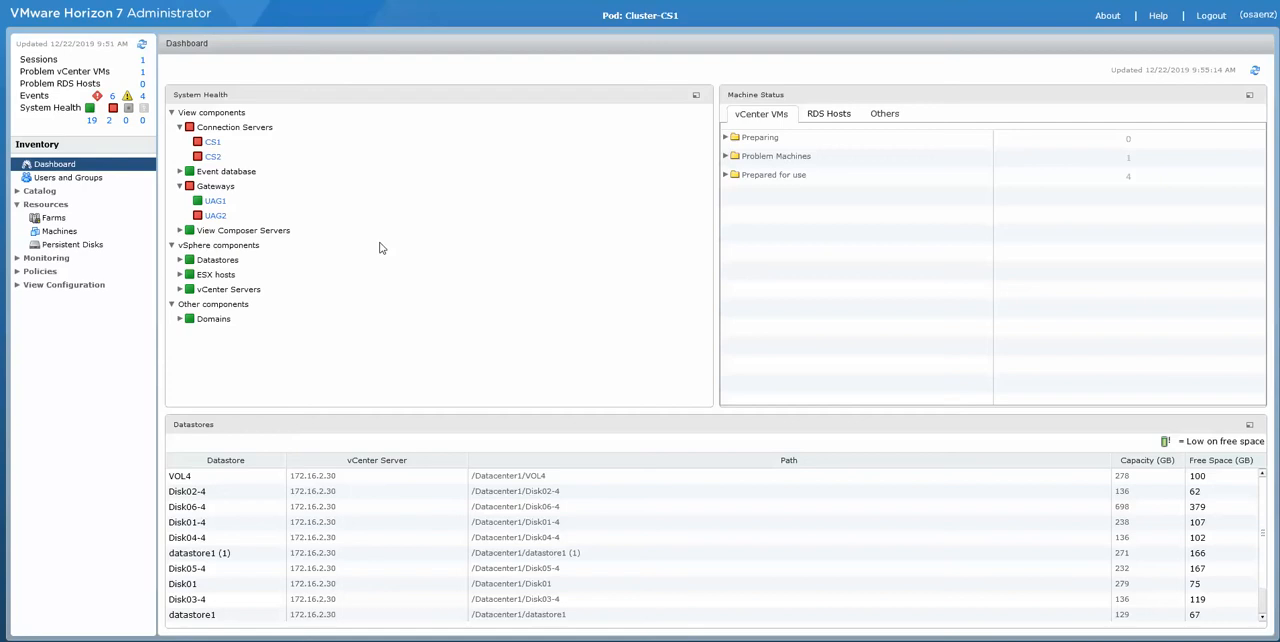
mouse_move(448, 290)
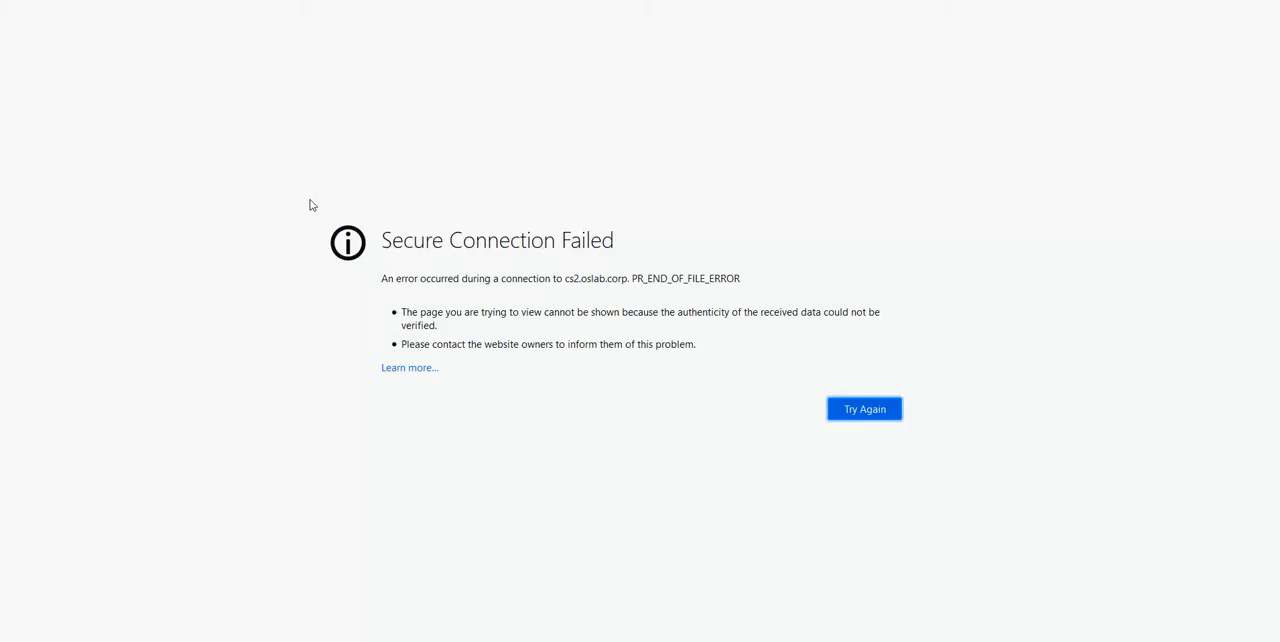
mouse_move(598, 280)
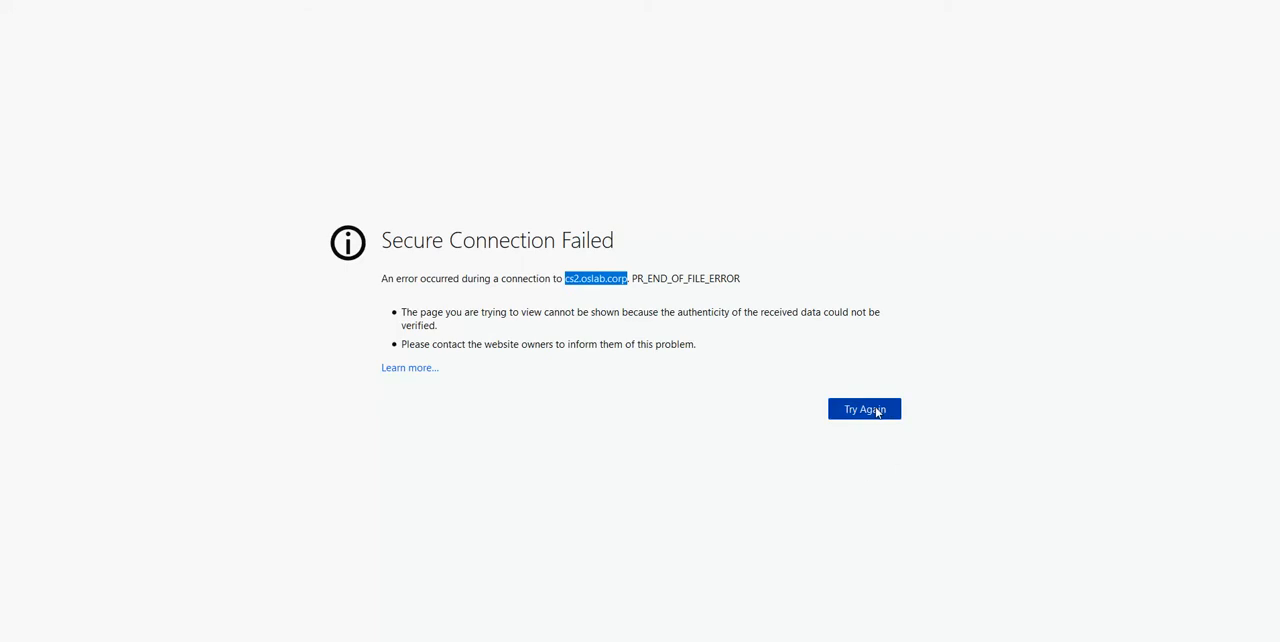
Step: Retry the failed secure connection to cs2 until the Administrator dashboard loads again
click(864, 408)
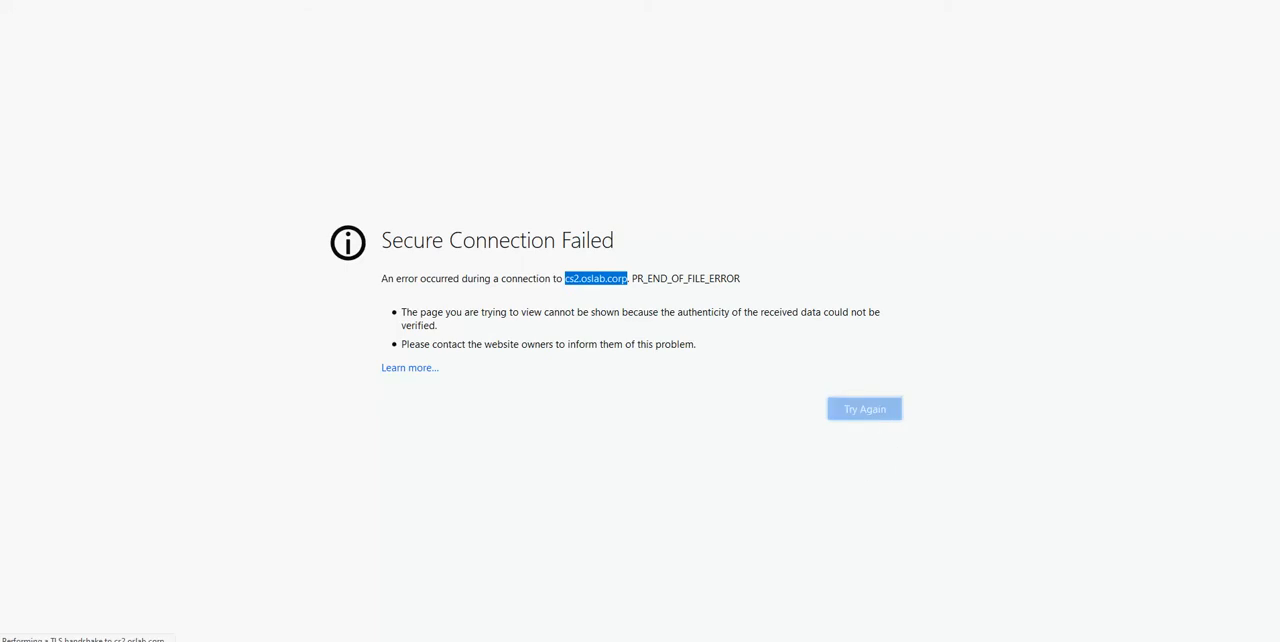
click(864, 408)
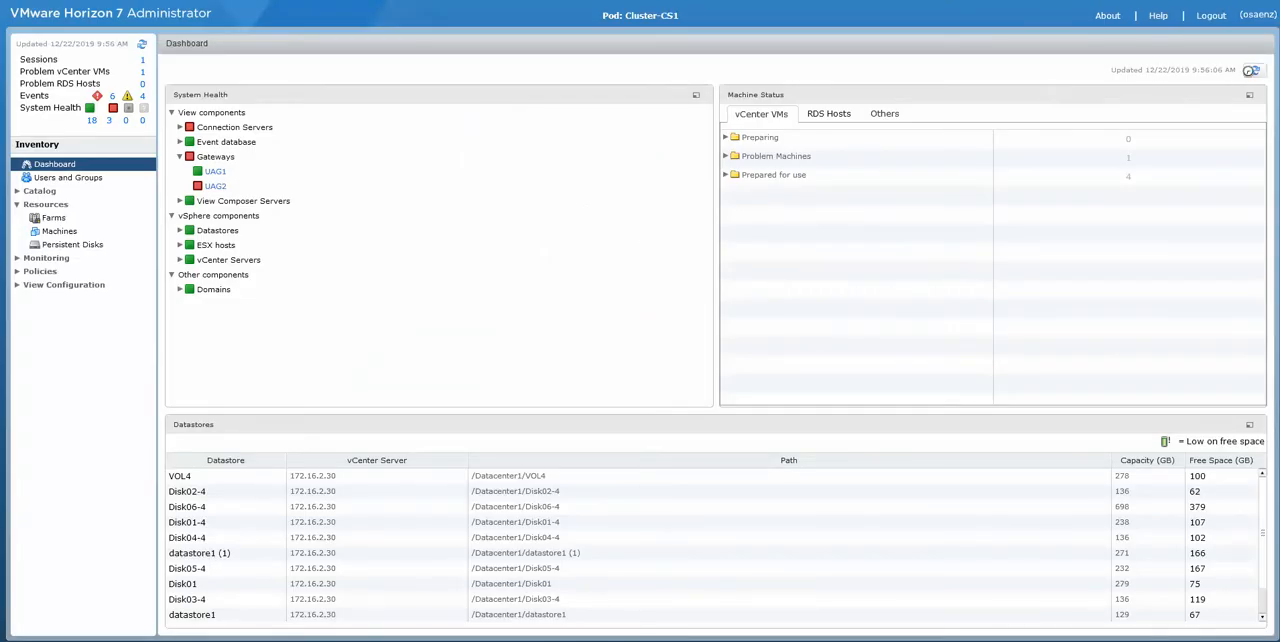
Step: Review the CS1 and CS2 connection server details, both now reporting version 7.11.0
click(180, 156)
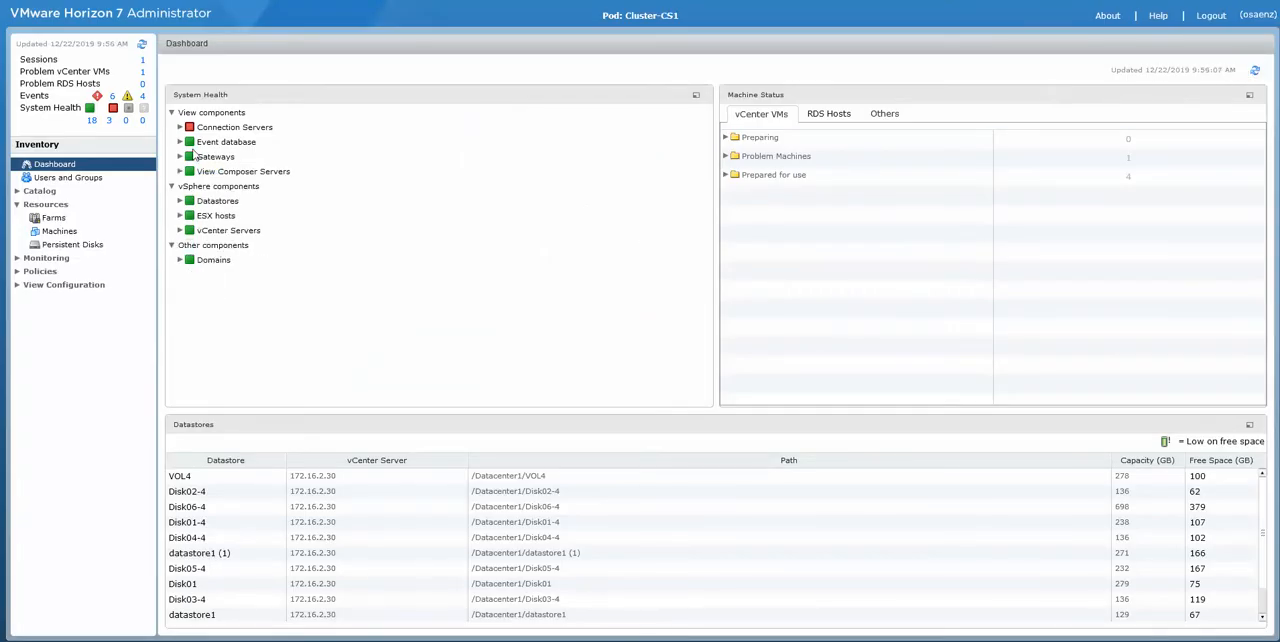
click(180, 128)
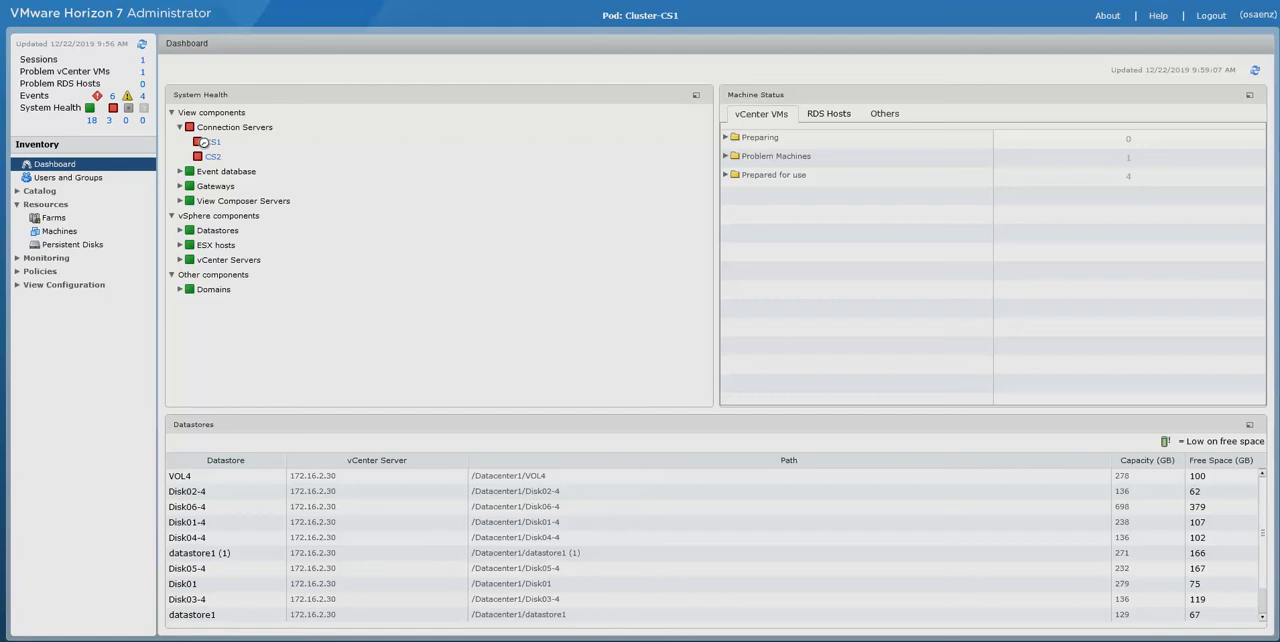
click(212, 140)
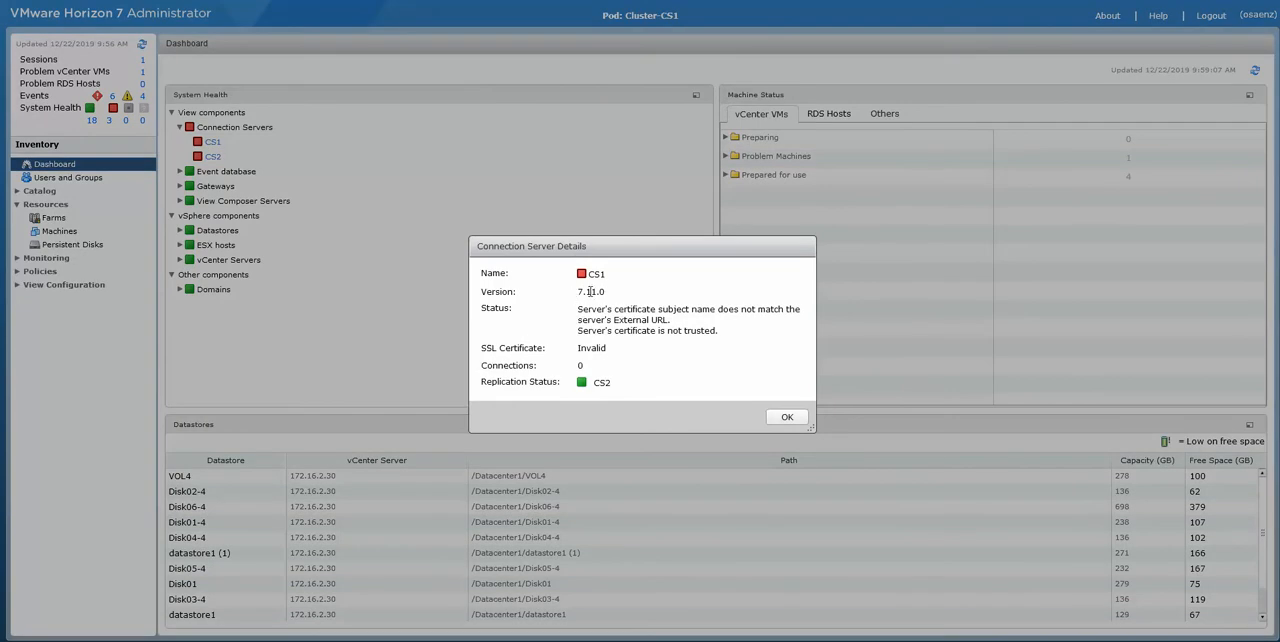
click(786, 416)
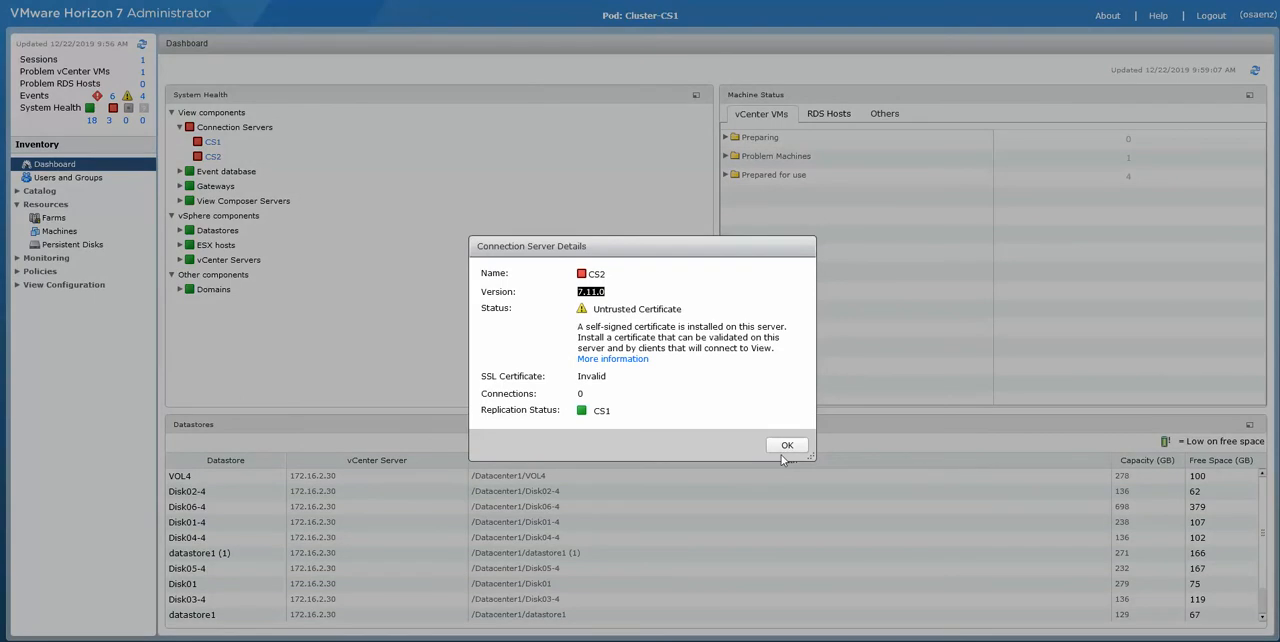
click(788, 444)
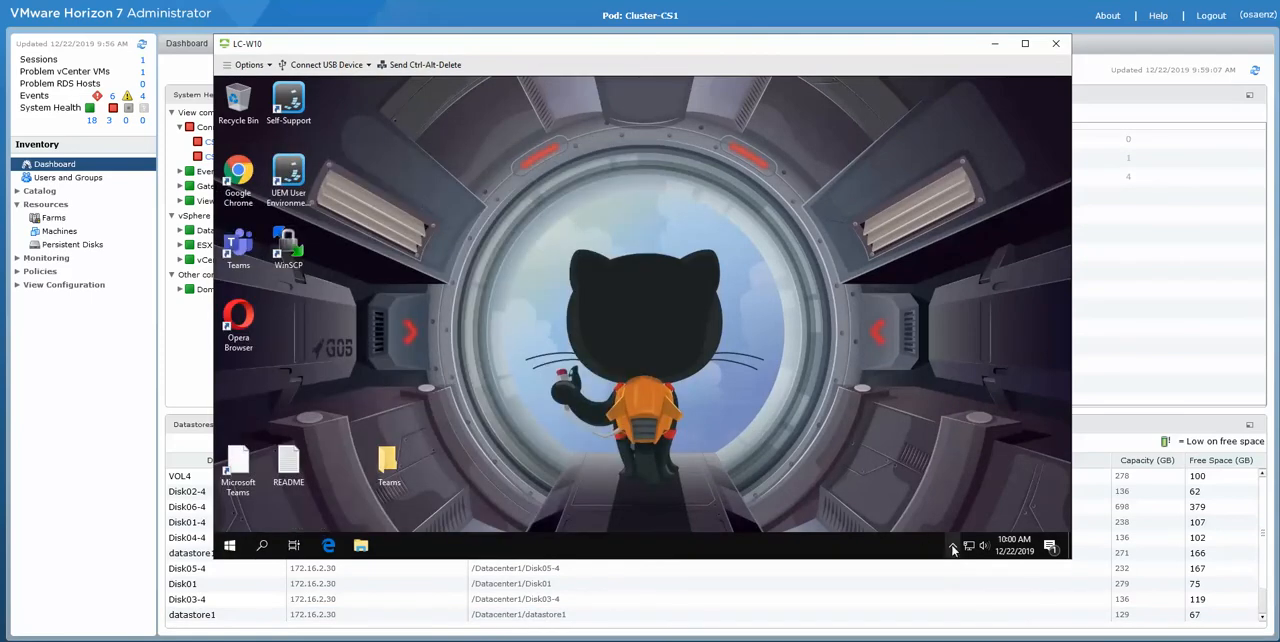
Step: Restore the LC-W10 session and bring up its Start menu to confirm it still responds
click(228, 544)
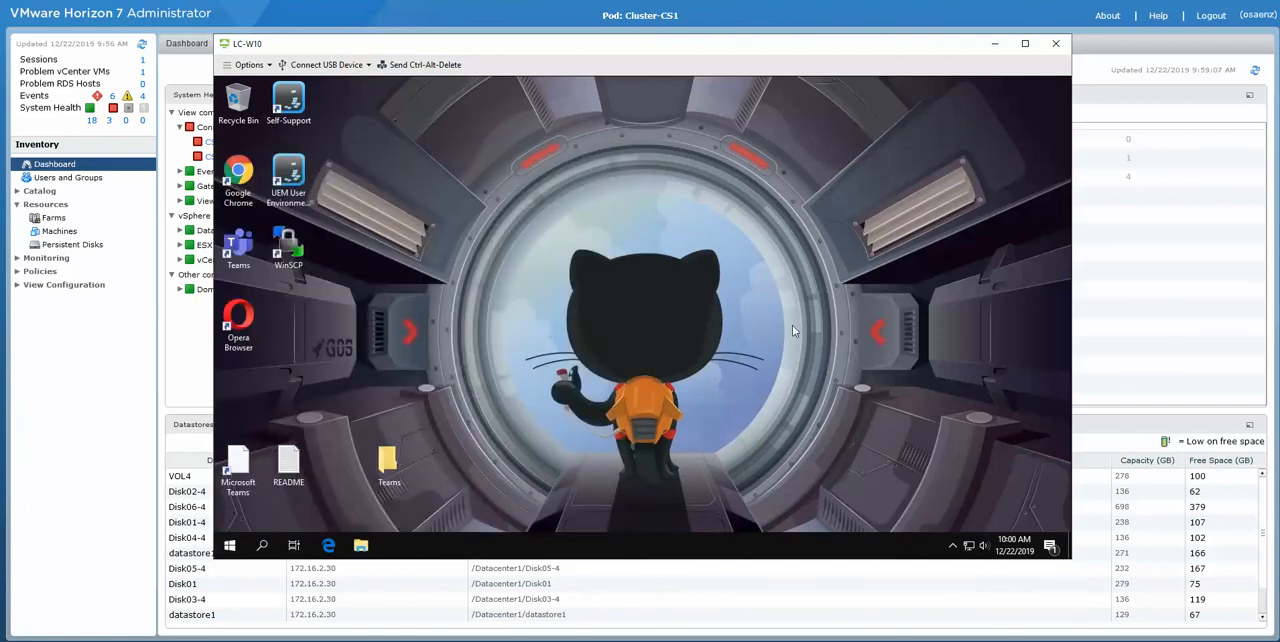
mouse_move(284, 440)
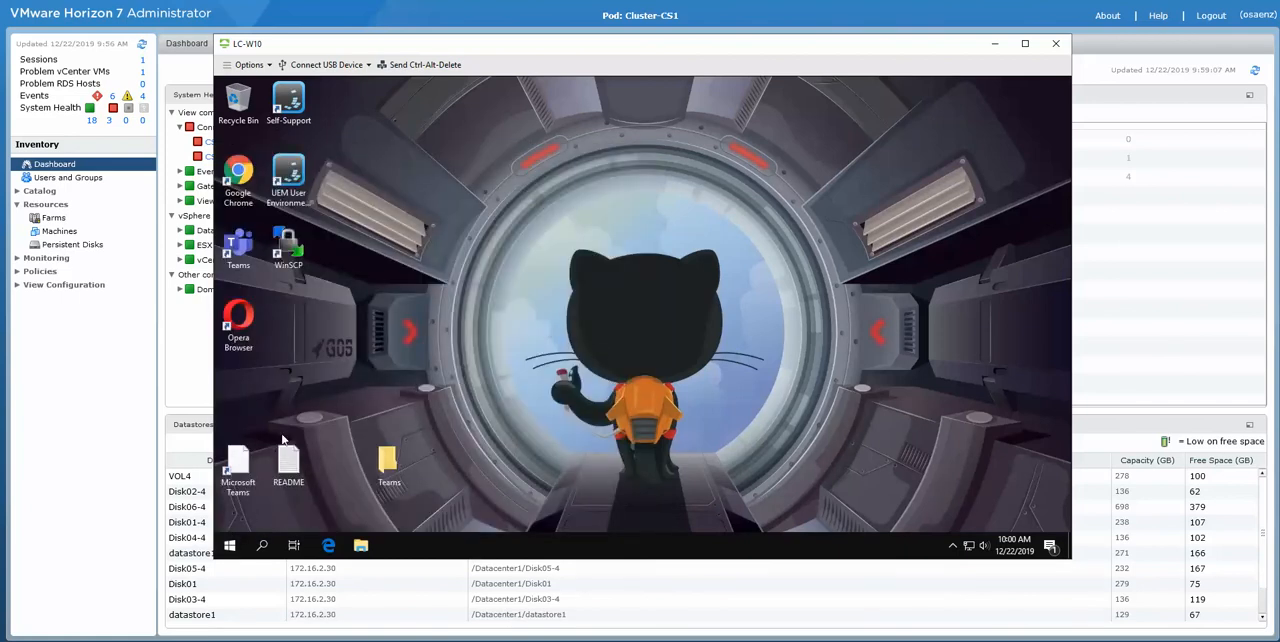
click(228, 544)
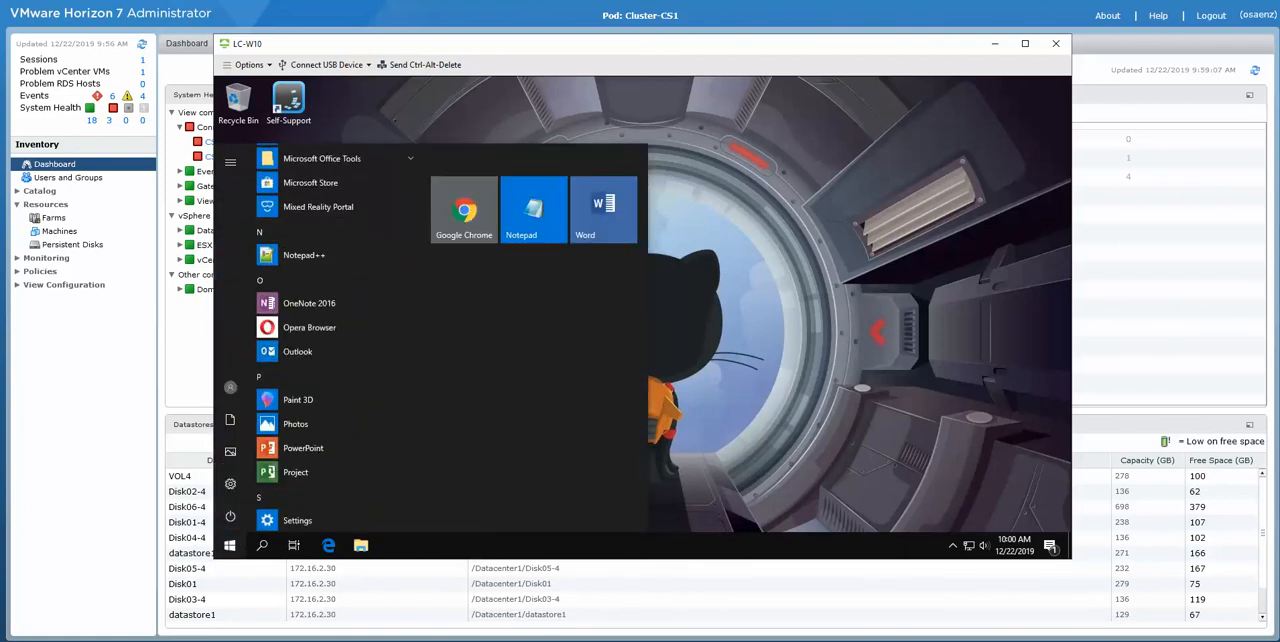